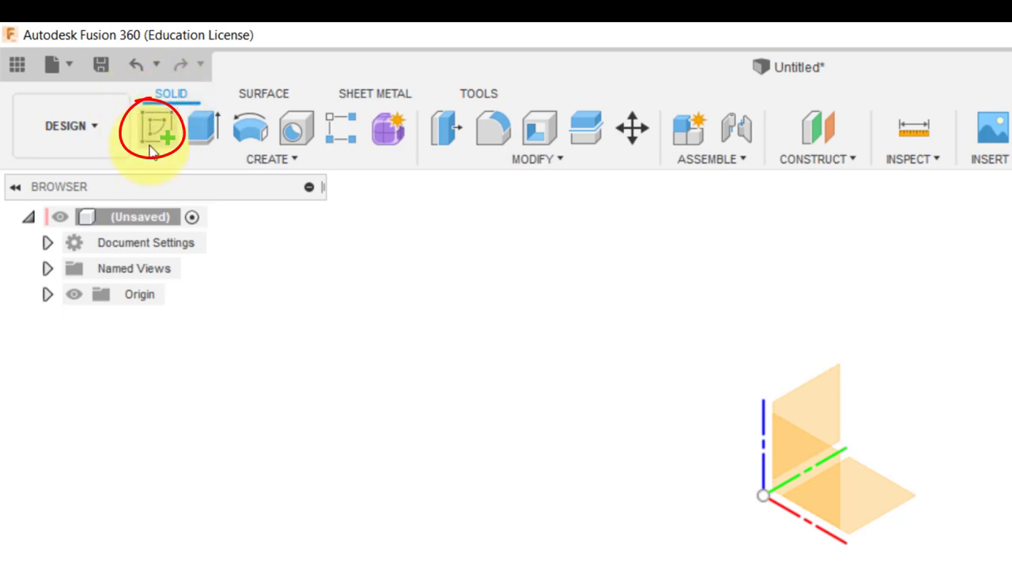
Step: Create a new sketch placed on the XZ front origin plane
click(155, 128)
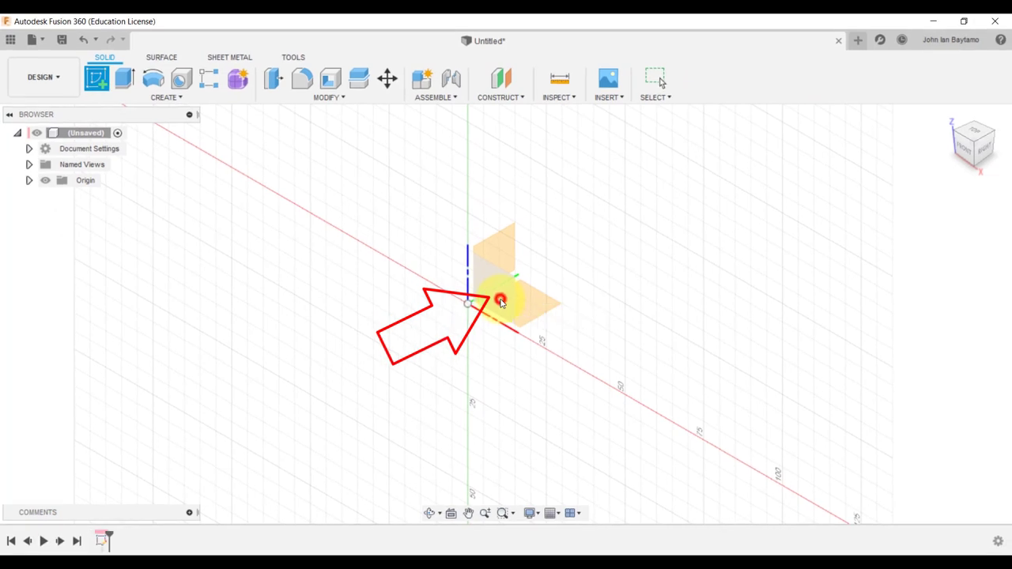
click(498, 300)
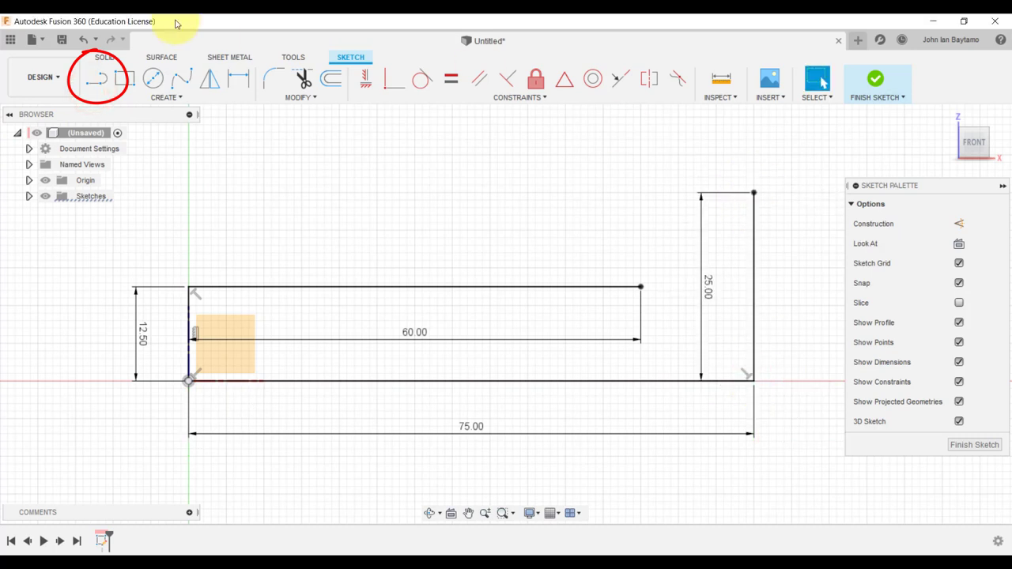
Step: Draw the slanted line from the top of the 25 line to the 60 line's end, then finish the sketch
click(95, 77)
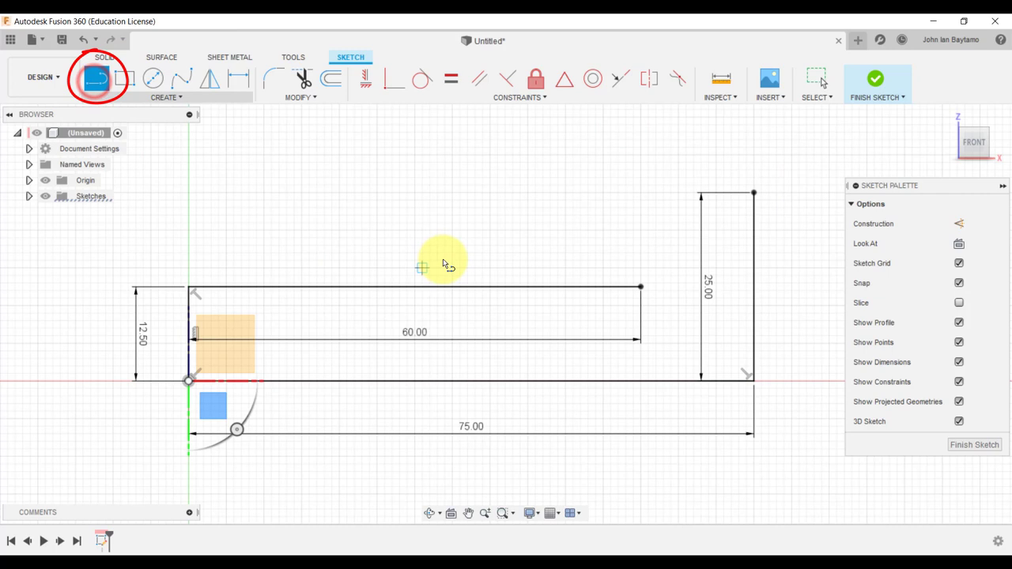
mouse_move(719, 214)
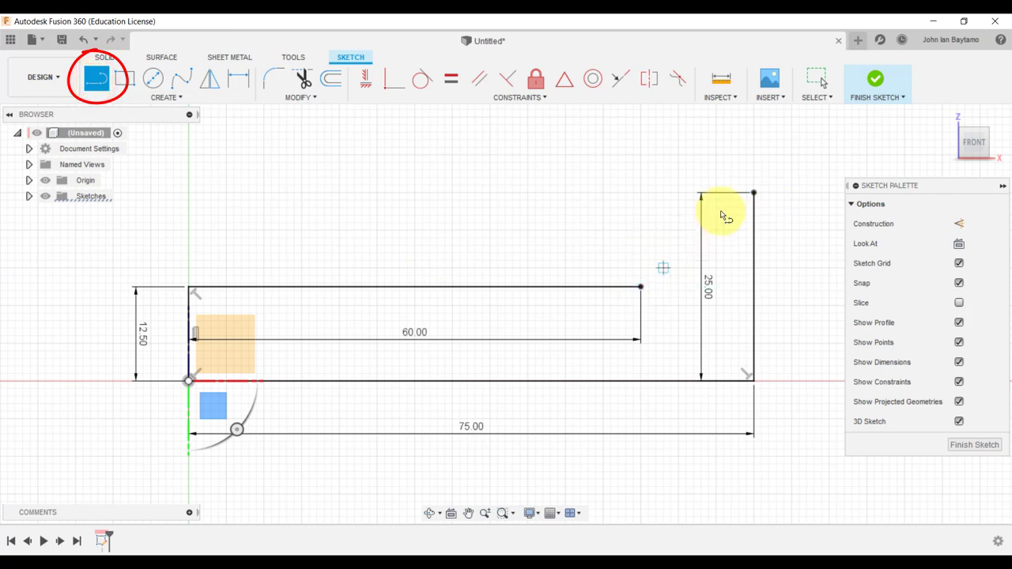
mouse_move(751, 197)
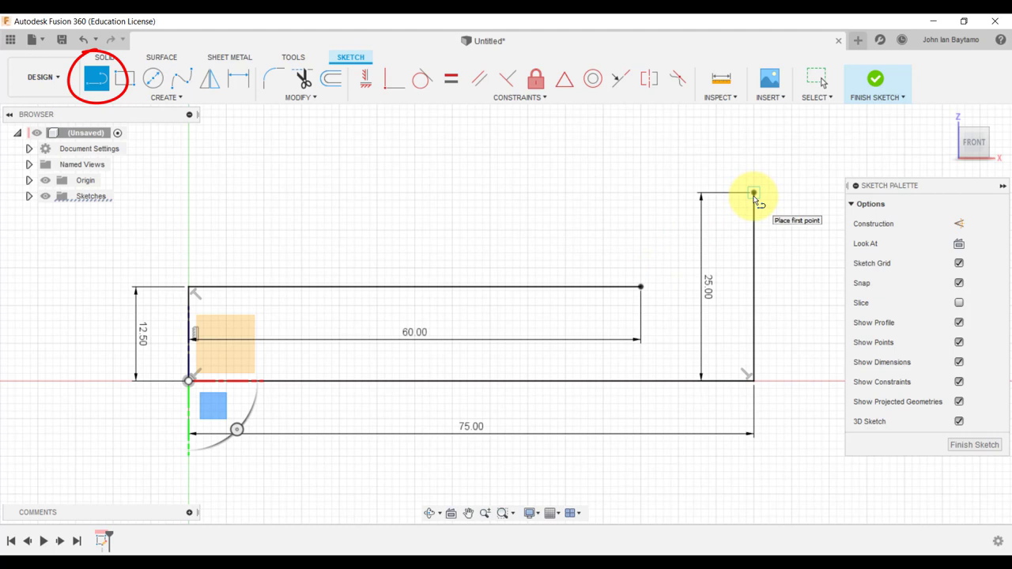
click(754, 192)
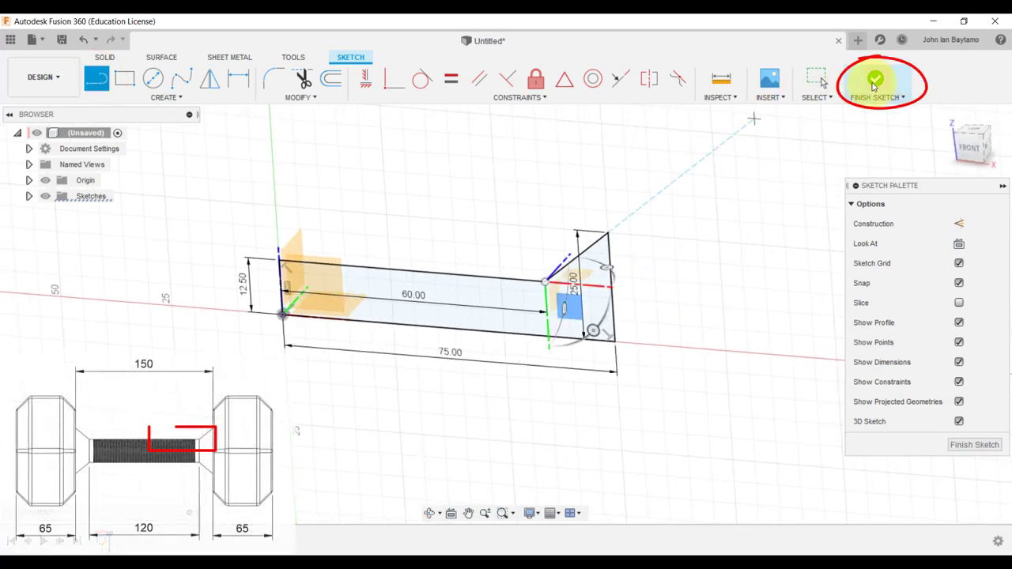
click(875, 85)
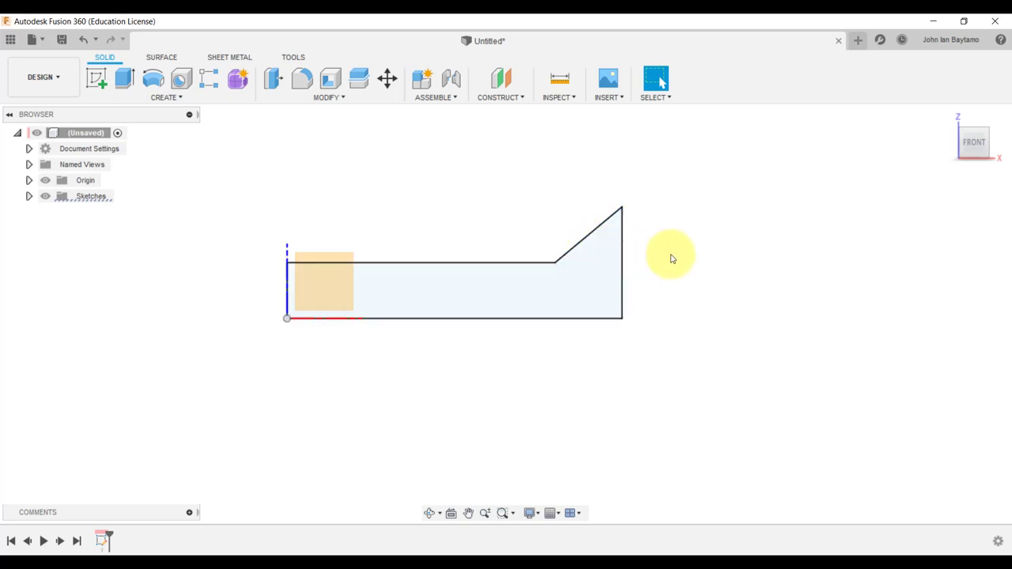
mouse_move(682, 265)
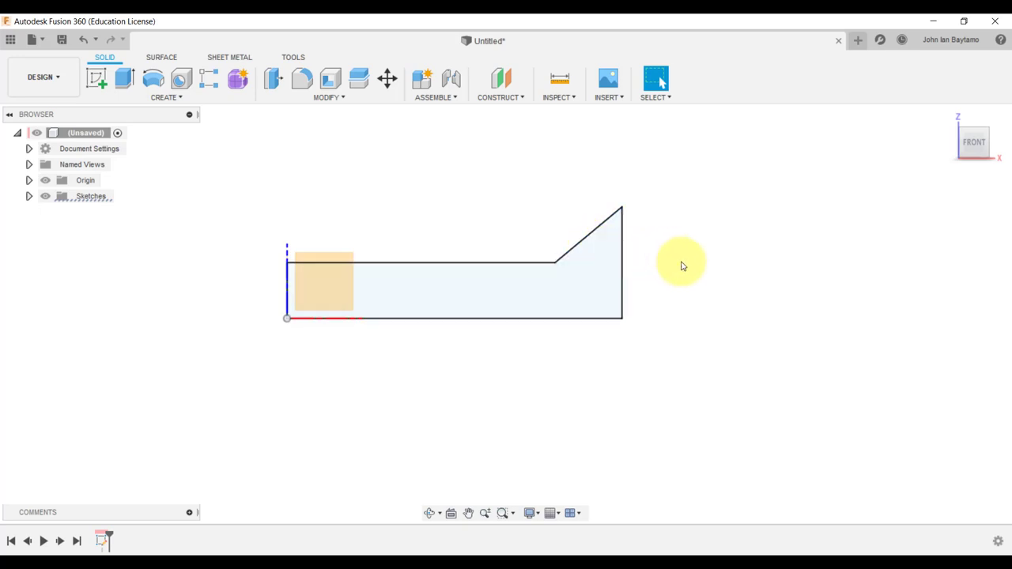
mouse_move(683, 274)
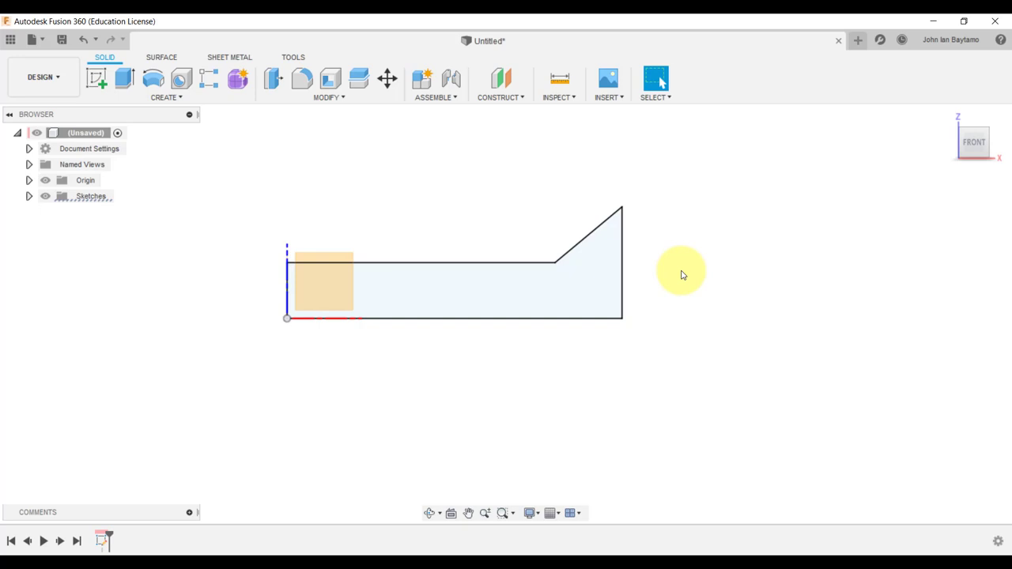
mouse_move(294, 285)
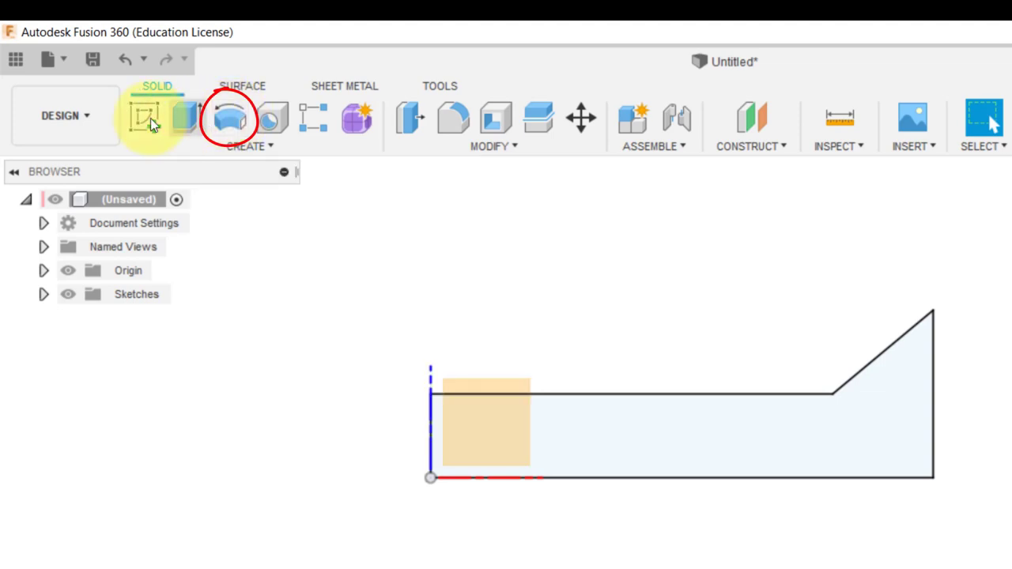
mouse_move(260, 119)
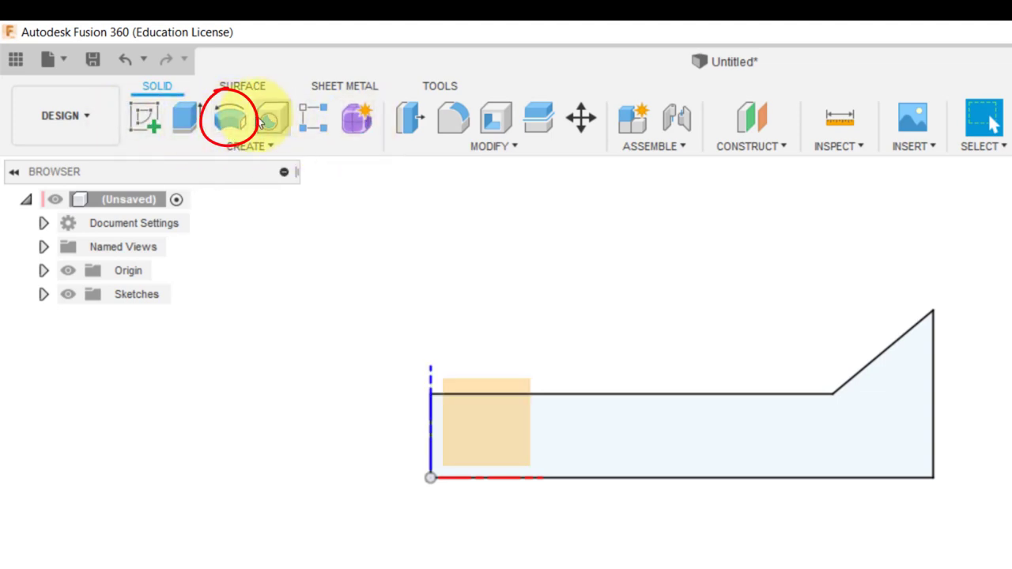
Step: Revolve the profile 360° about its bottom sketch line into a solid countersunk pin
click(231, 119)
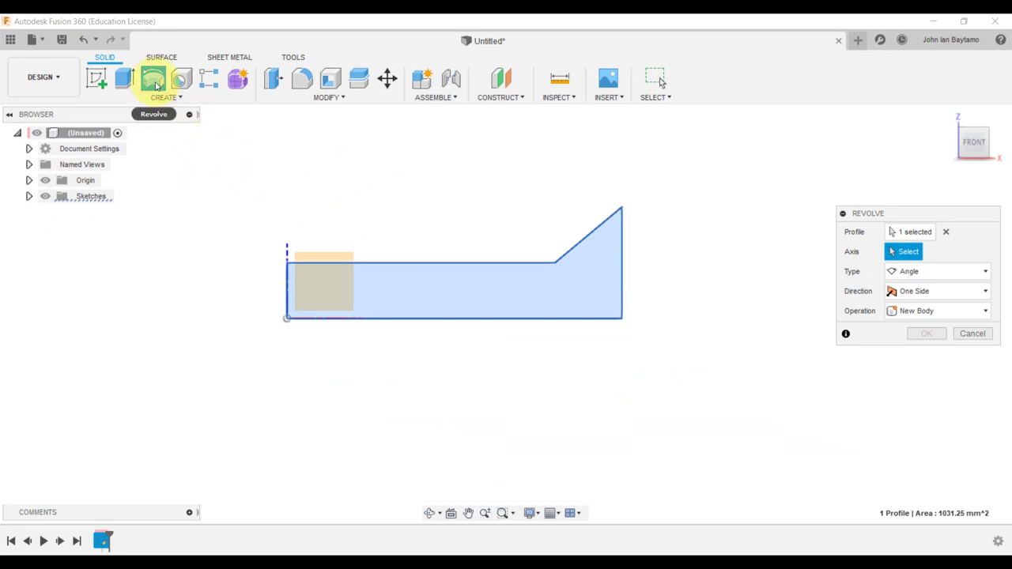
mouse_move(810, 253)
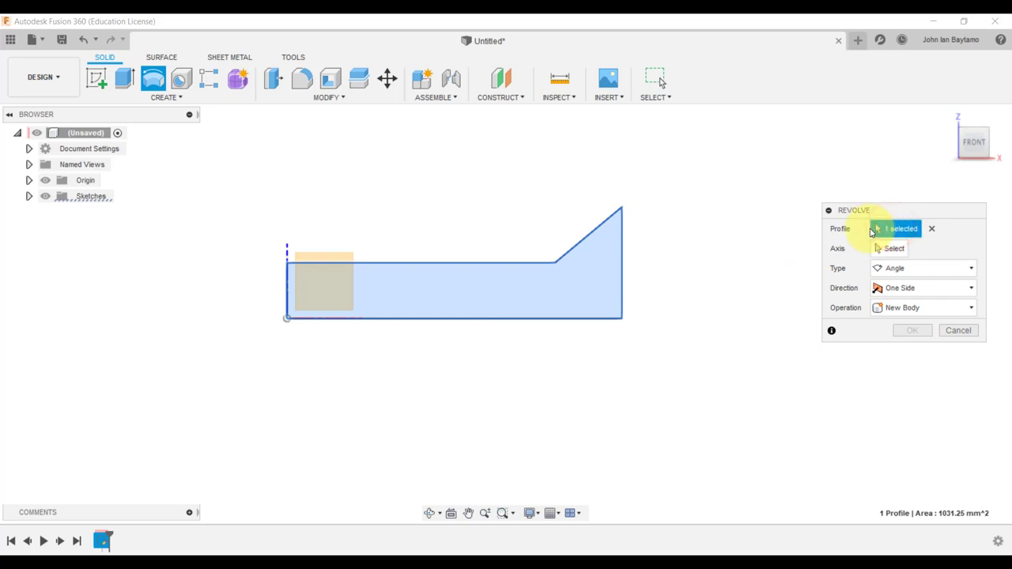
click(894, 248)
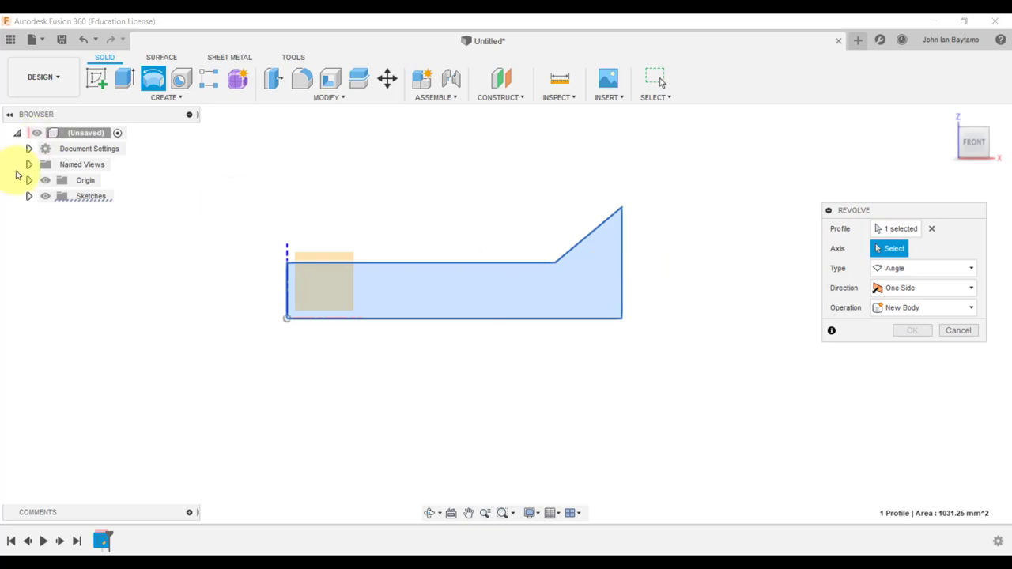
click(28, 196)
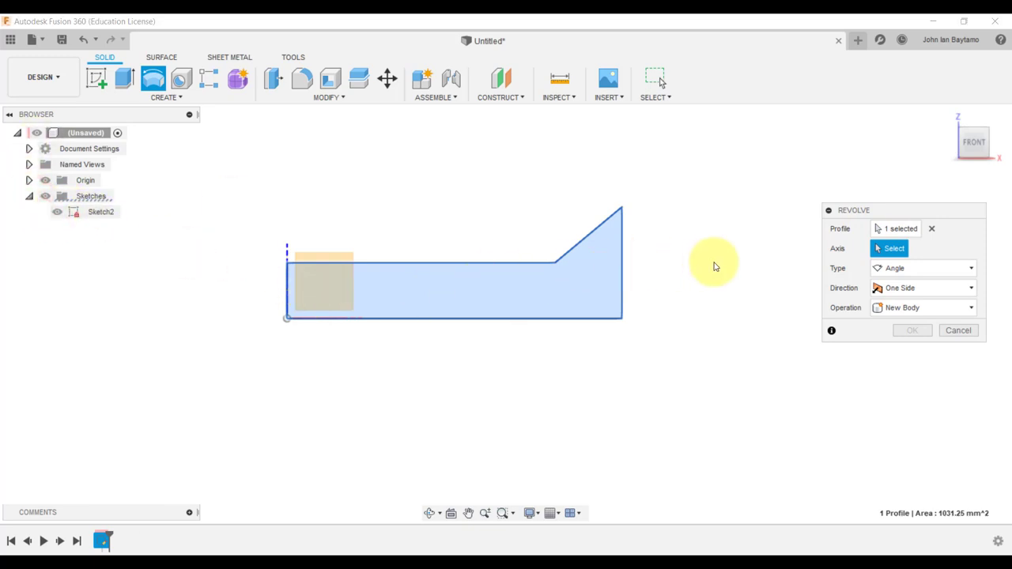
mouse_move(577, 320)
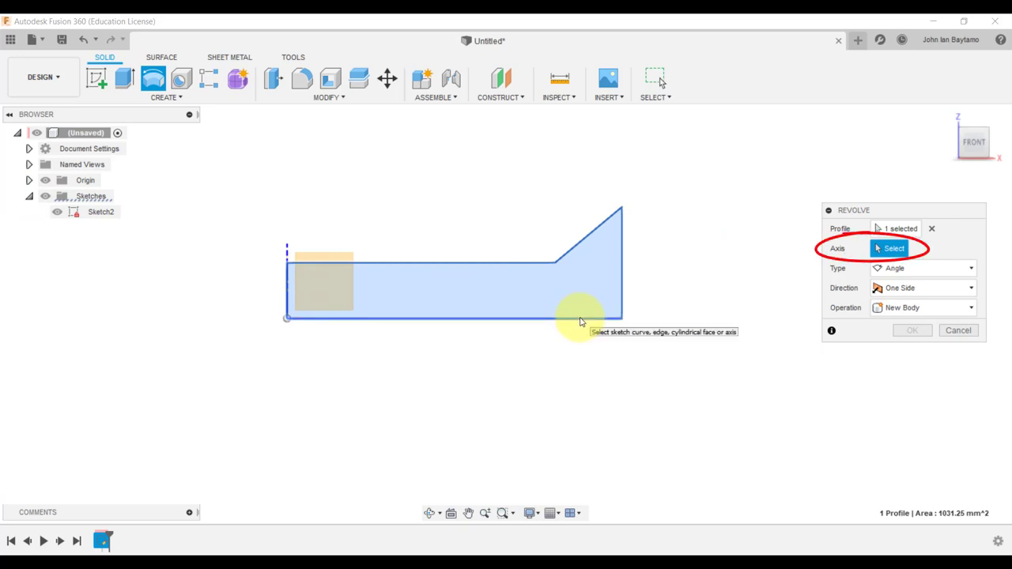
mouse_move(670, 320)
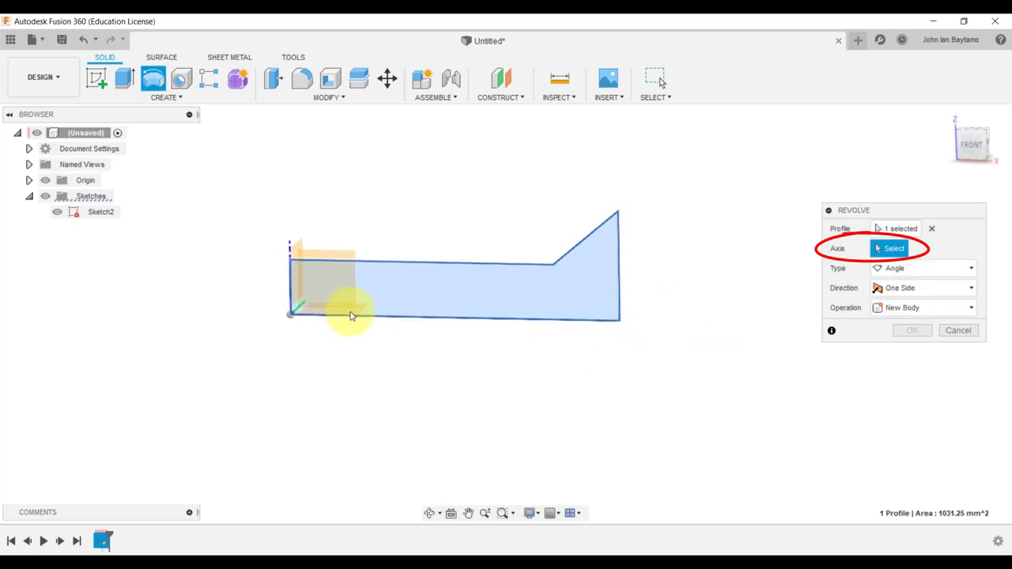
click(292, 314)
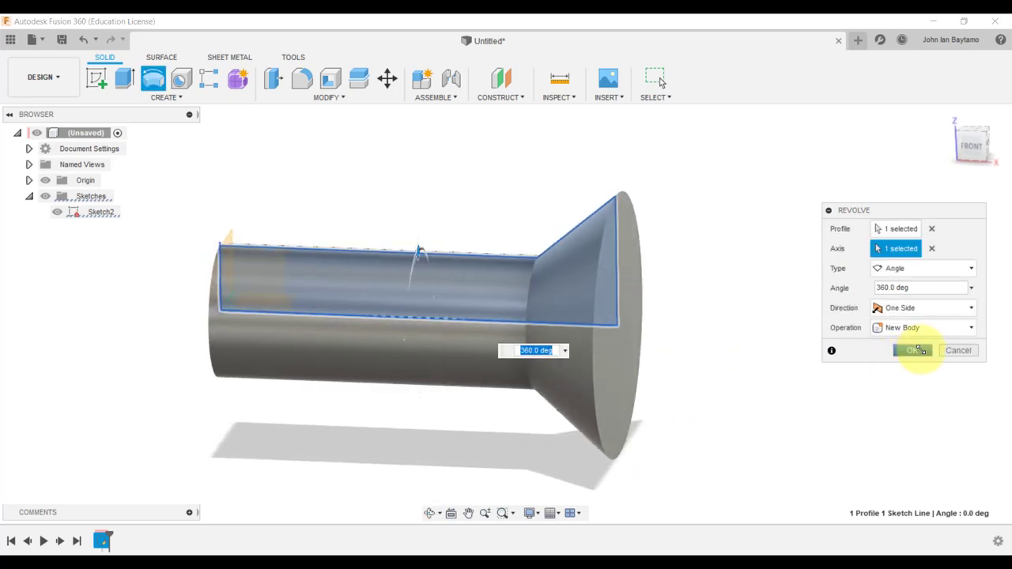
click(913, 351)
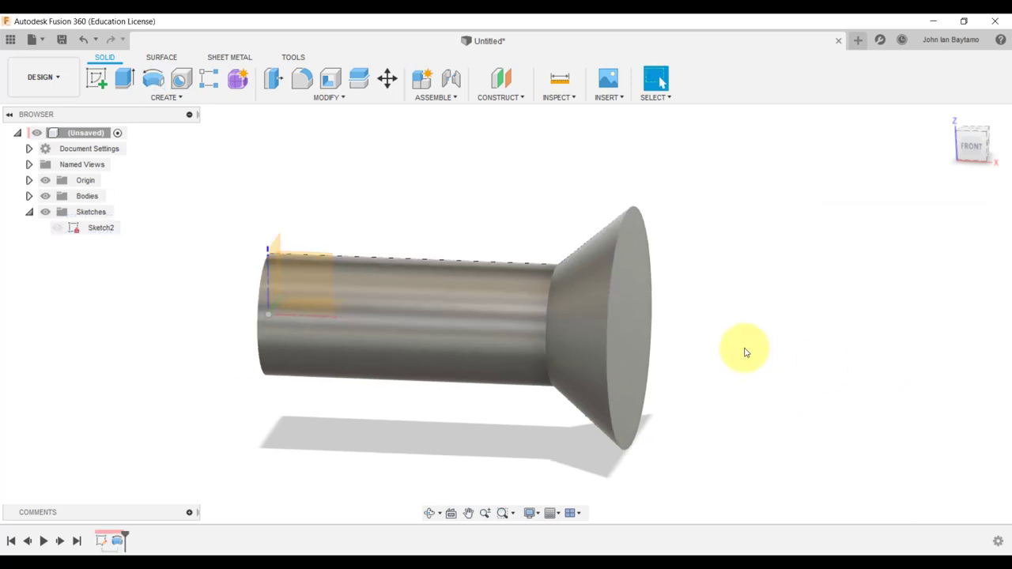
Step: Orbit to an angled view and hide the Origin planes and axes
drag(743, 352, 718, 340)
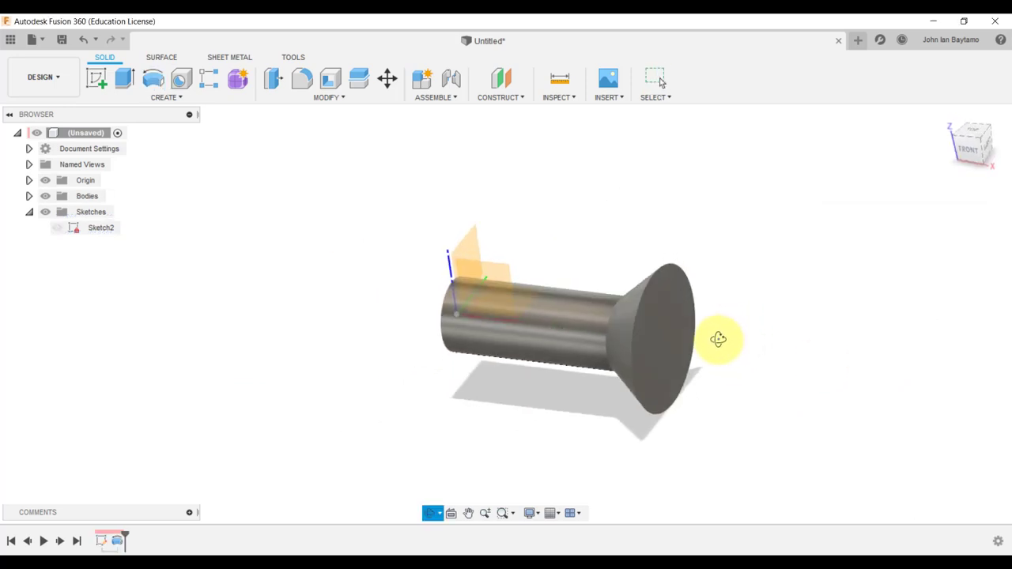
click(43, 180)
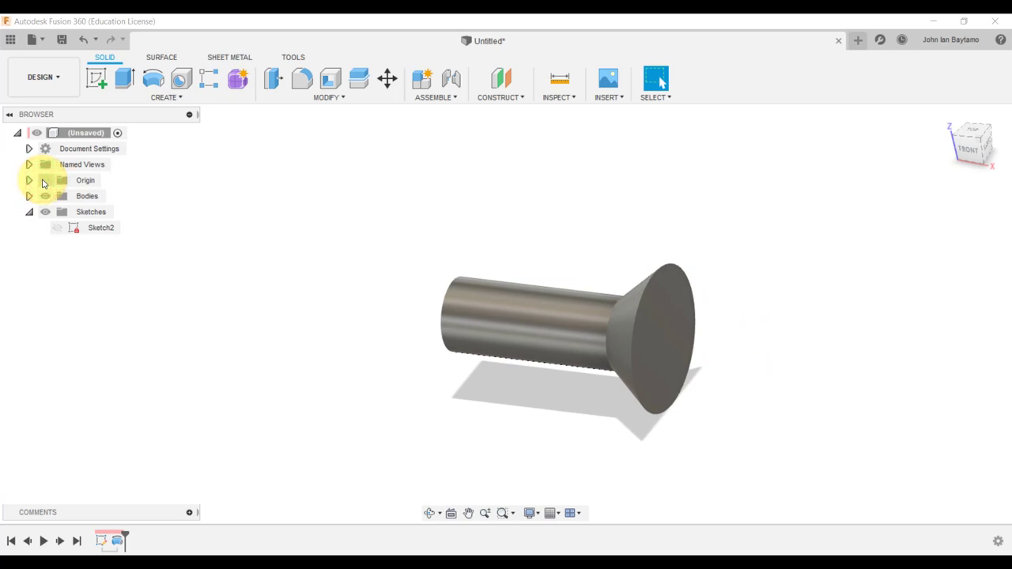
mouse_move(736, 259)
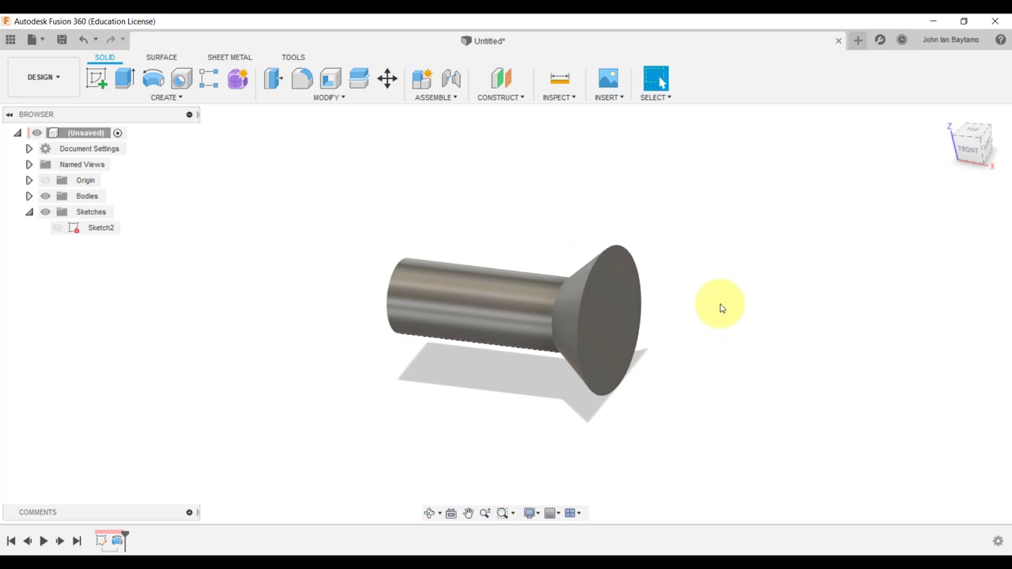
mouse_move(708, 280)
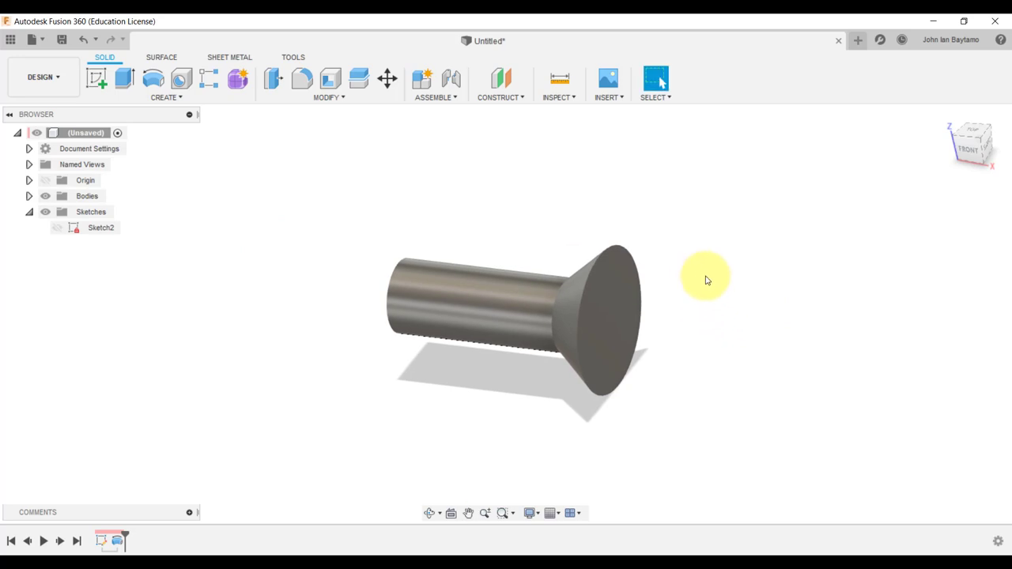
mouse_move(663, 212)
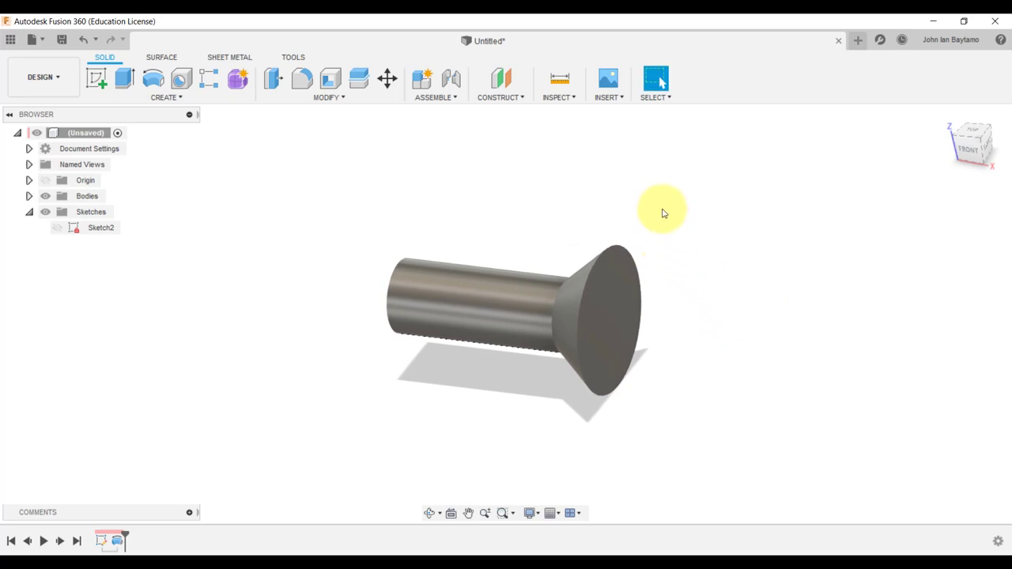
mouse_move(417, 224)
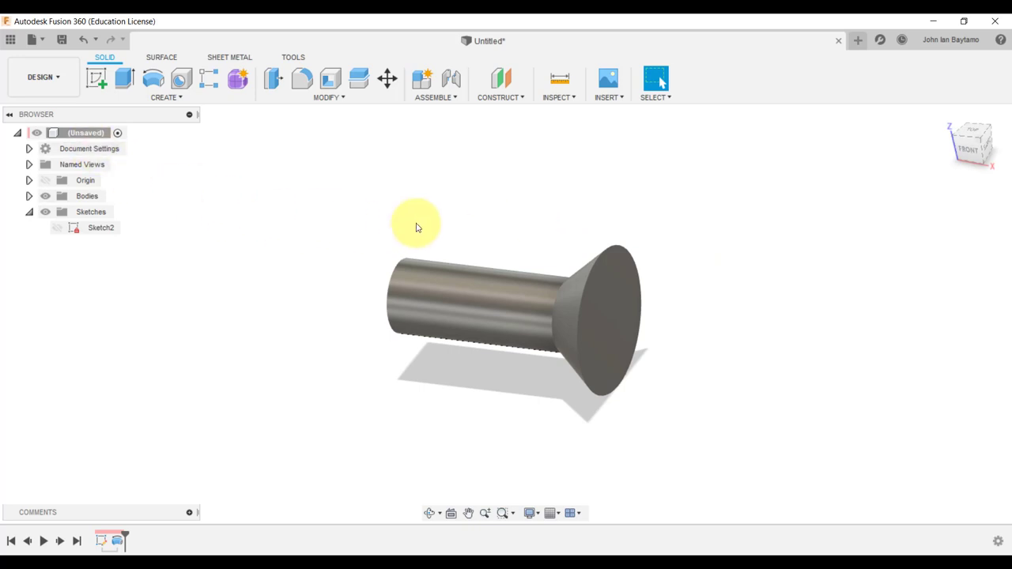
mouse_move(620, 319)
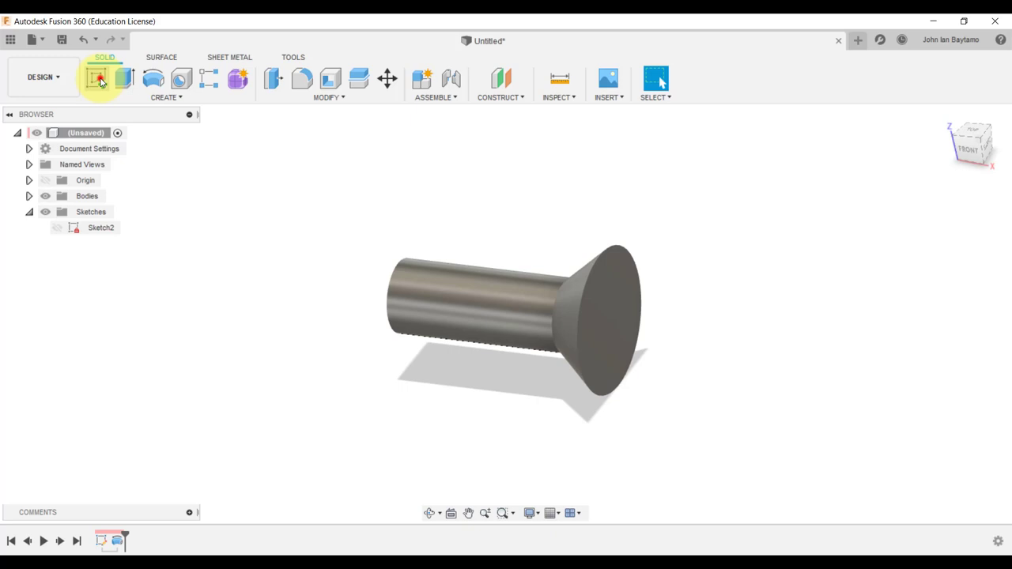
Step: Start Sketch3 on the head's flat end face, view it head-on, and show the sketch shapes list
click(96, 79)
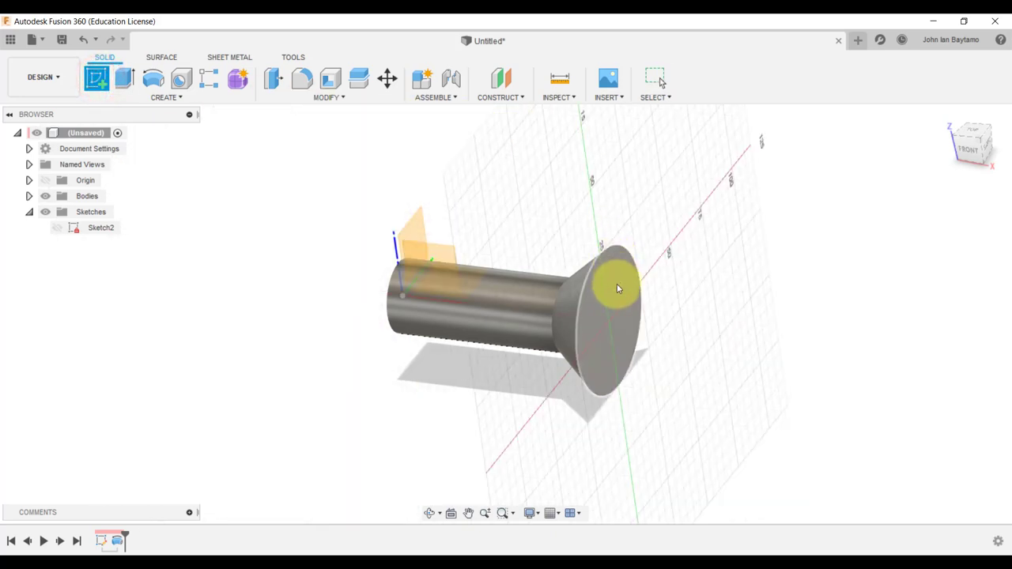
click(617, 288)
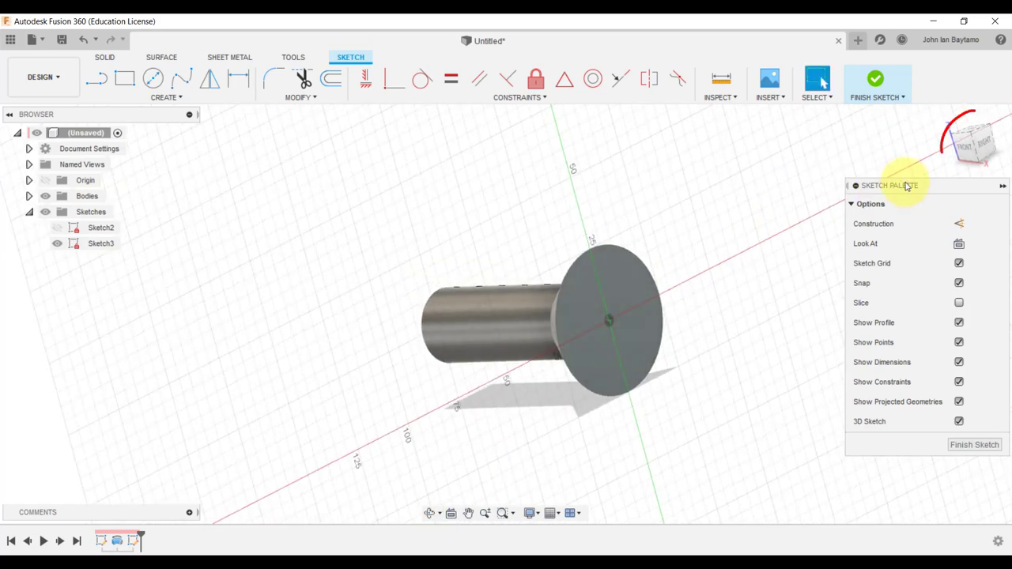
click(975, 142)
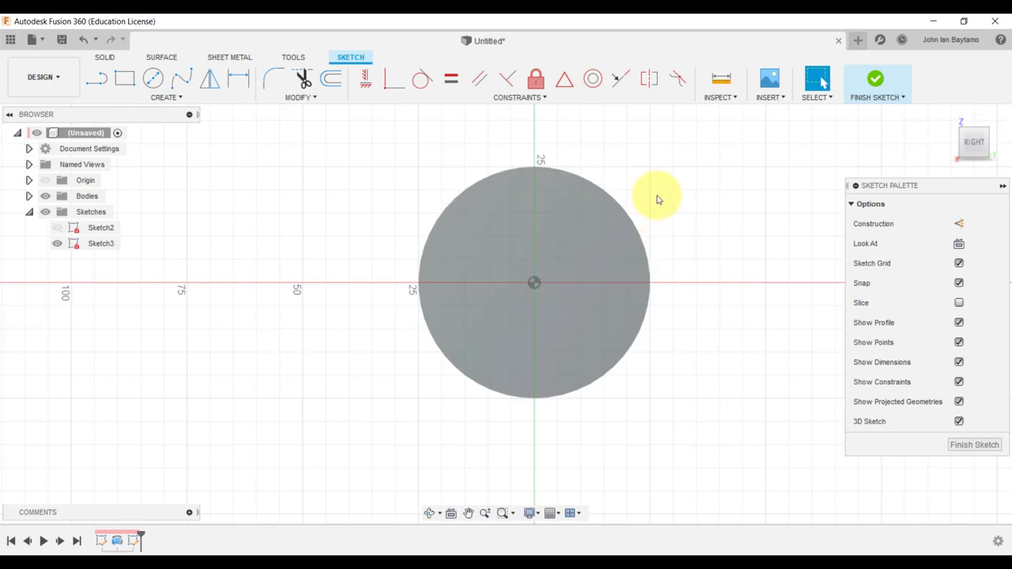
click(166, 96)
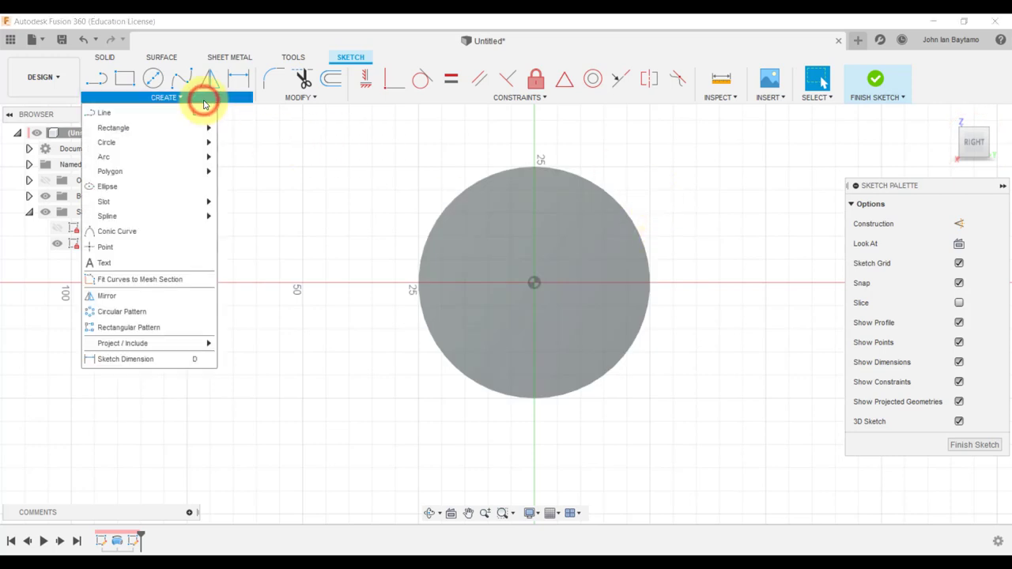
mouse_move(201, 127)
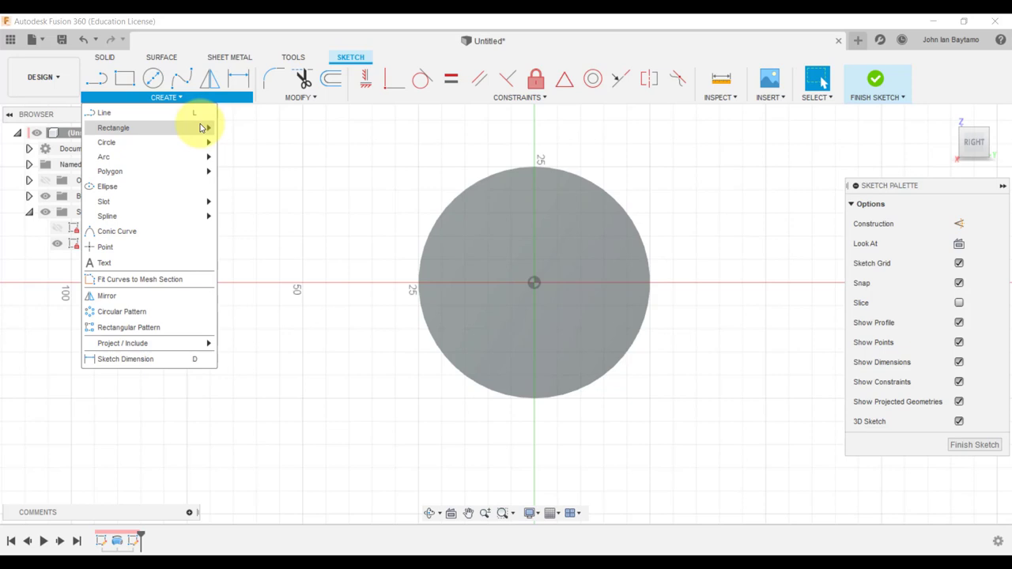
mouse_move(194, 172)
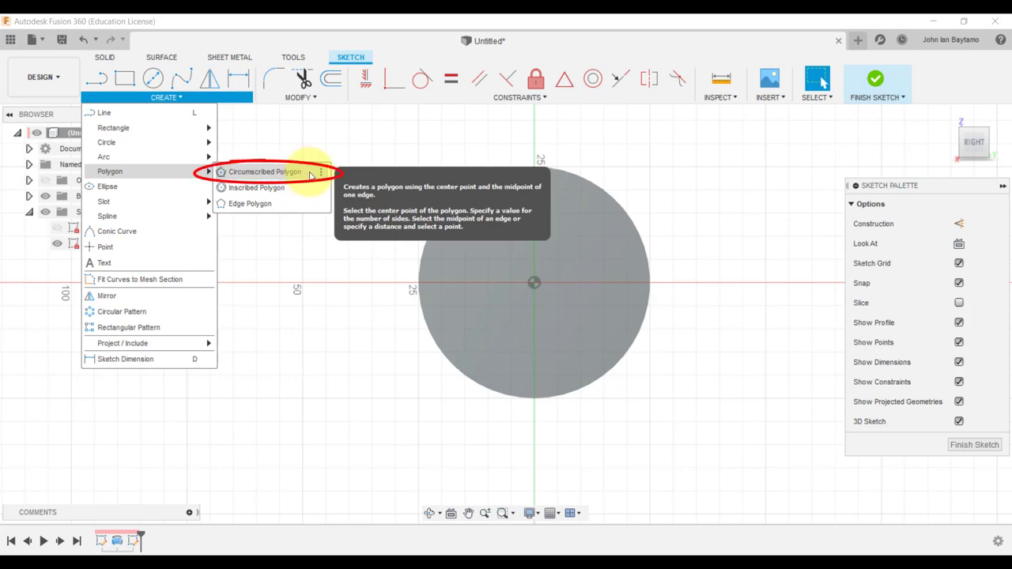
Step: Draw a six-sided circumscribed polygon centred on the head face, then orbit to view in 3D
click(265, 171)
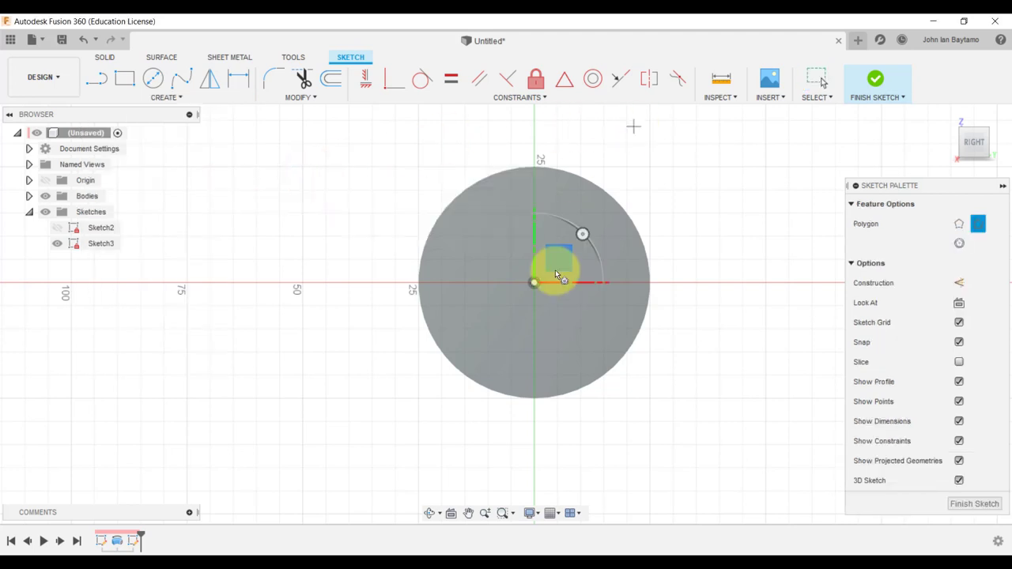
scroll(down, 3)
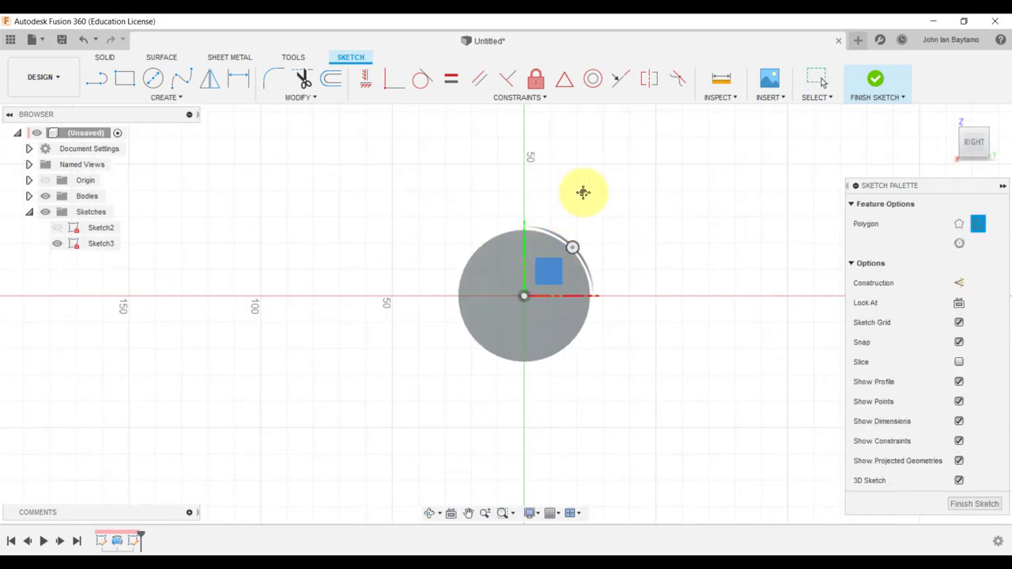
mouse_move(528, 294)
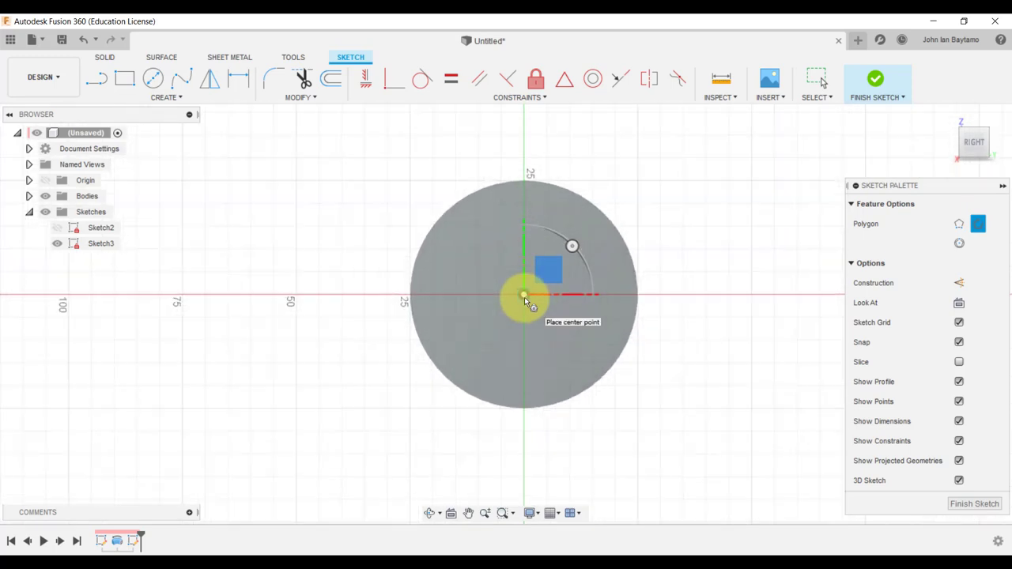
scroll(down, 3)
text(60)
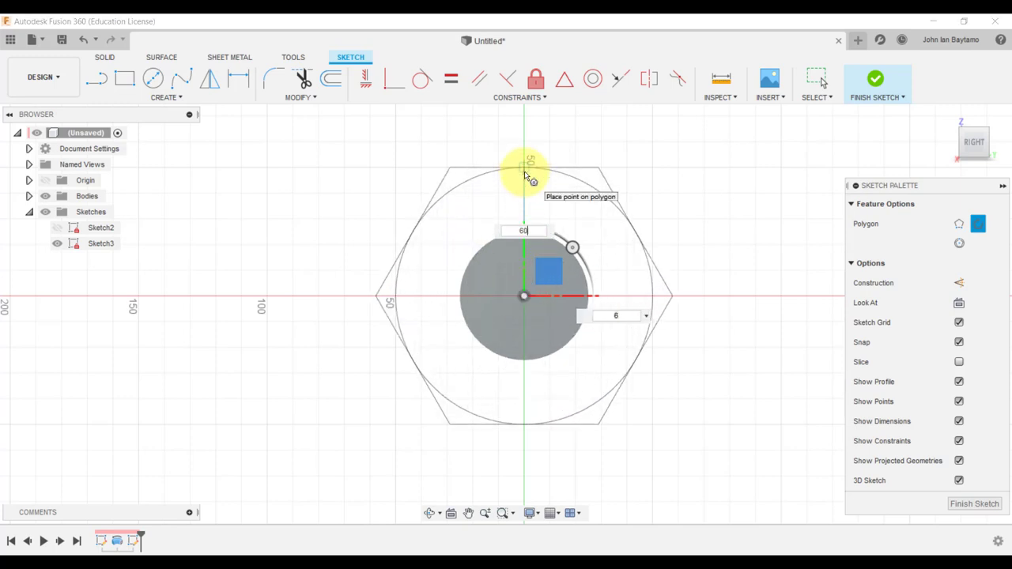
key(Return)
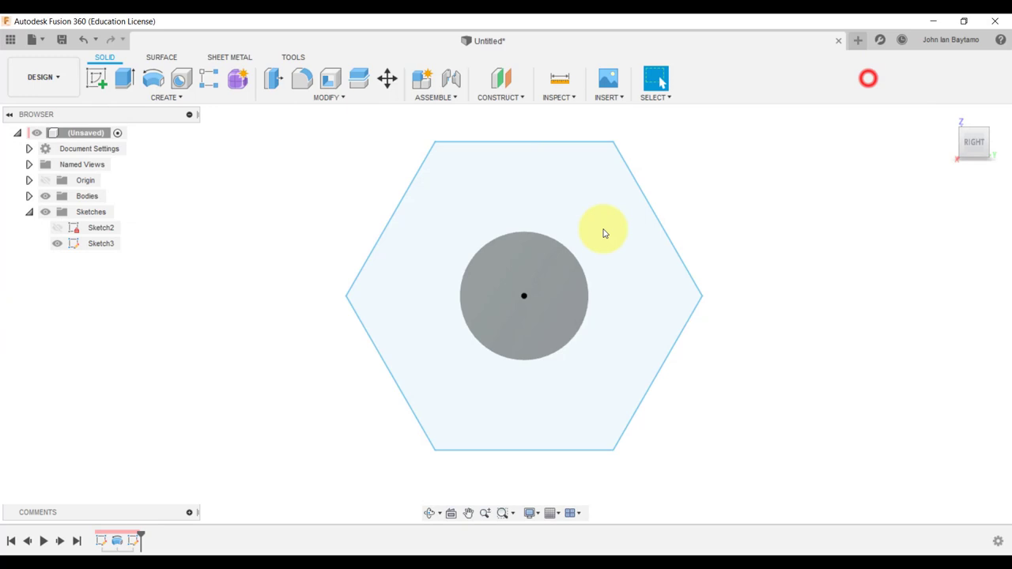
drag(604, 231, 736, 269)
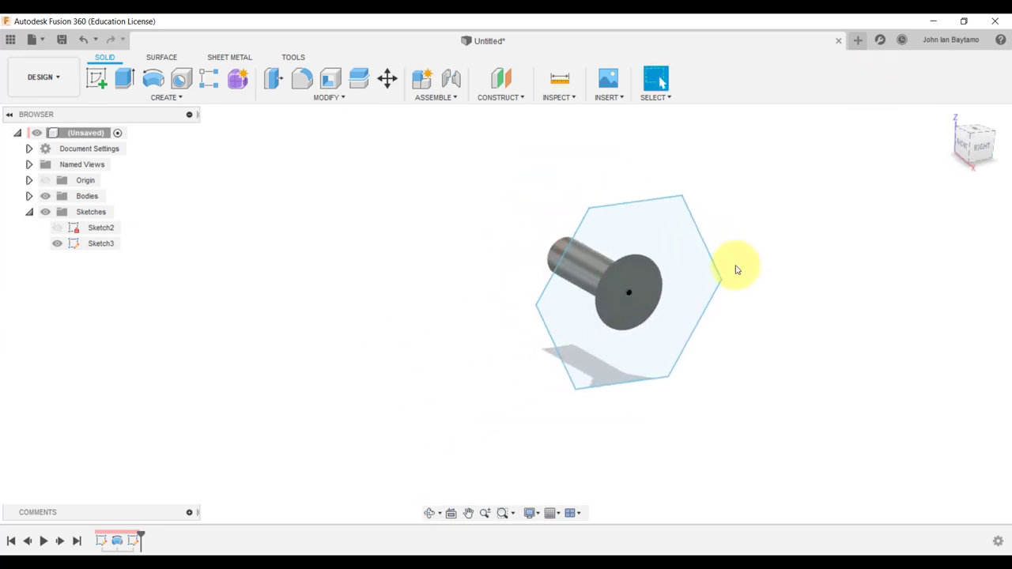
drag(735, 269, 667, 375)
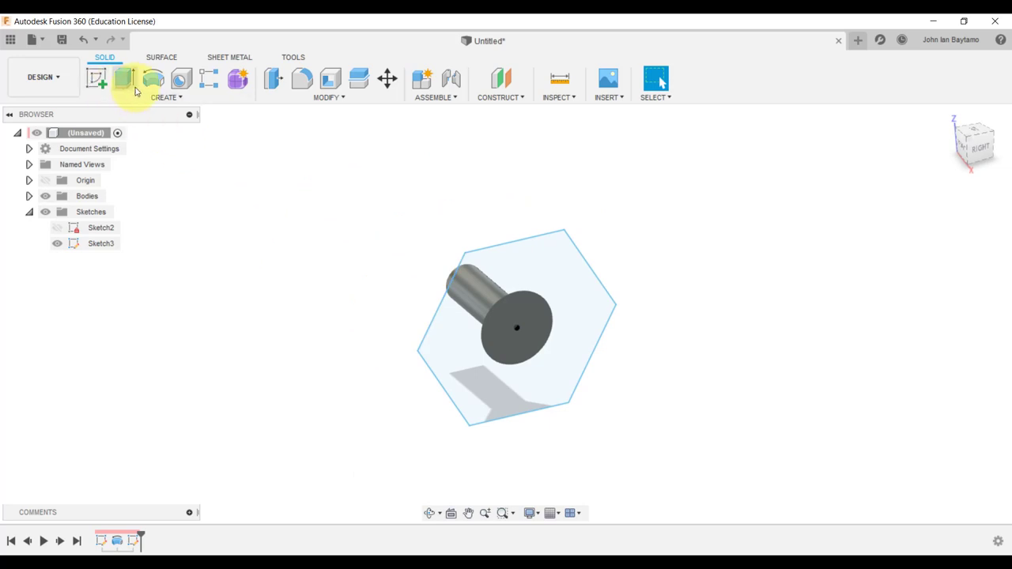
mouse_move(122, 79)
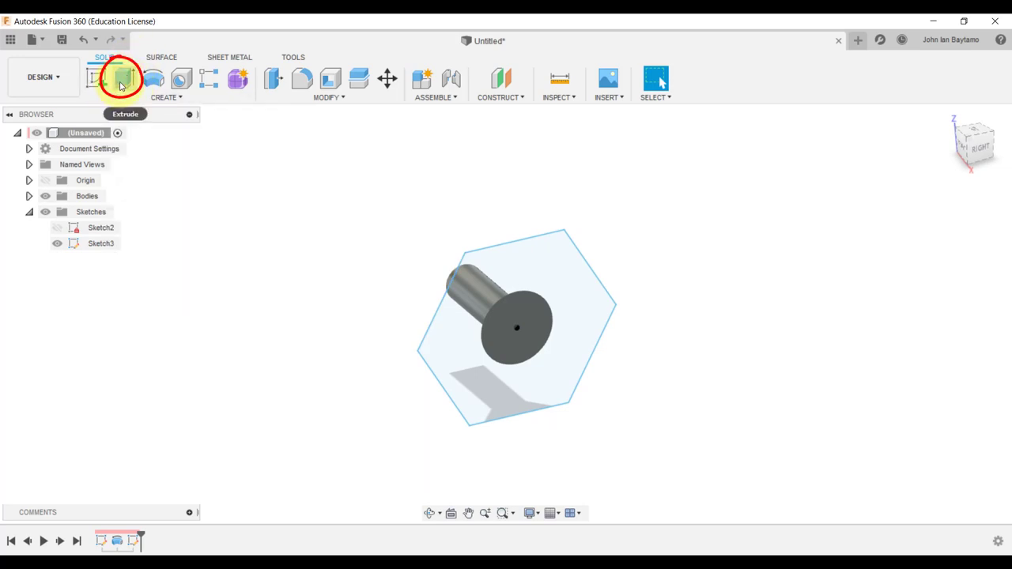
Step: Extrude the hexagon profiles 65 mm with the New Body operation
click(120, 79)
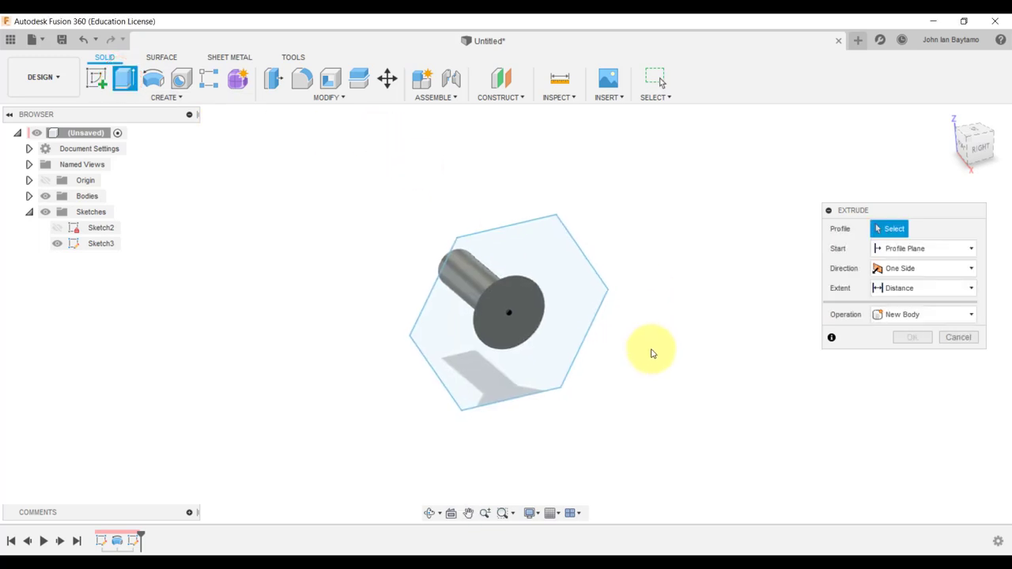
click(510, 312)
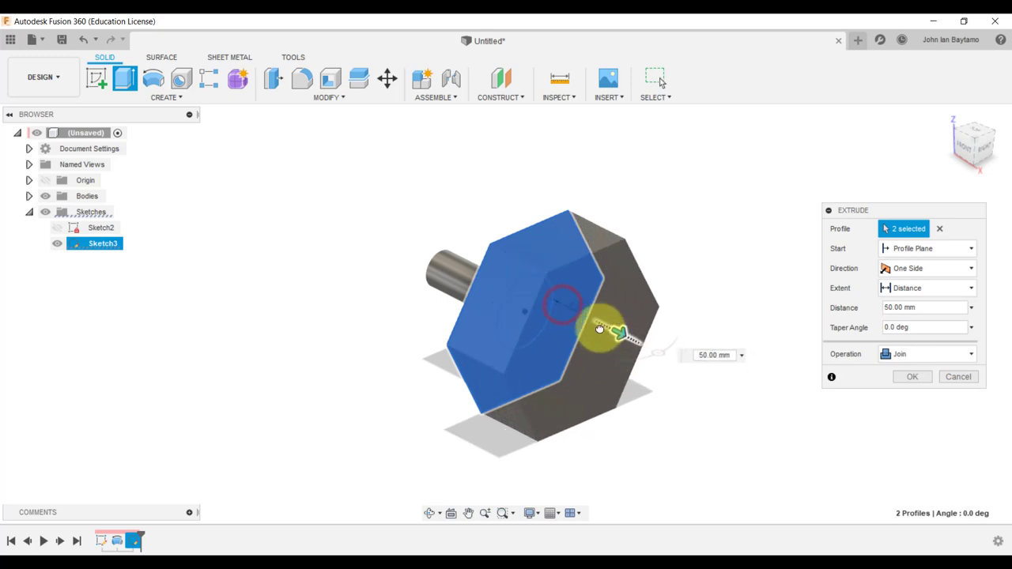
drag(621, 332, 628, 344)
text(65)
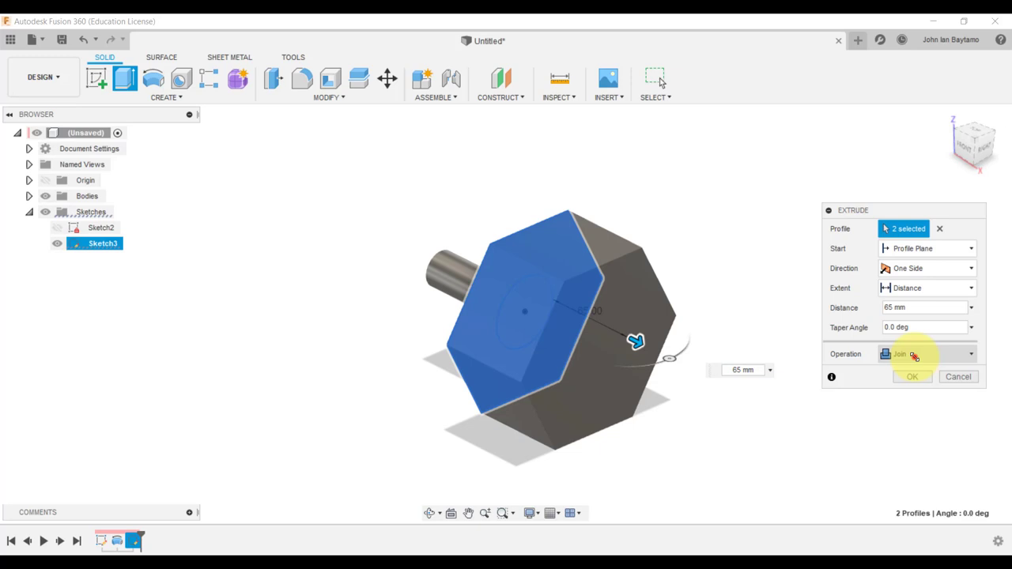
click(925, 353)
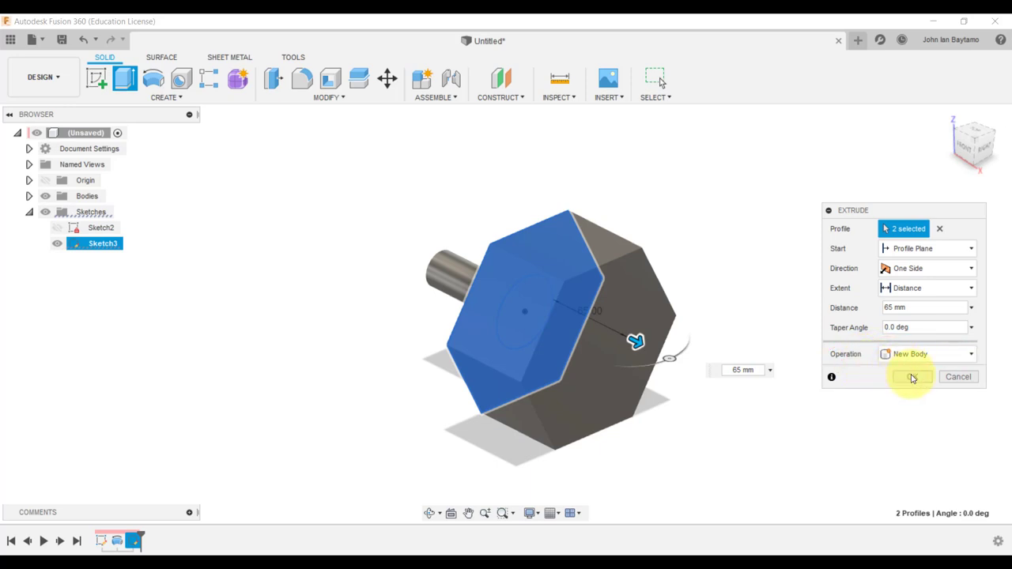
click(912, 376)
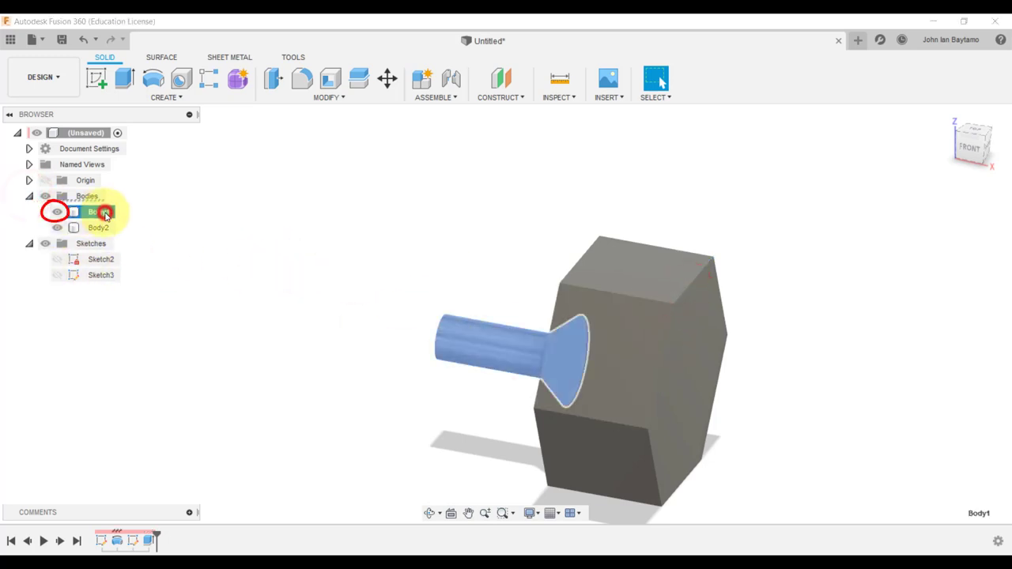
Step: Hide Body1, the countersunk pin, in the Browser
click(99, 211)
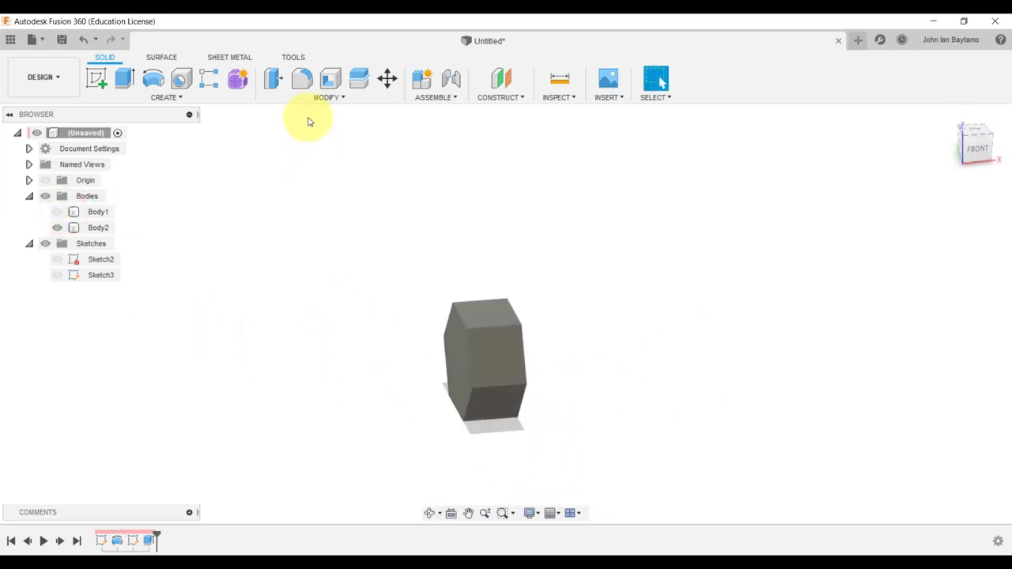
mouse_move(331, 97)
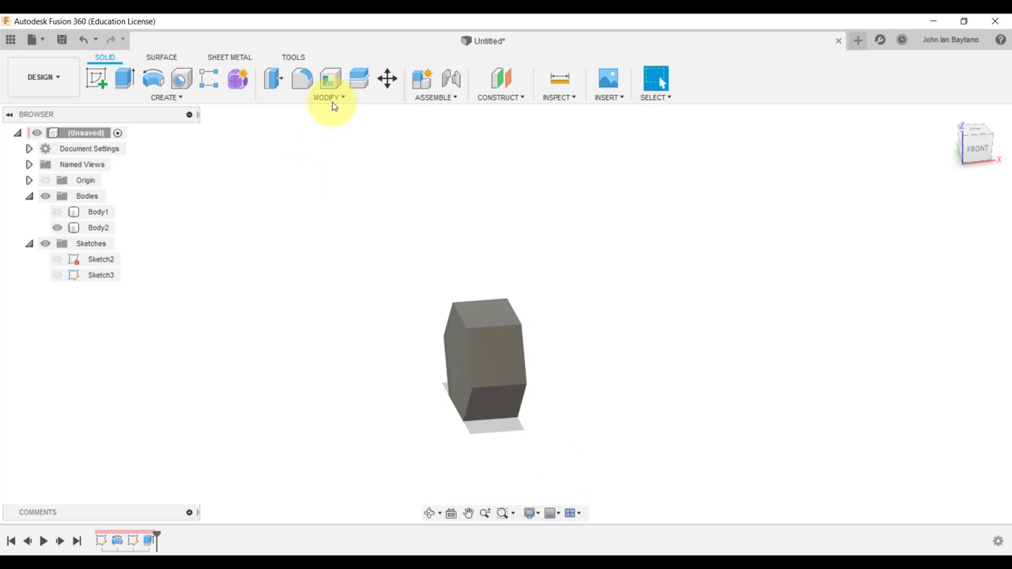
Step: Bevel the hexagonal block's twelve end edges with a 15 mm chamfer, working from the Front view
click(326, 87)
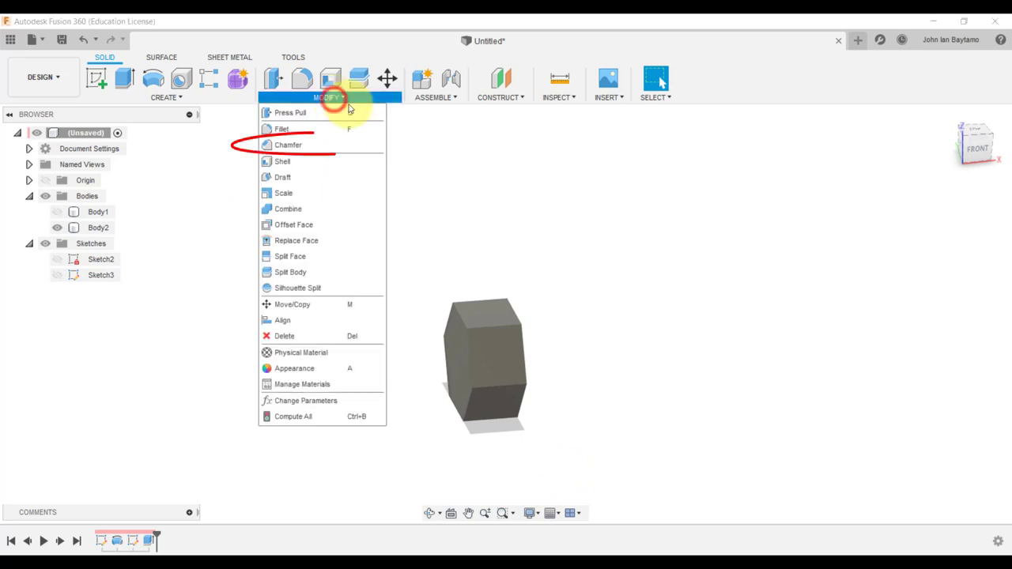
click(287, 145)
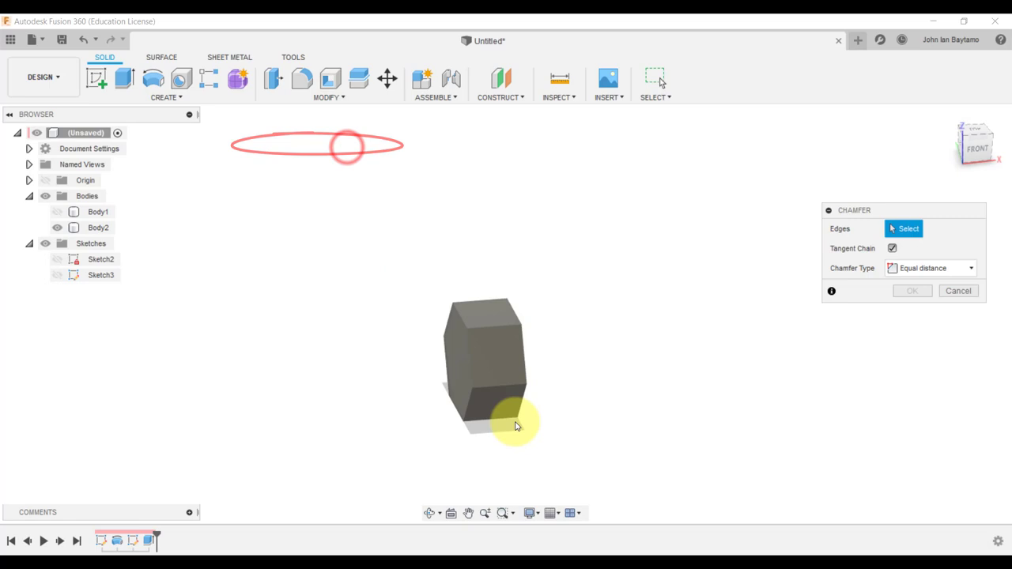
click(976, 146)
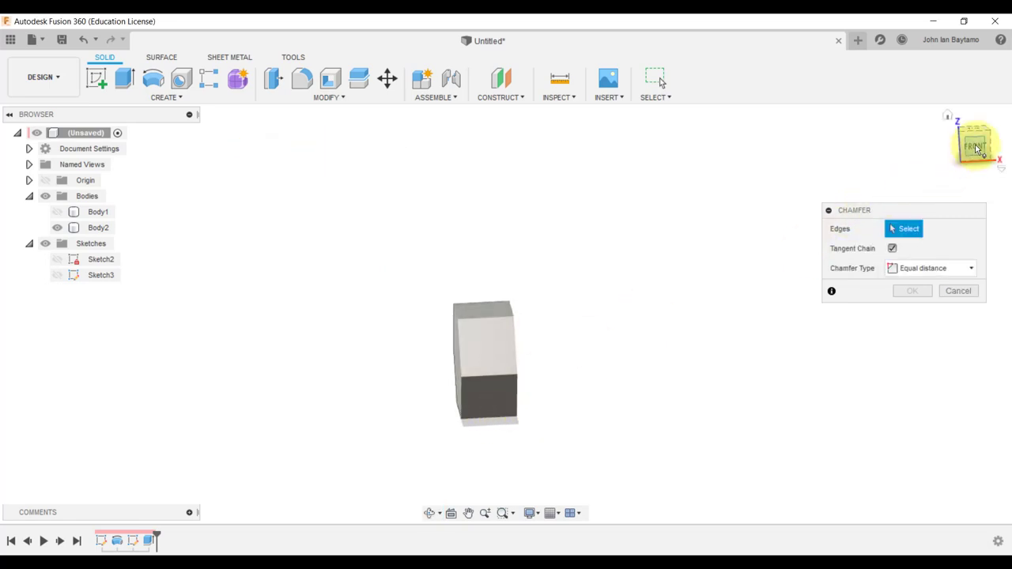
click(974, 146)
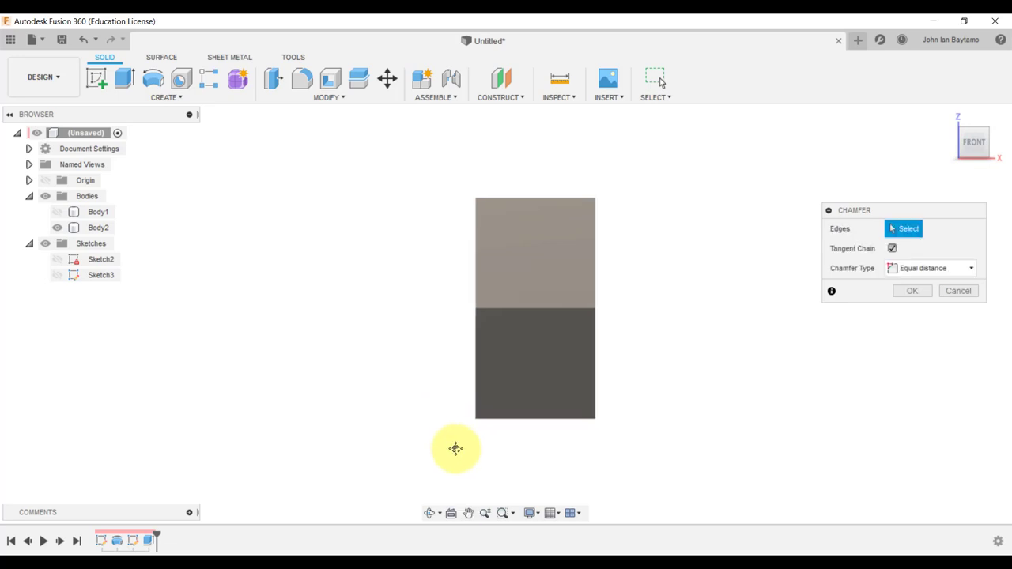
mouse_move(423, 136)
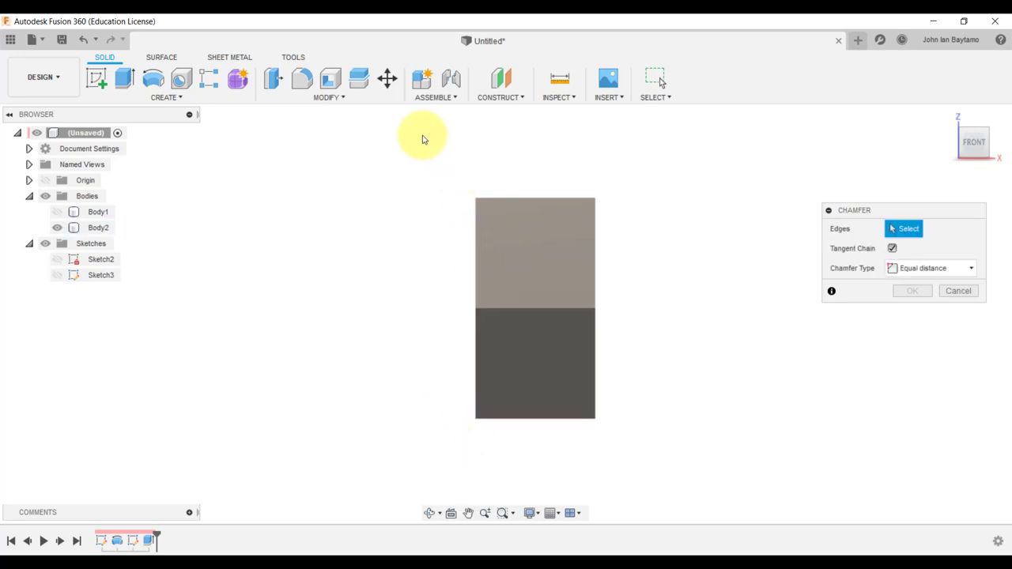
mouse_move(418, 158)
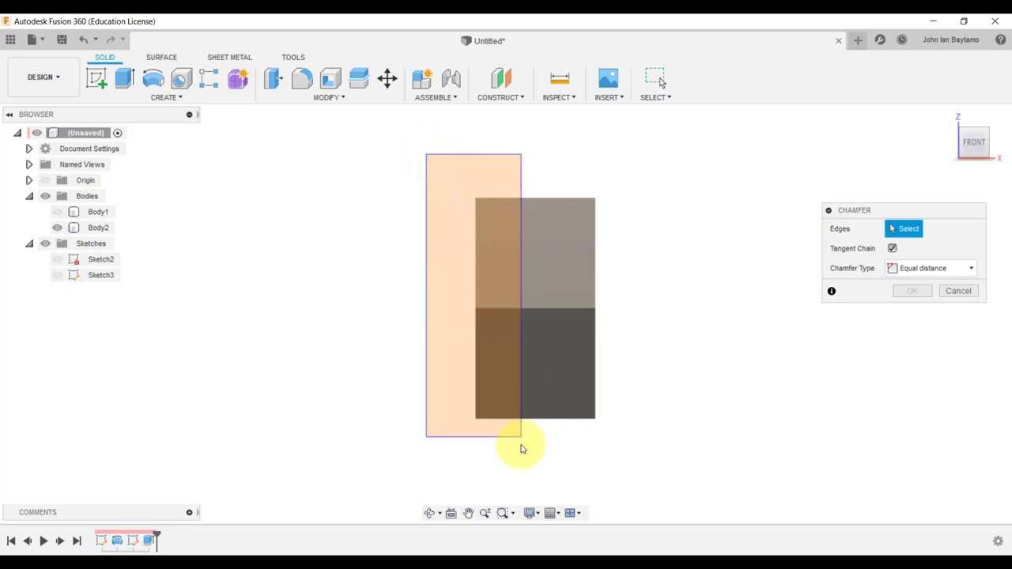
mouse_move(523, 472)
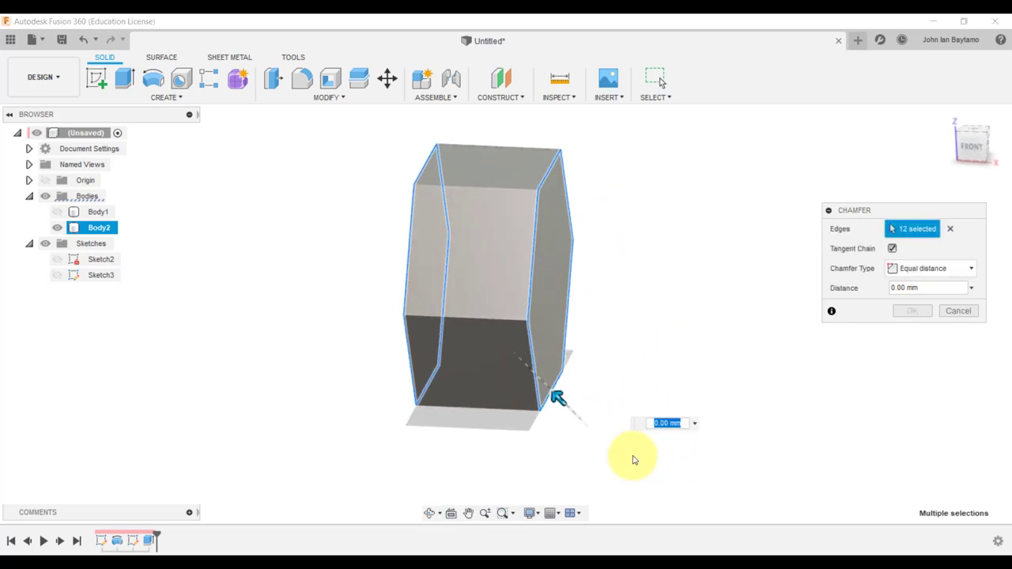
text(15)
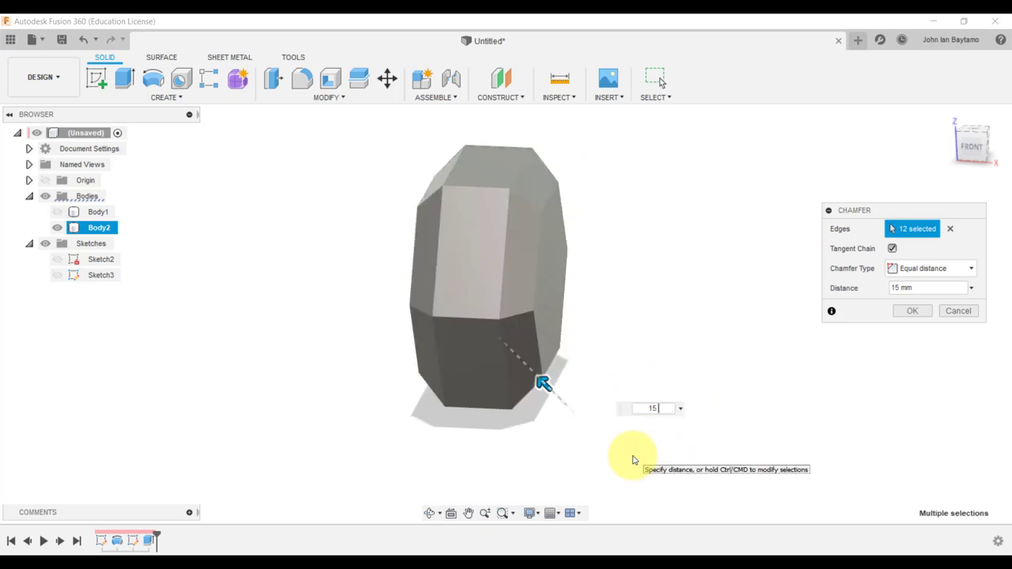
click(912, 310)
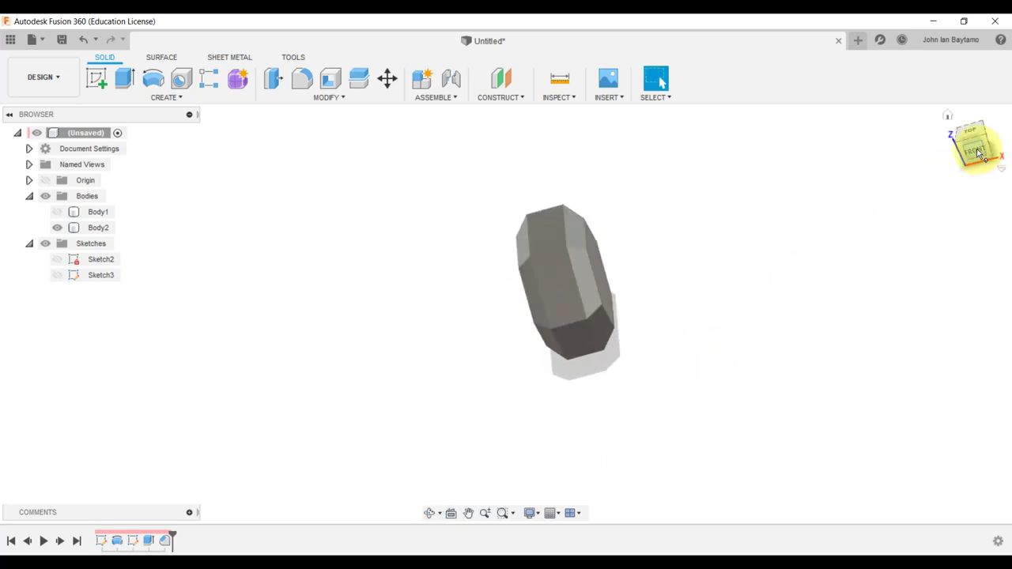
Step: Return to the front view, toggle Body1's visibility, and select the chamfered weight body
click(975, 146)
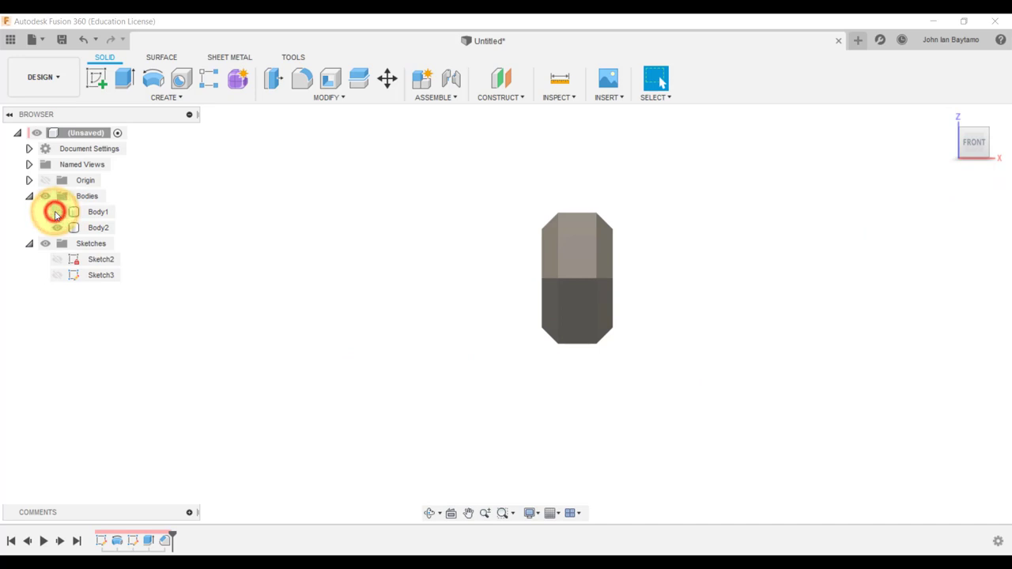
click(45, 196)
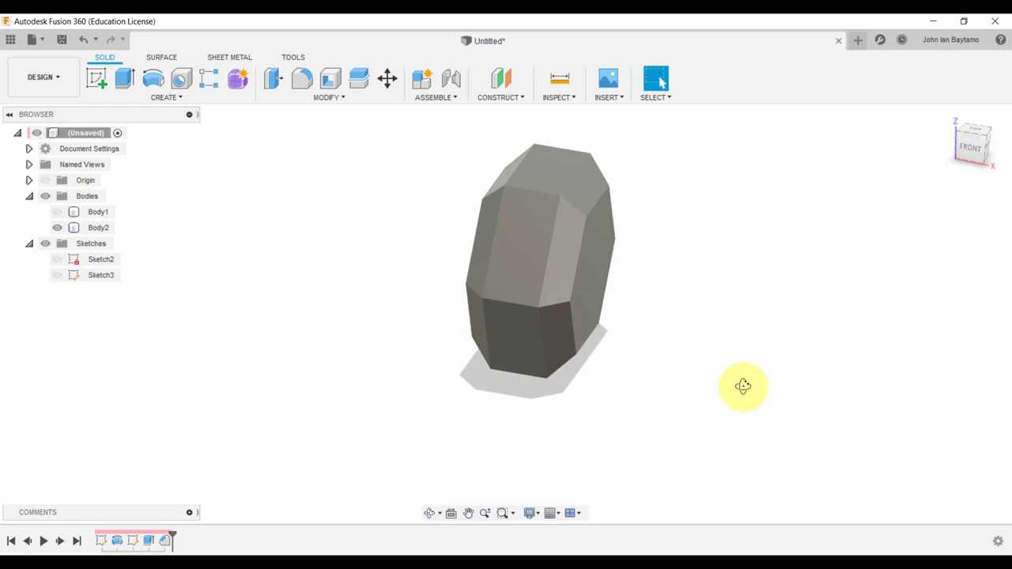
click(552, 255)
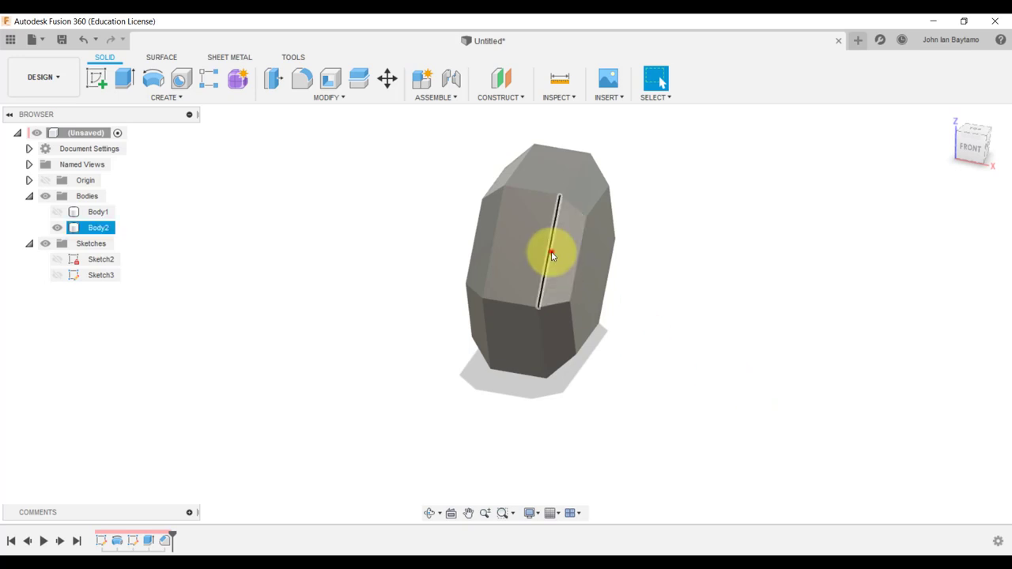
click(432, 229)
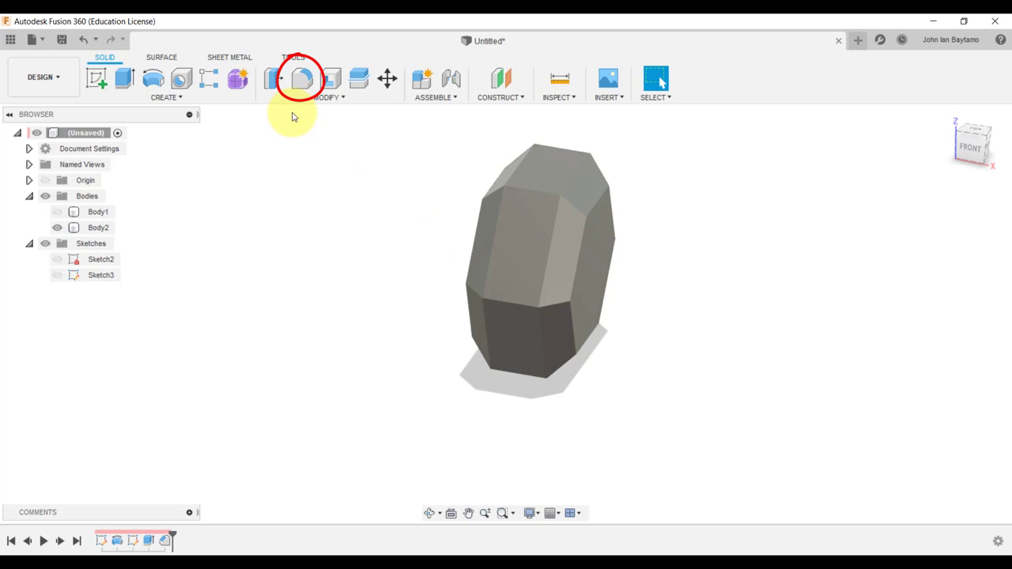
mouse_move(303, 78)
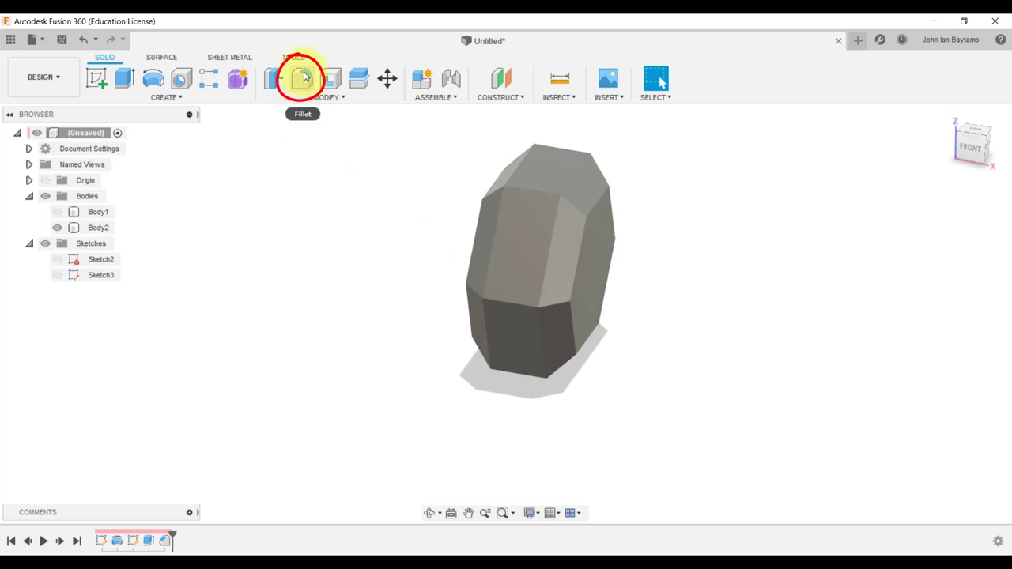
mouse_move(303, 78)
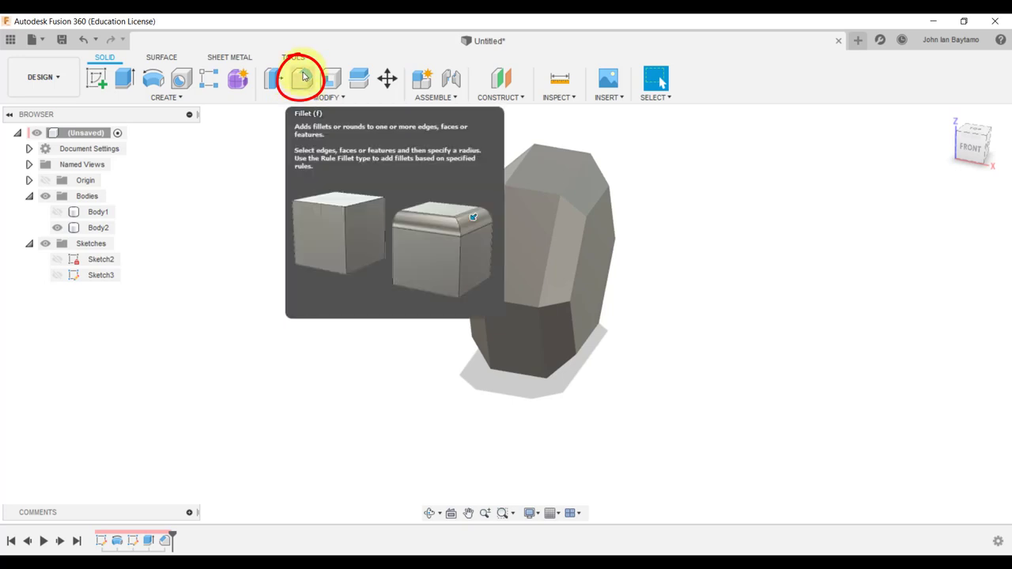
Step: Fillet the hexagonal weight's edges with a radius of 5
click(301, 78)
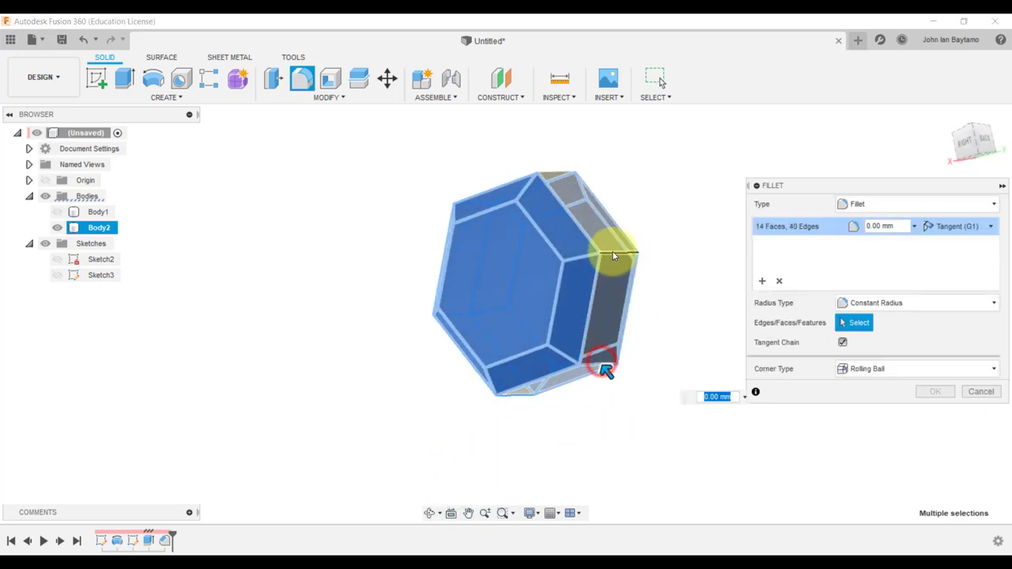
click(551, 216)
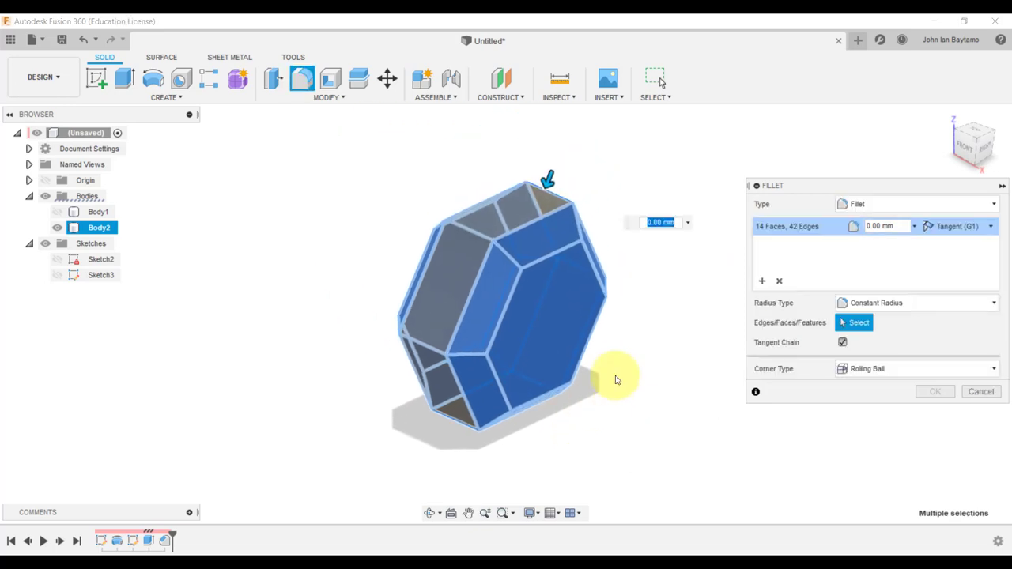
text(5)
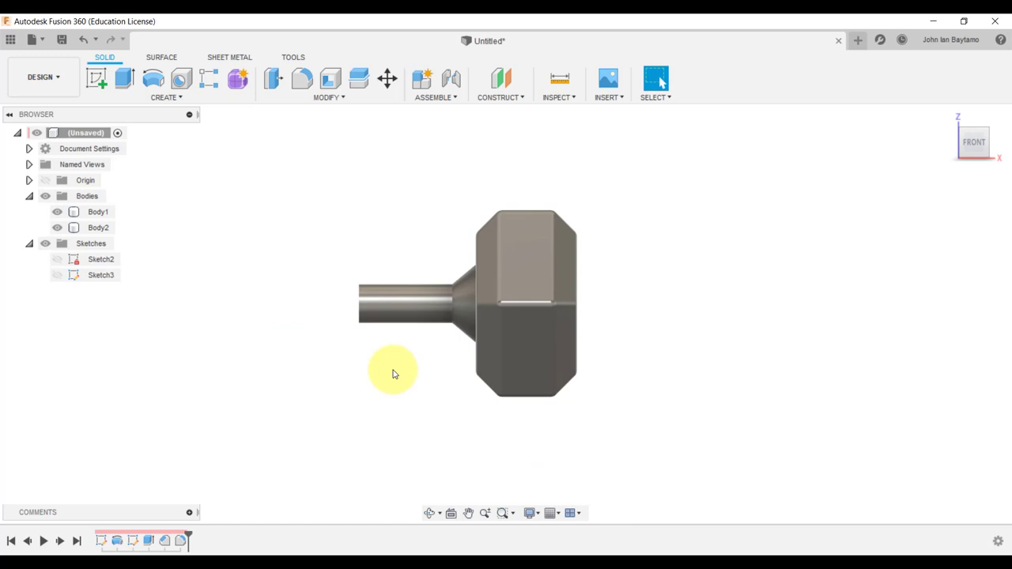
Step: Angle the view toward the handle's end face and open the Create features list
drag(396, 372, 399, 322)
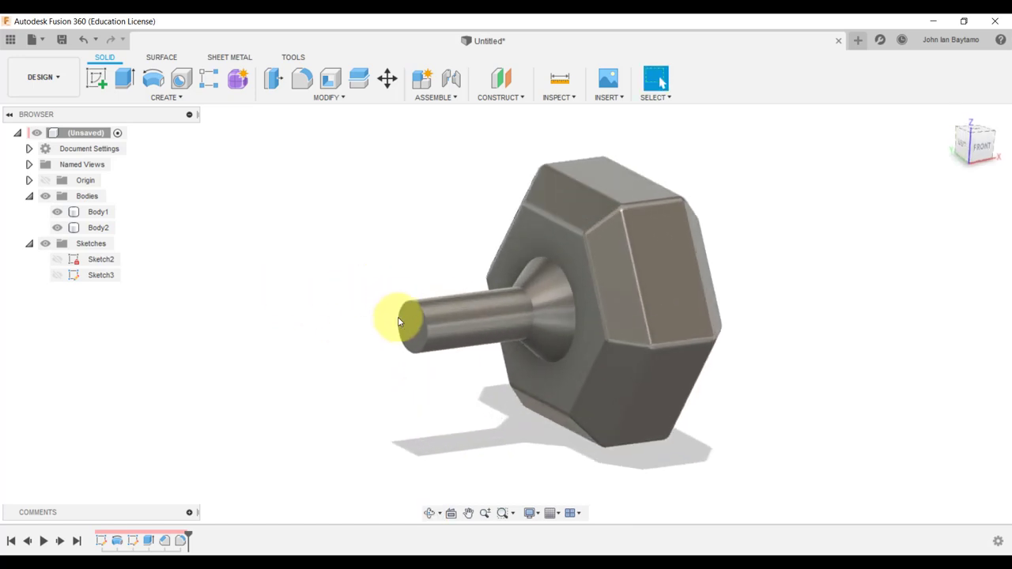
click(538, 308)
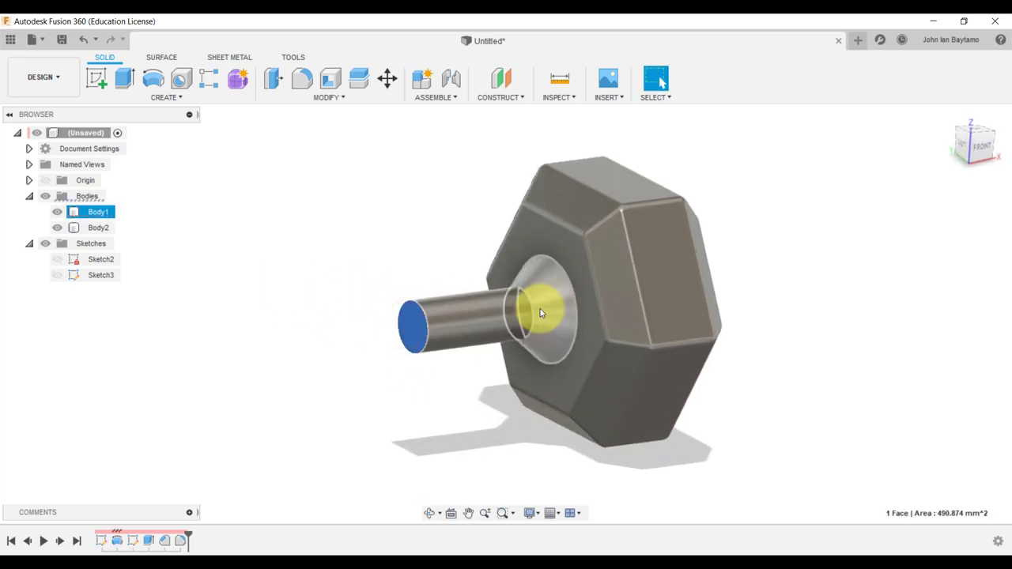
click(518, 316)
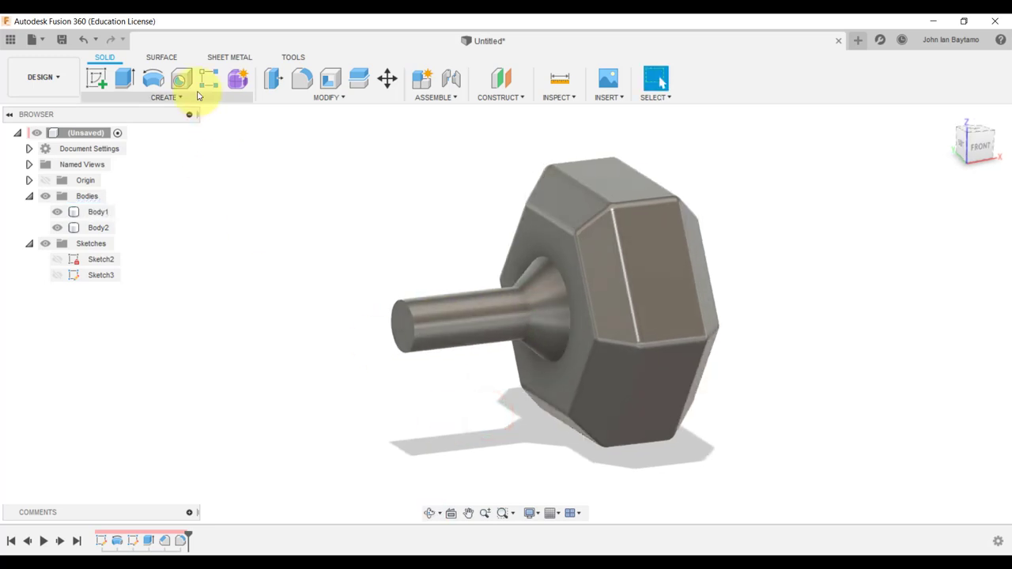
click(166, 97)
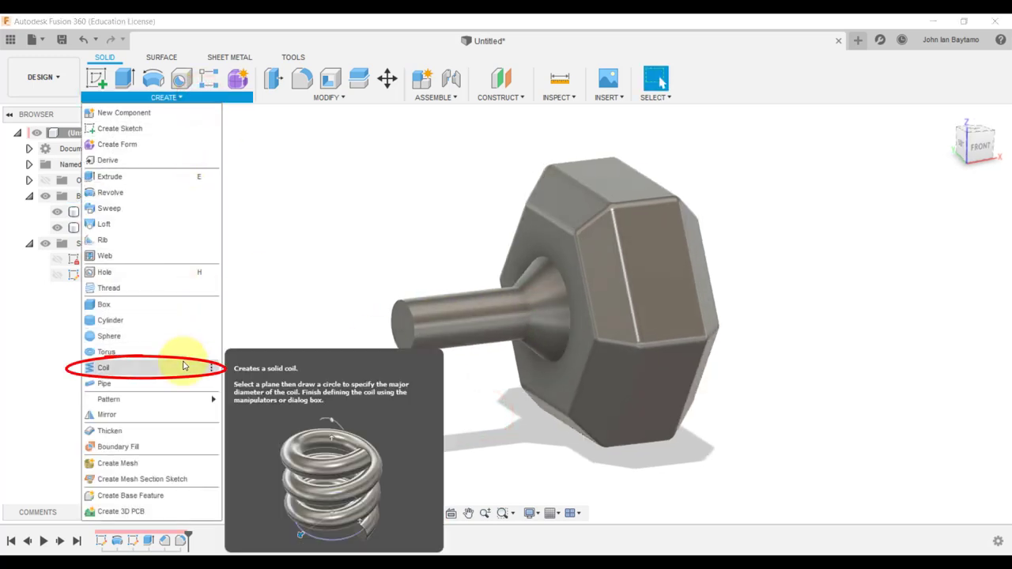
Step: Start a Revolution-and-Height coil on the handle's end face with reversed turning direction
click(103, 367)
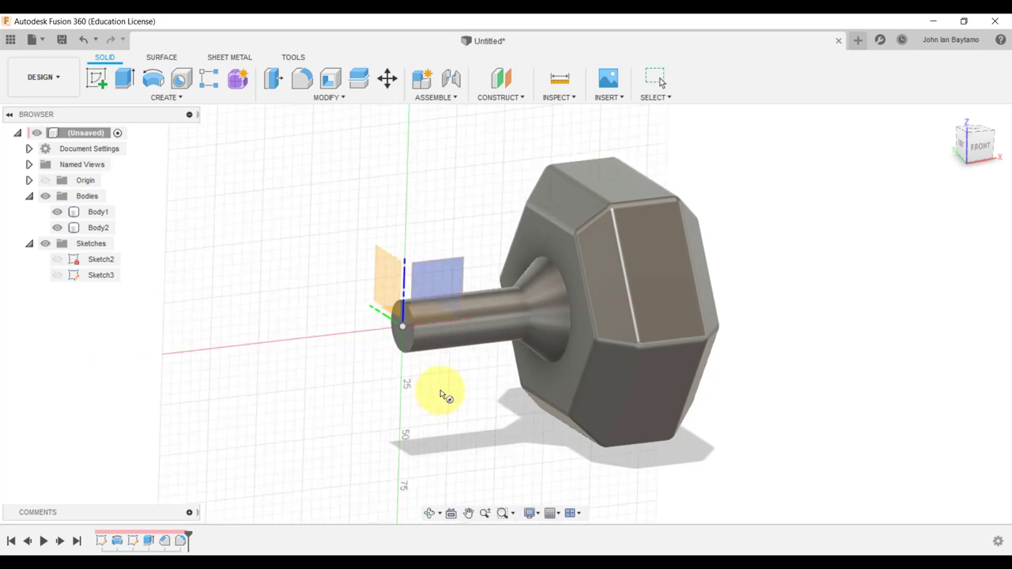
drag(443, 395, 430, 380)
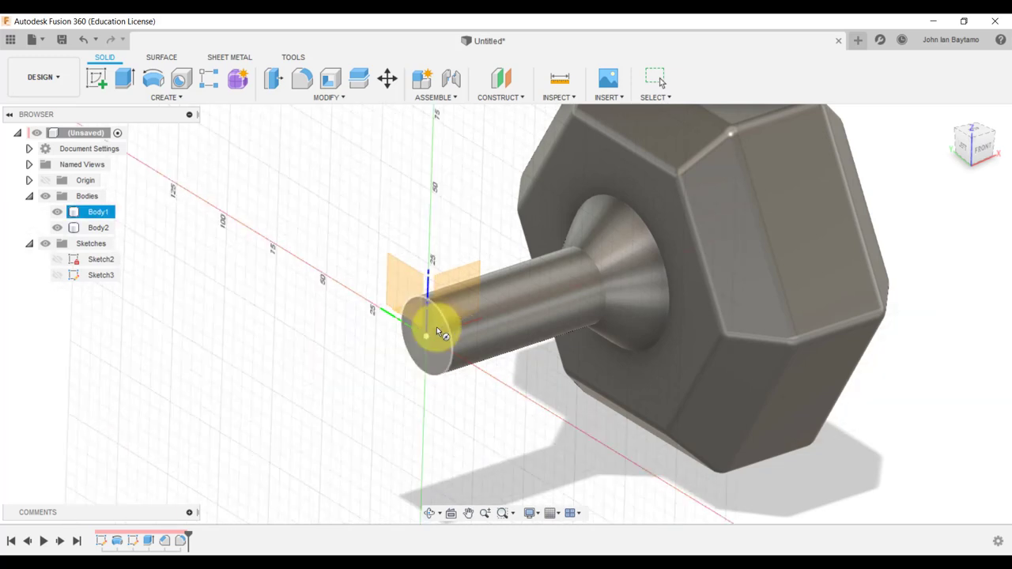
click(429, 336)
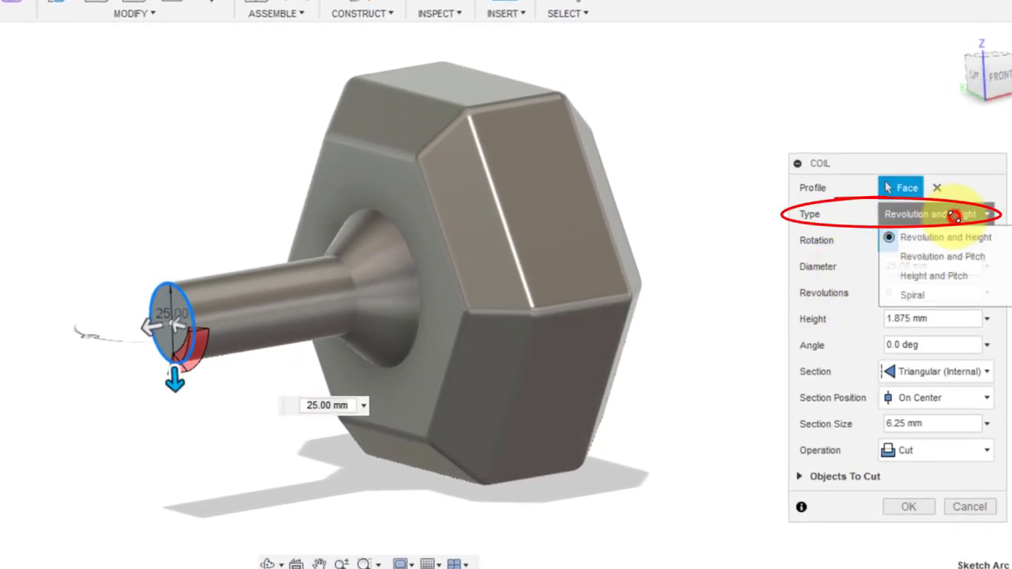
click(946, 237)
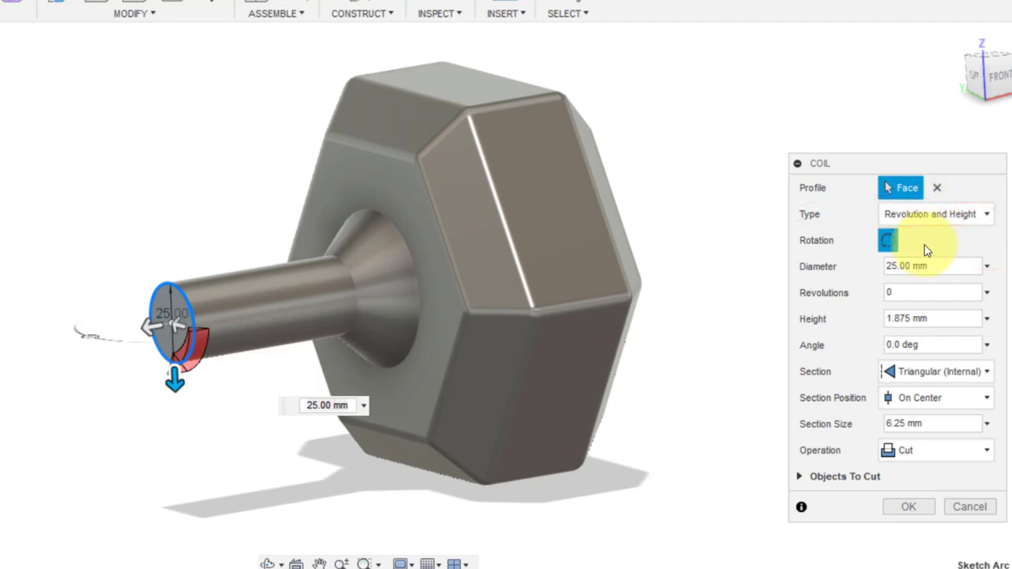
click(933, 293)
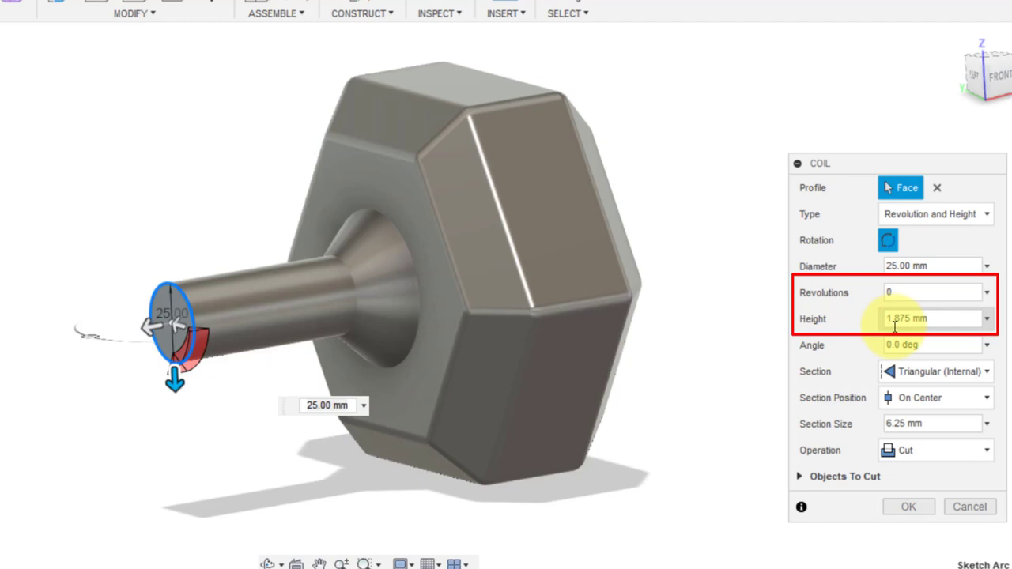
Step: Set the coil to 0.2 revolutions, -55 mm height, triangular internal section, Cut
text(0.2)
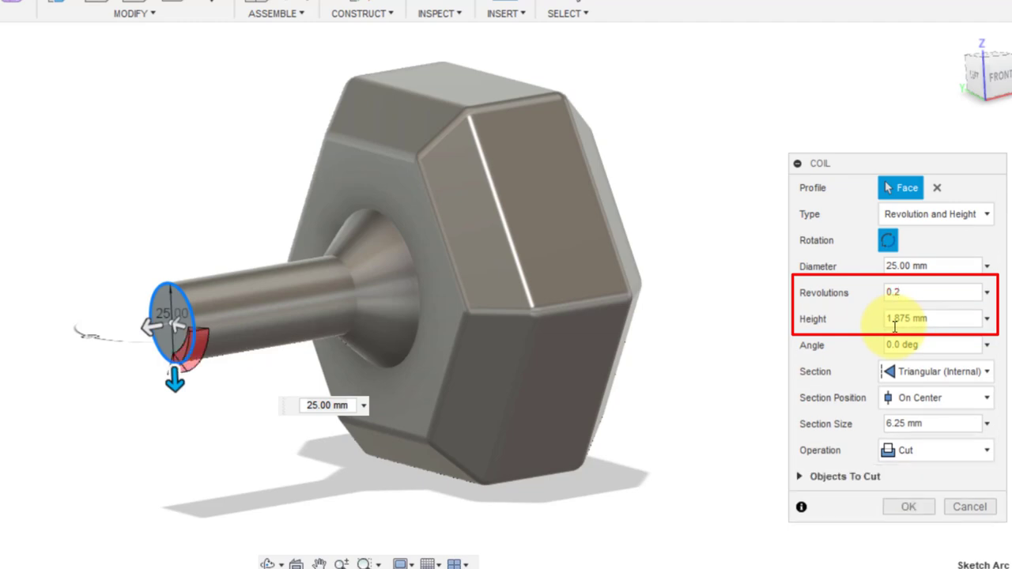
click(933, 292)
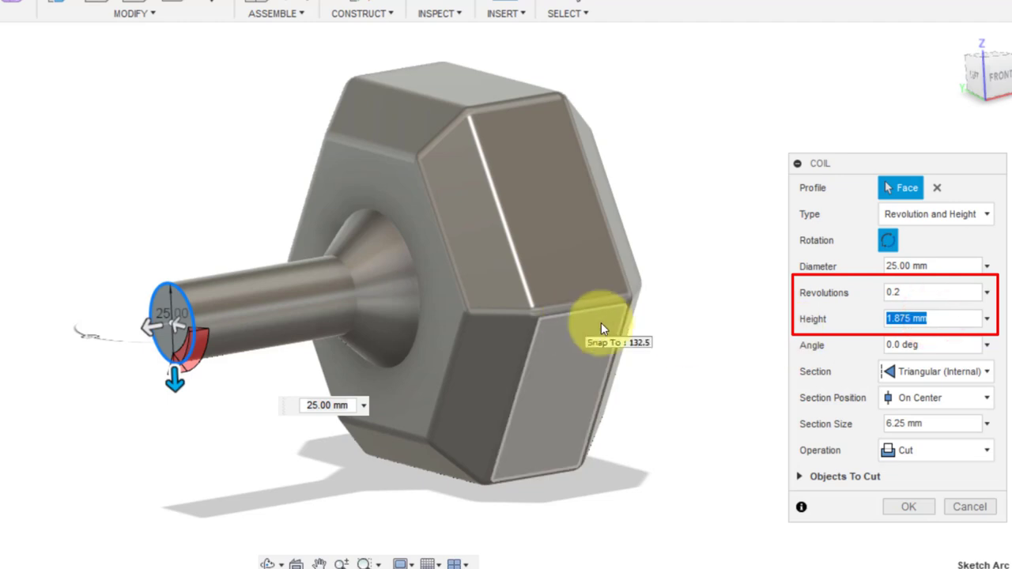
text(-55)
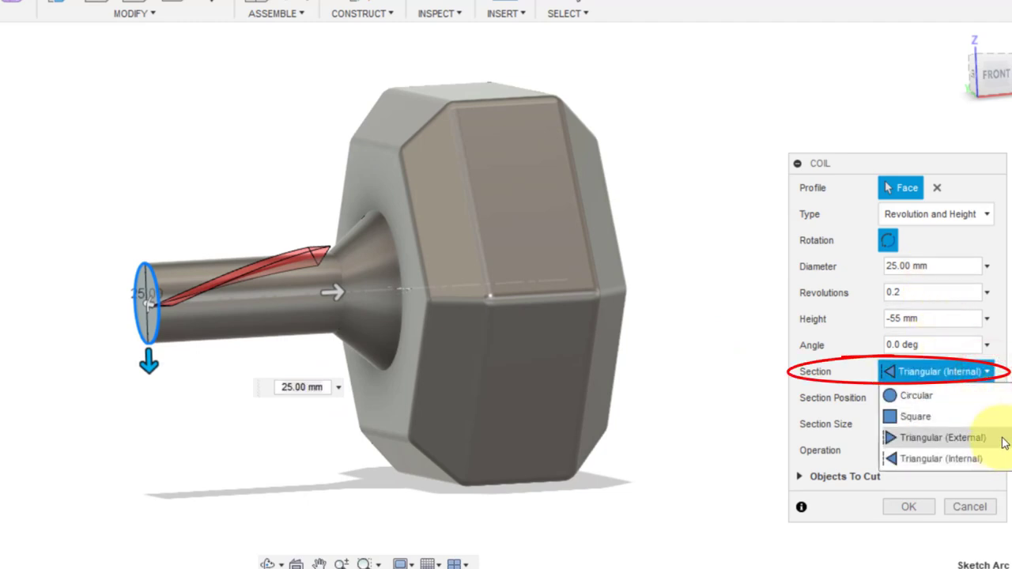
mouse_move(1002, 448)
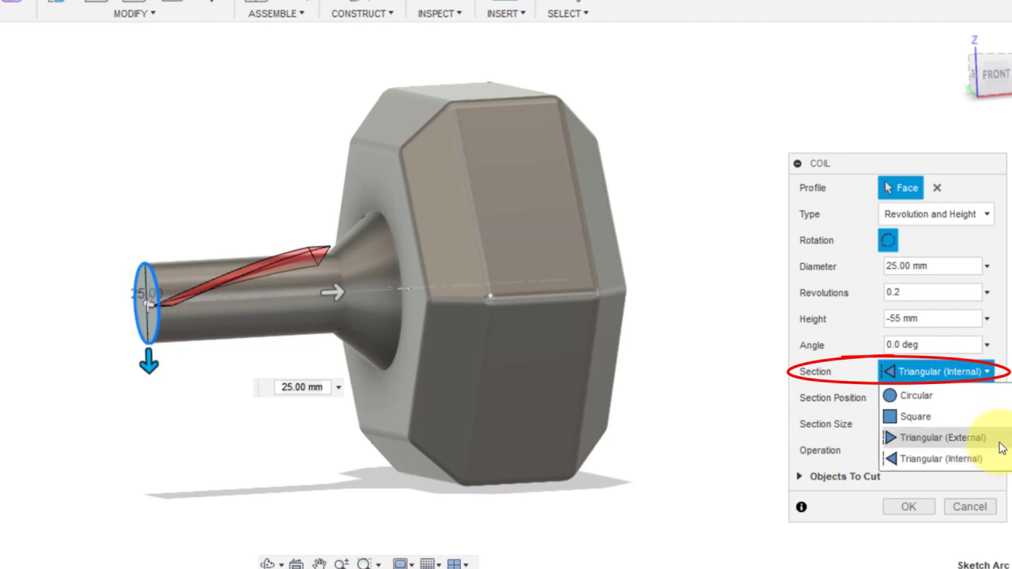
mouse_move(953, 458)
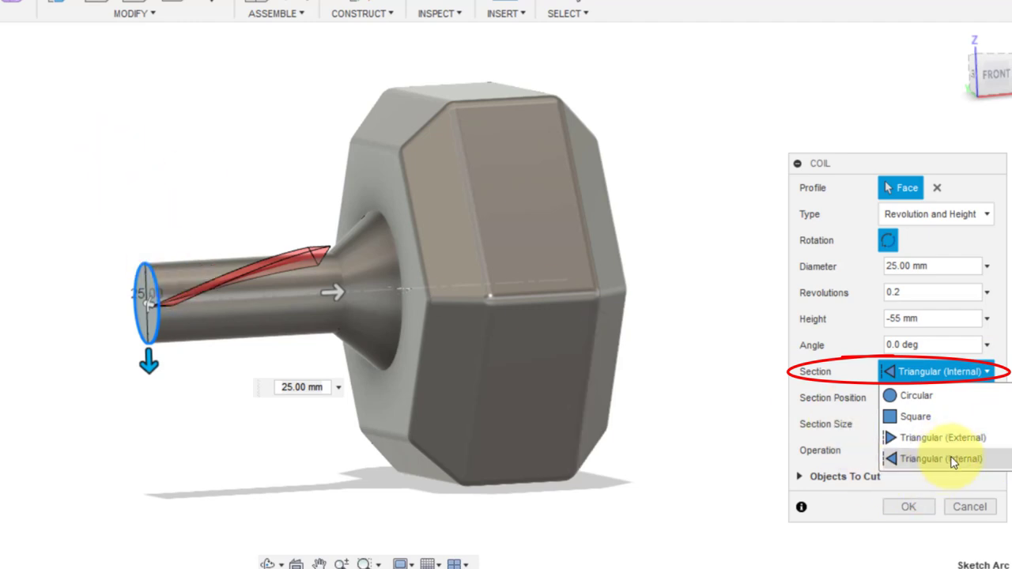
click(941, 458)
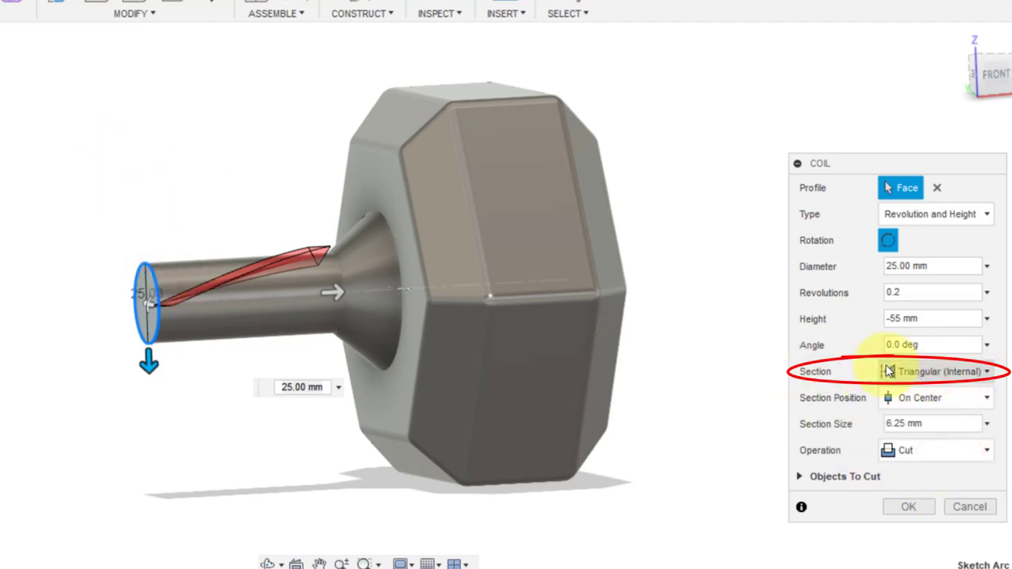
mouse_move(993, 138)
text(2)
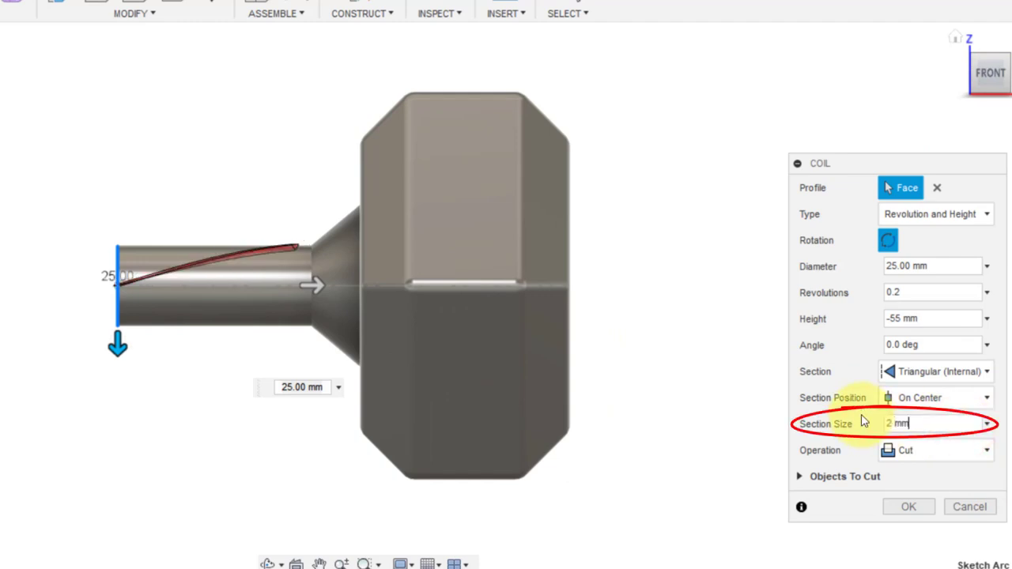
mouse_move(956, 452)
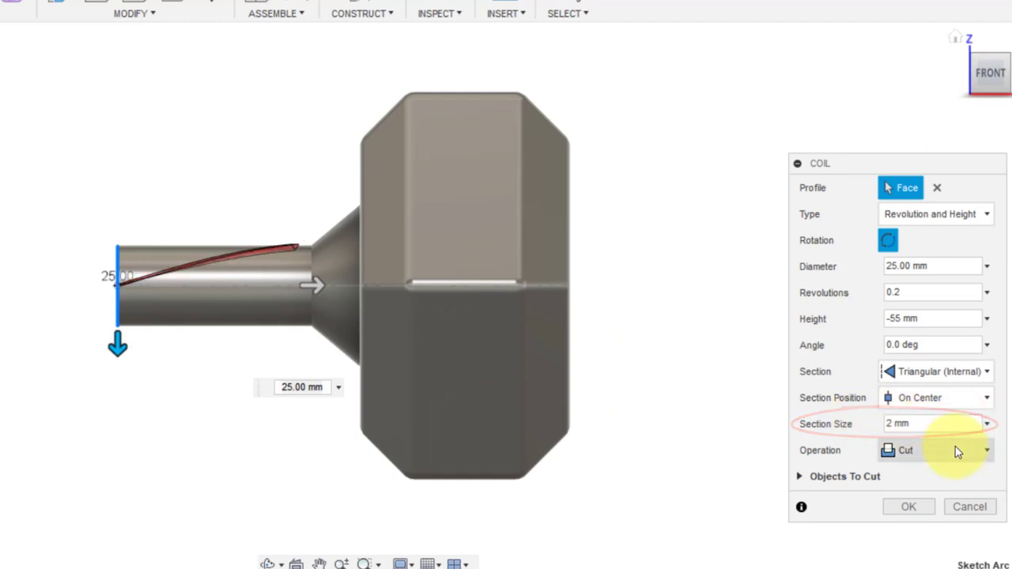
click(986, 450)
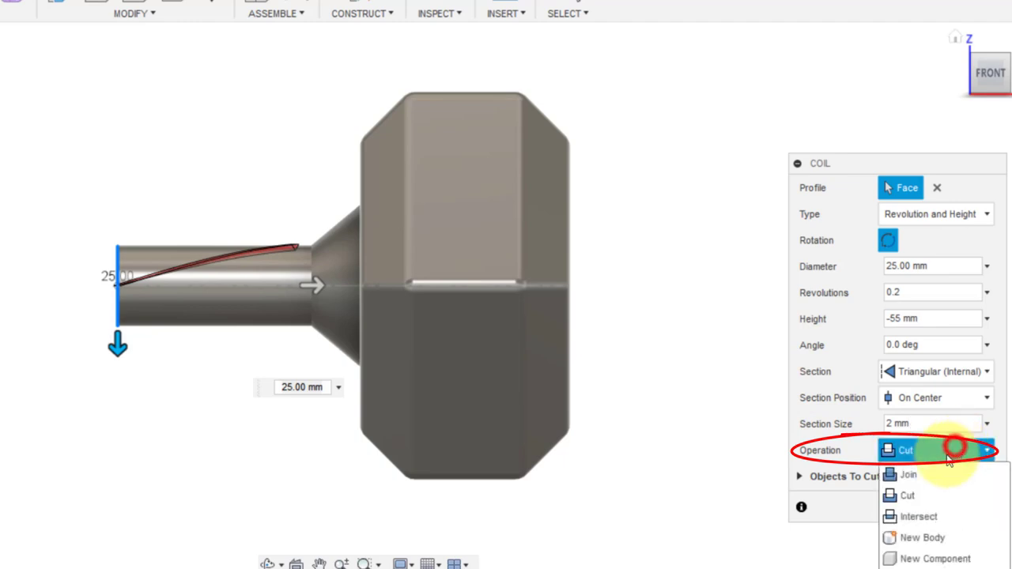
click(904, 495)
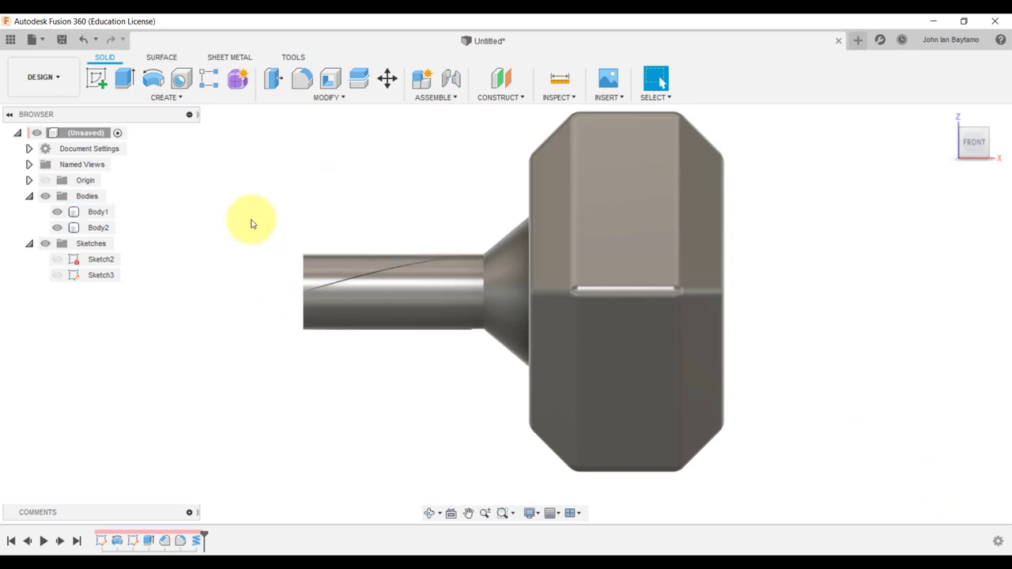
mouse_move(433, 239)
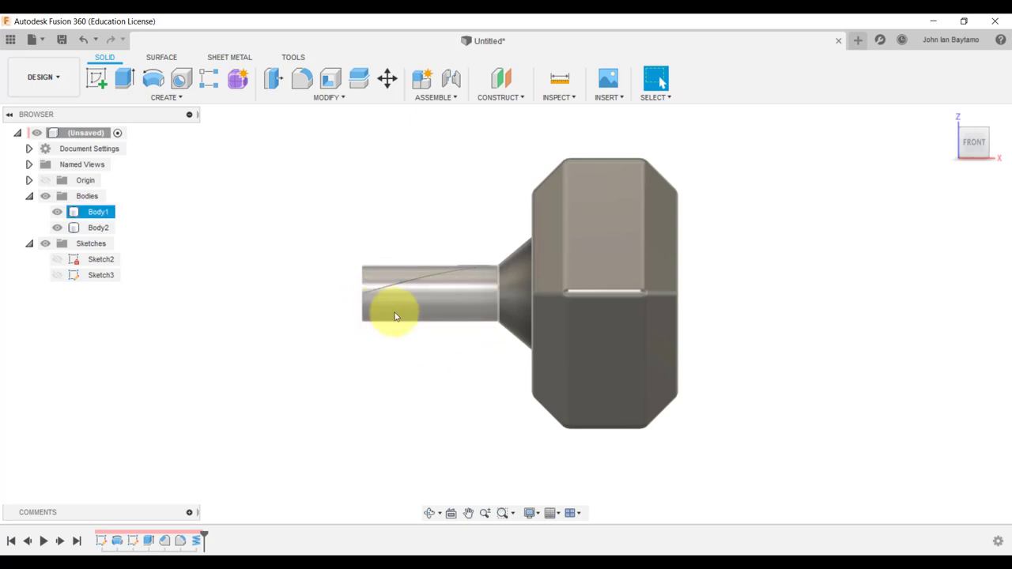
mouse_move(366, 296)
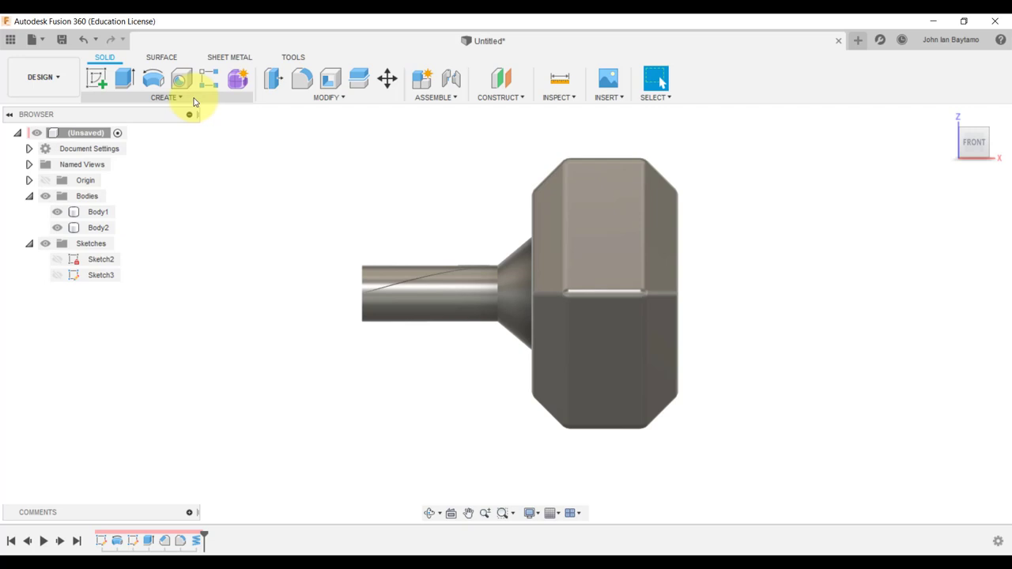
Step: Cut a second reversed coil groove with -55 mm height into the handle
click(166, 96)
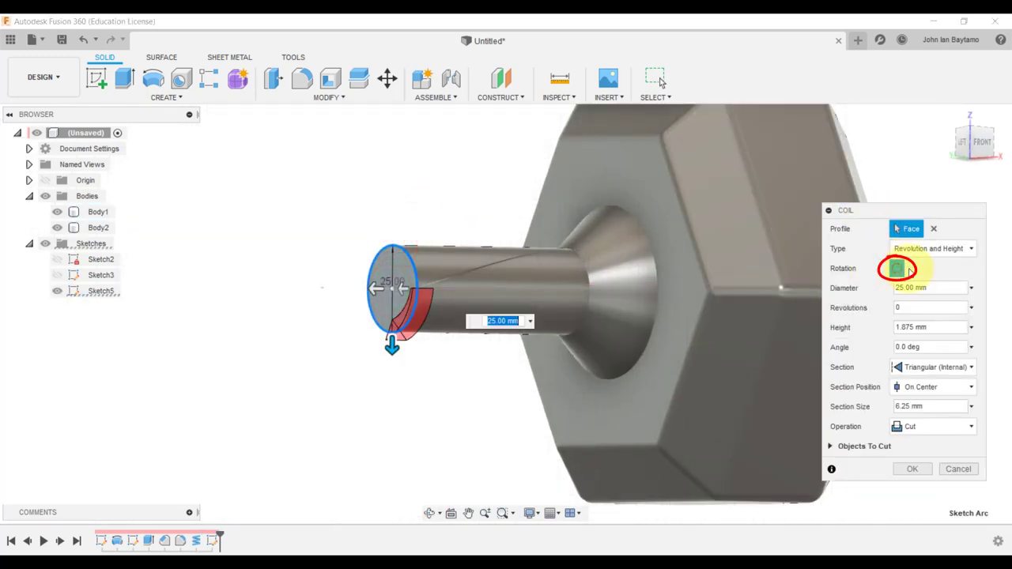
click(898, 268)
text(.2)
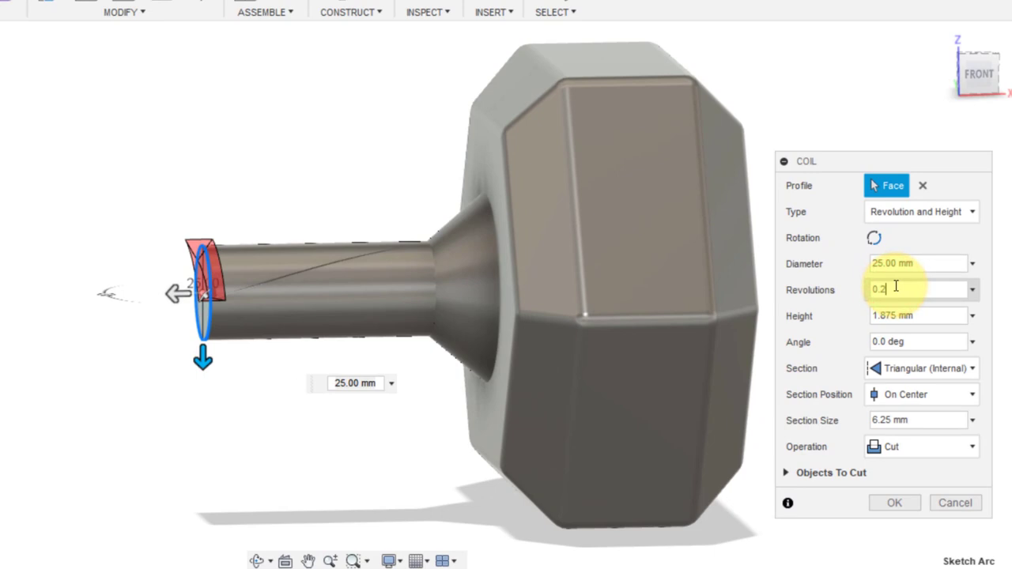
click(917, 316)
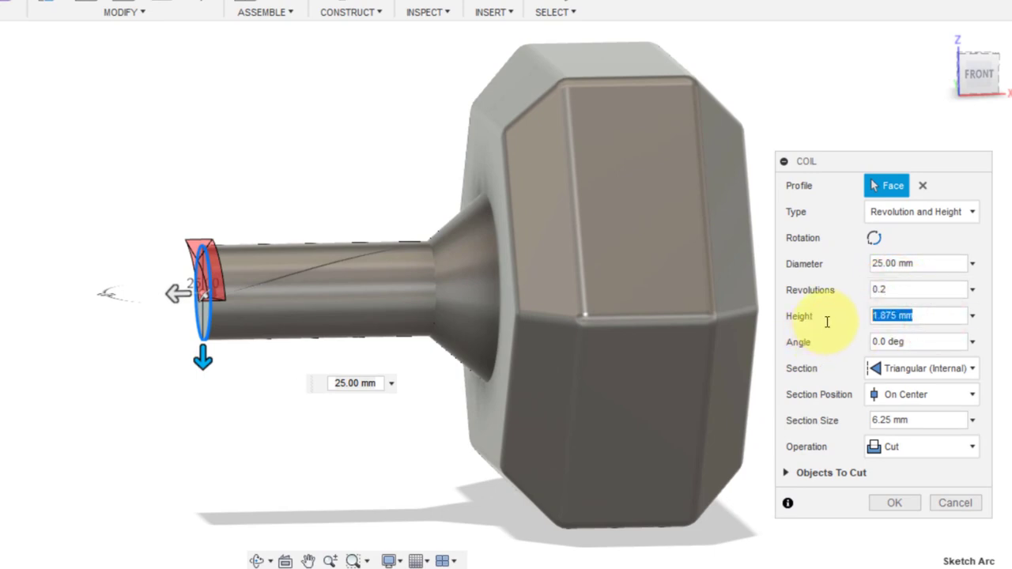
text(-55 mm)
click(917, 419)
text(2)
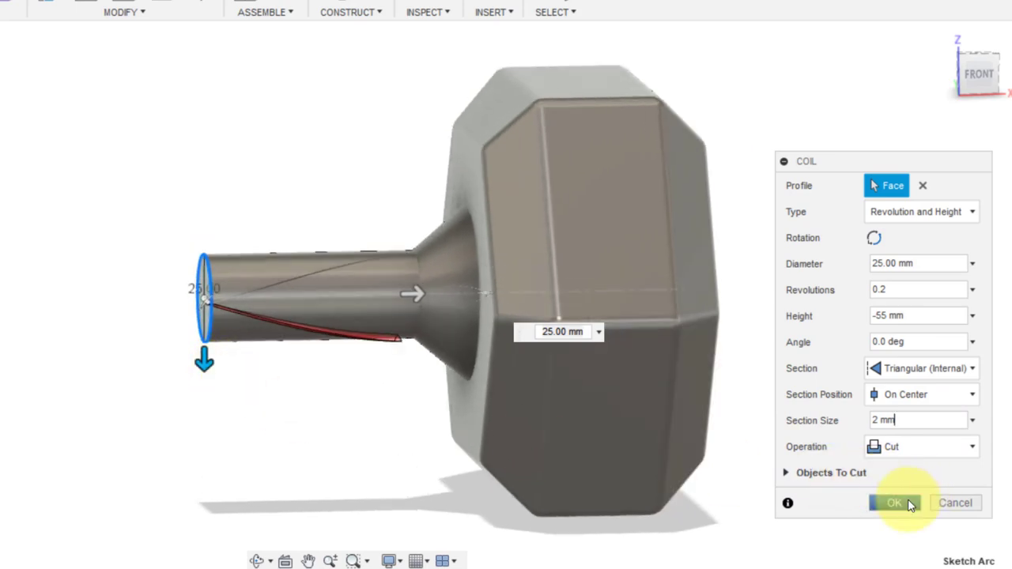
click(894, 502)
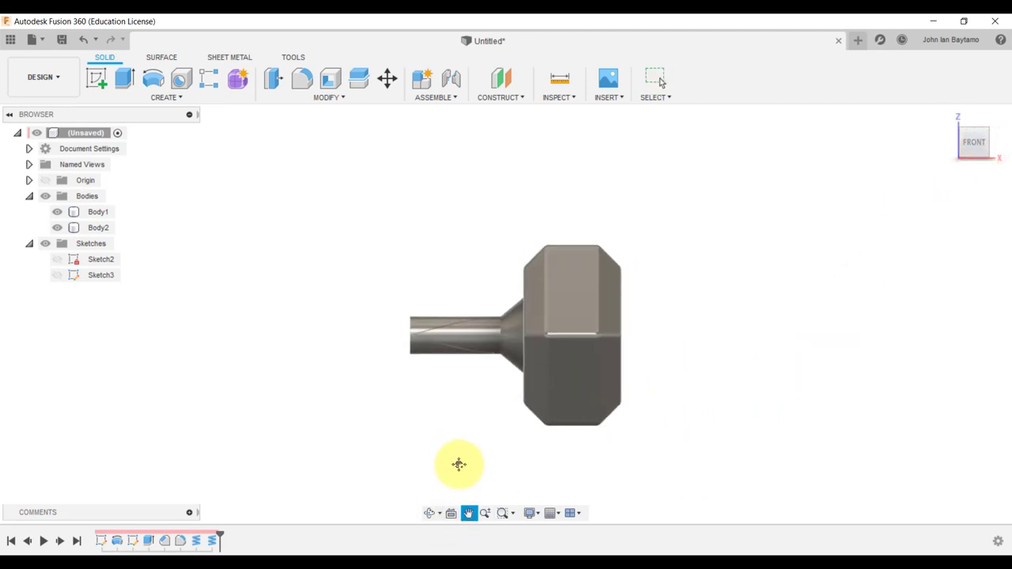
Step: Center the dumbbell half in view and open the Create features list
drag(459, 464, 475, 388)
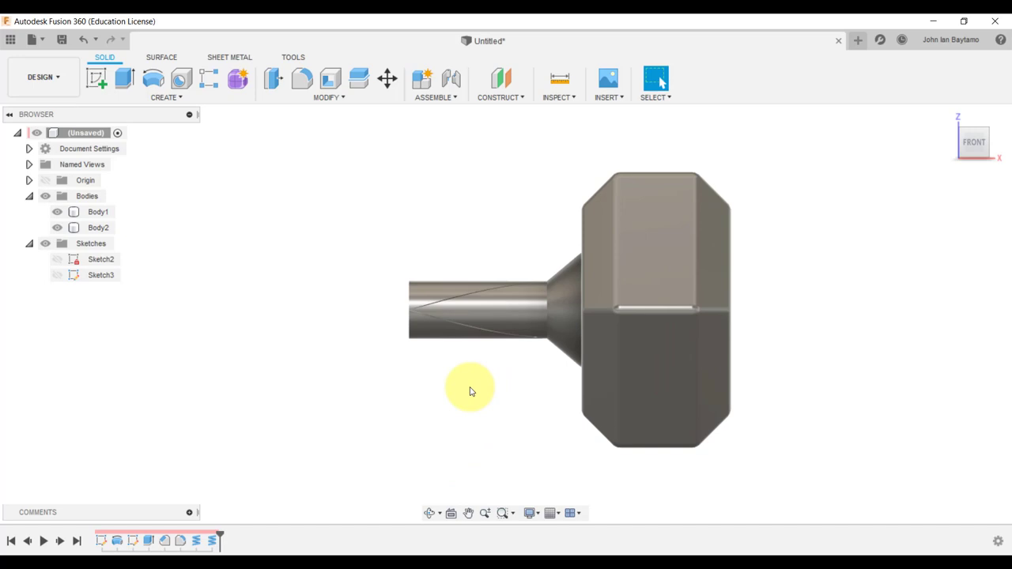
click(449, 320)
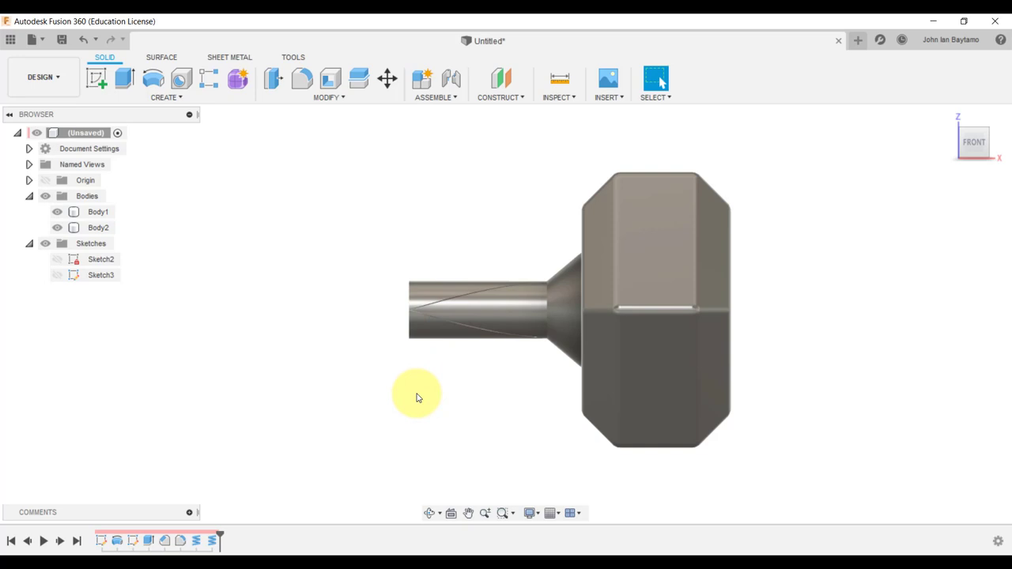
mouse_move(212, 348)
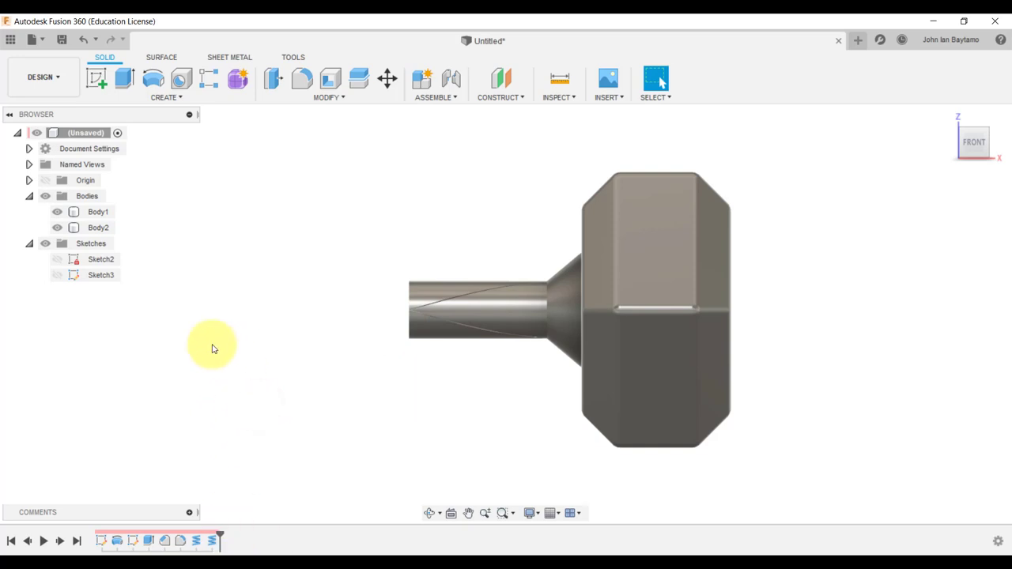
mouse_move(218, 457)
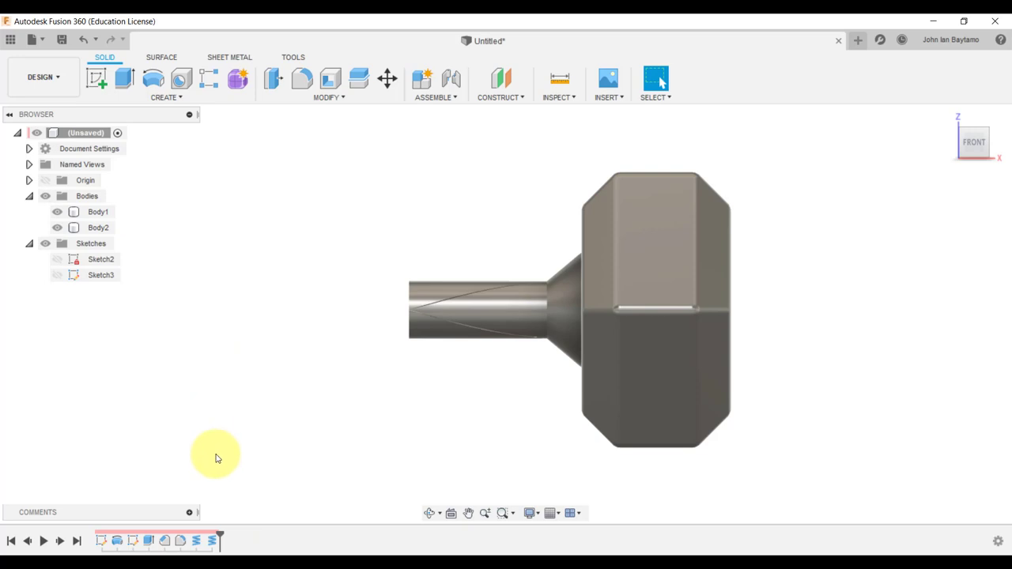
mouse_move(247, 332)
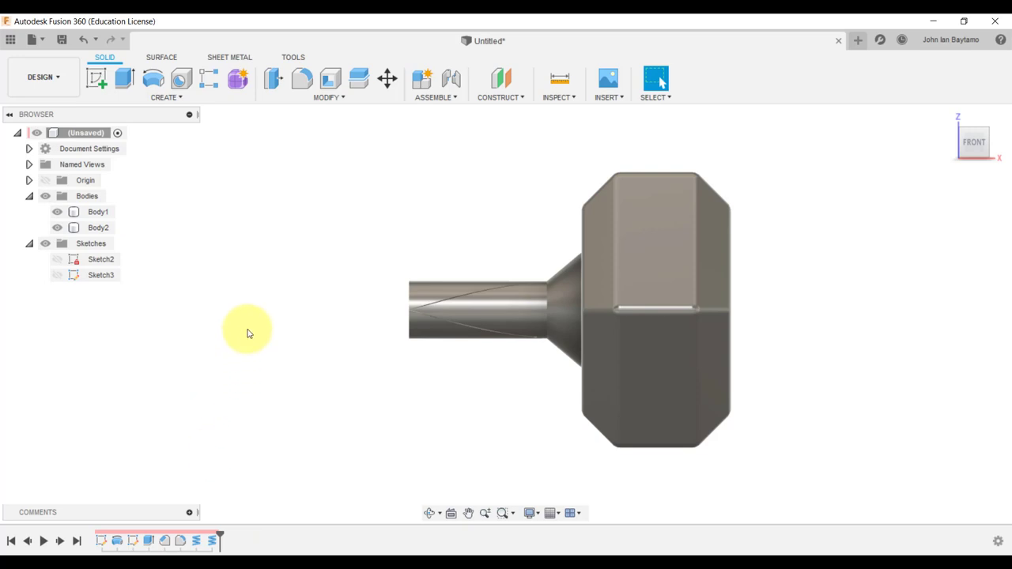
mouse_move(213, 183)
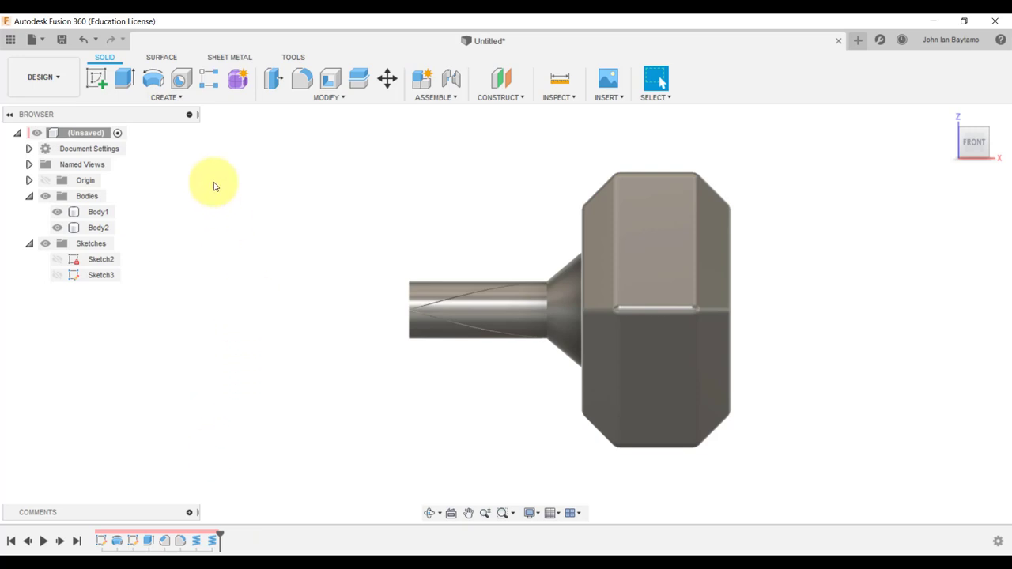
mouse_move(218, 152)
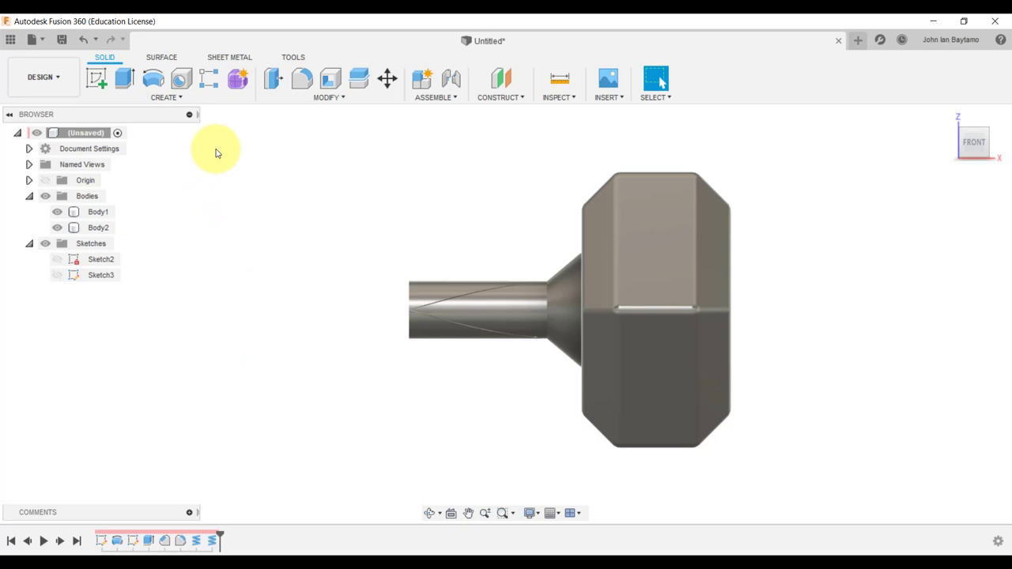
mouse_move(455, 411)
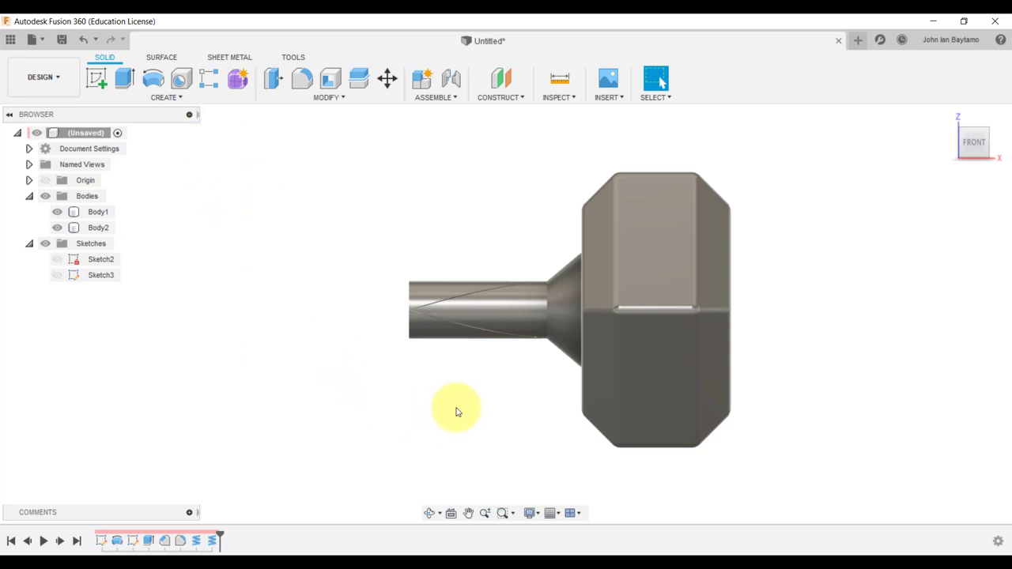
click(166, 96)
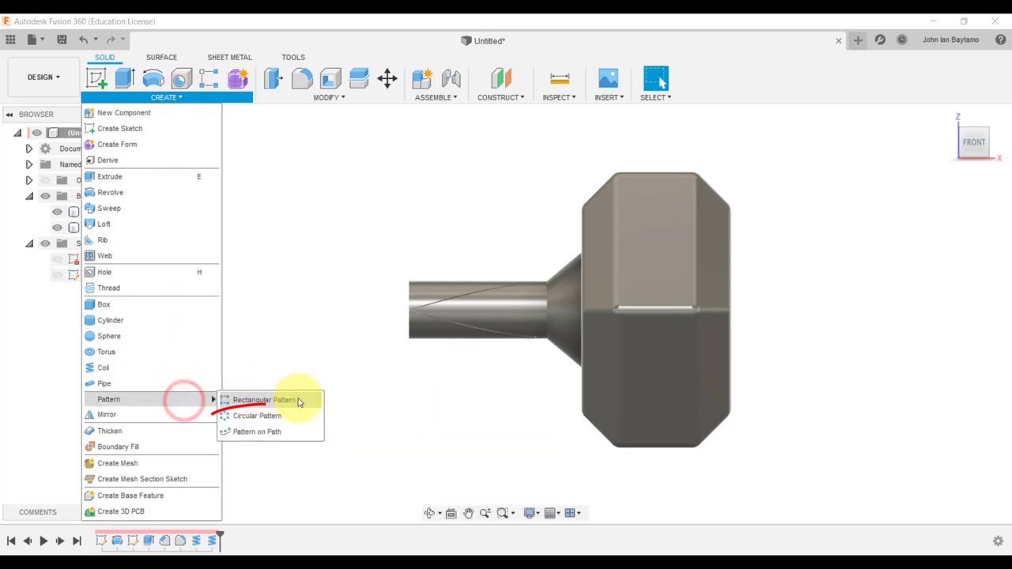
Step: Start a circular pattern with both coil groove features as its objects
click(257, 415)
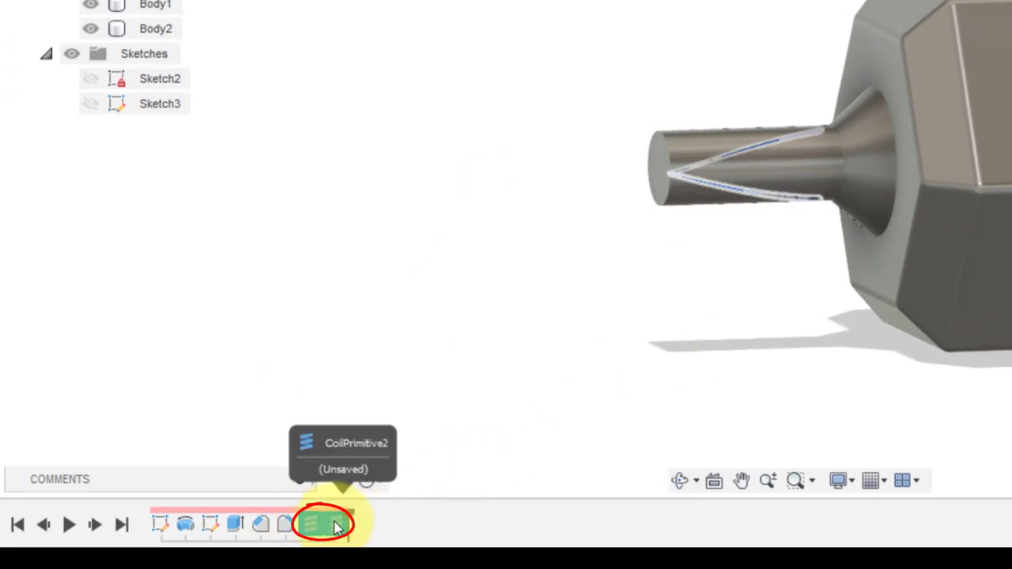
click(322, 524)
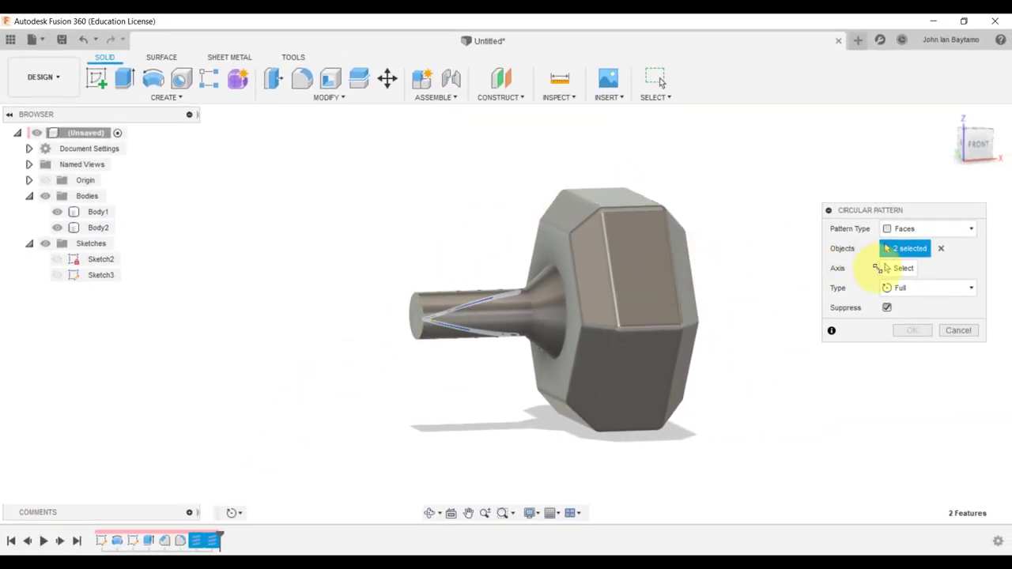
click(902, 268)
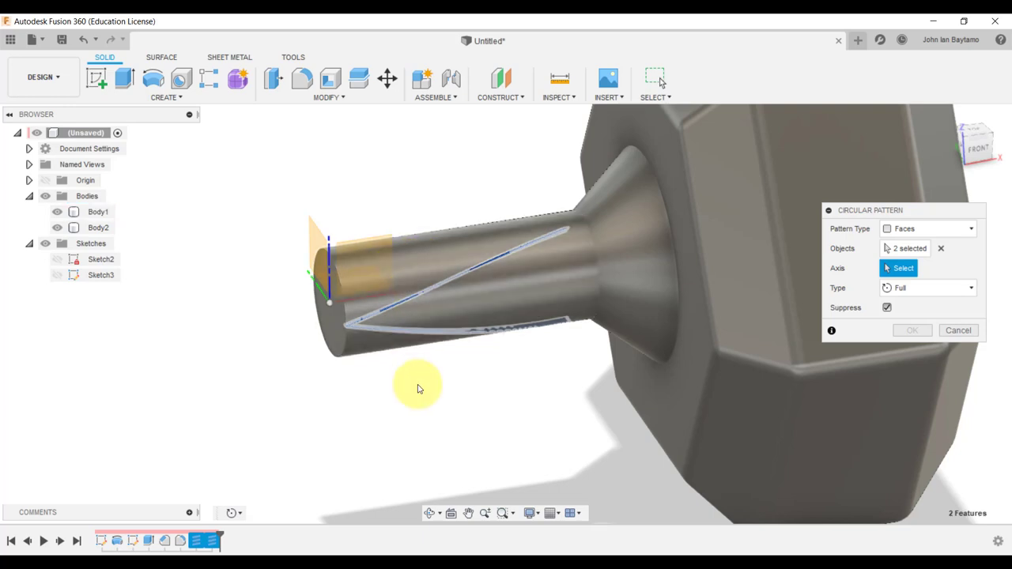
Step: Use the handle's round end edge as the pattern axis, with 45 copies
click(325, 308)
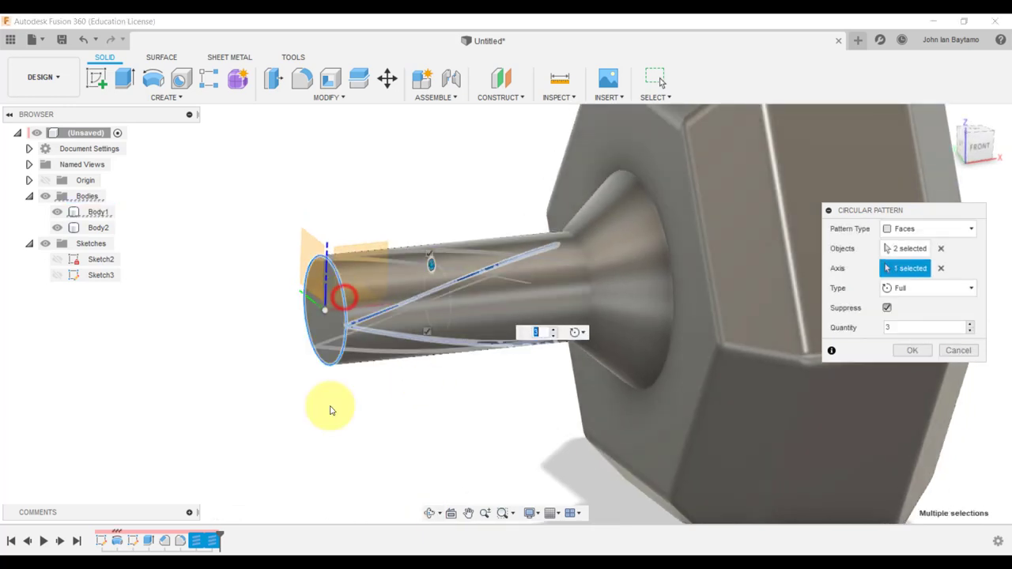
drag(332, 410, 433, 437)
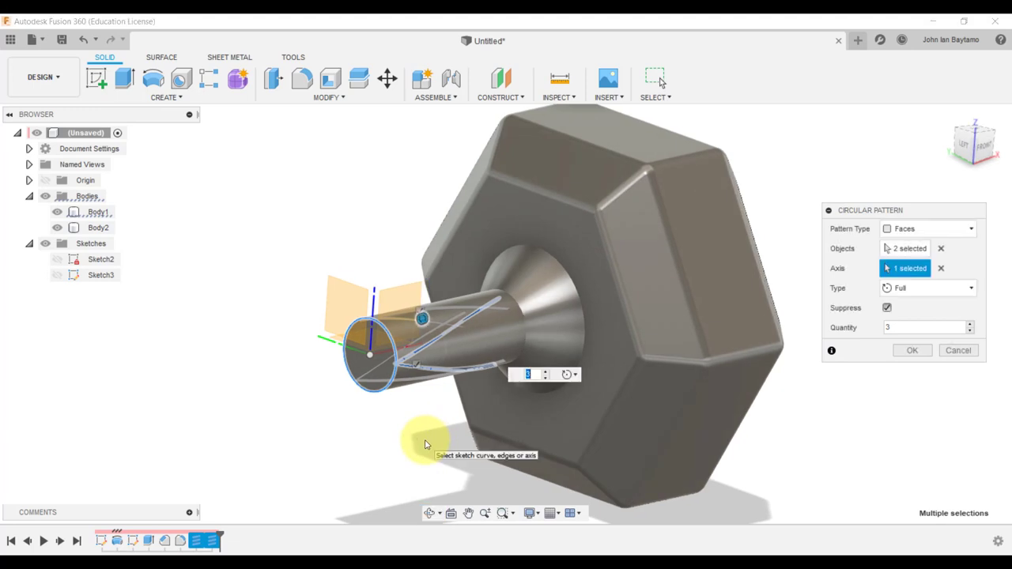
mouse_move(453, 417)
text(45)
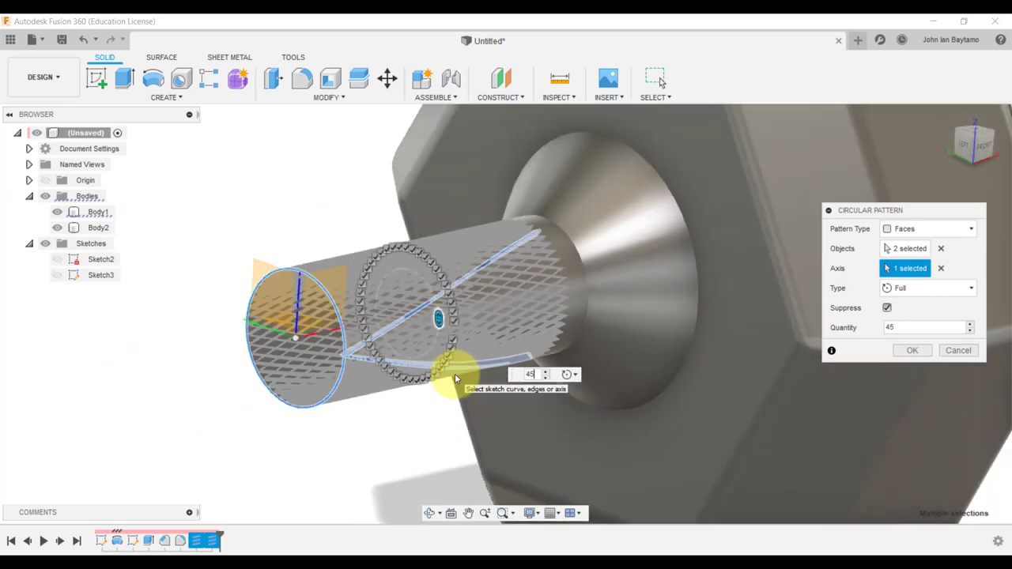
drag(454, 378, 498, 394)
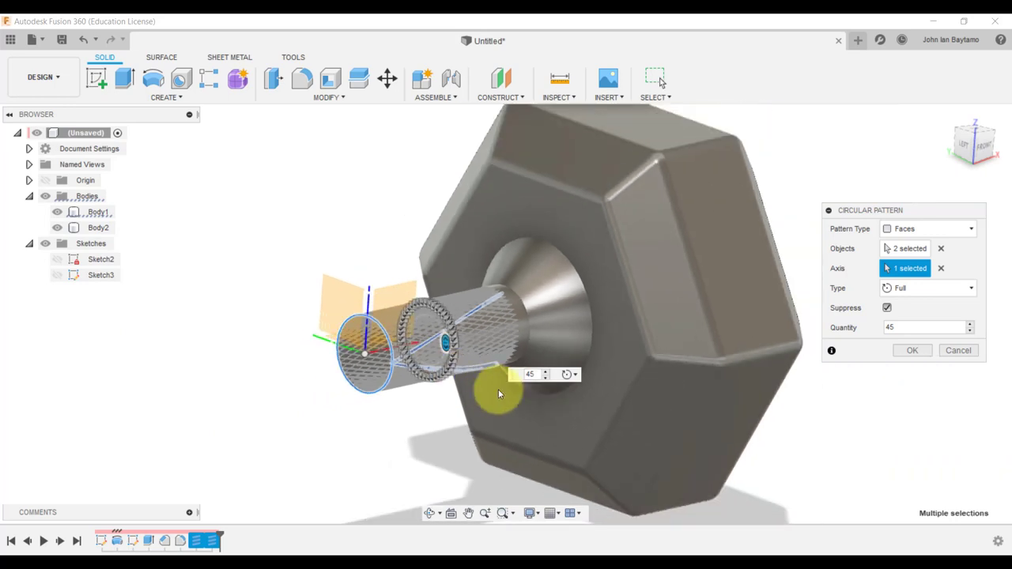
mouse_move(976, 139)
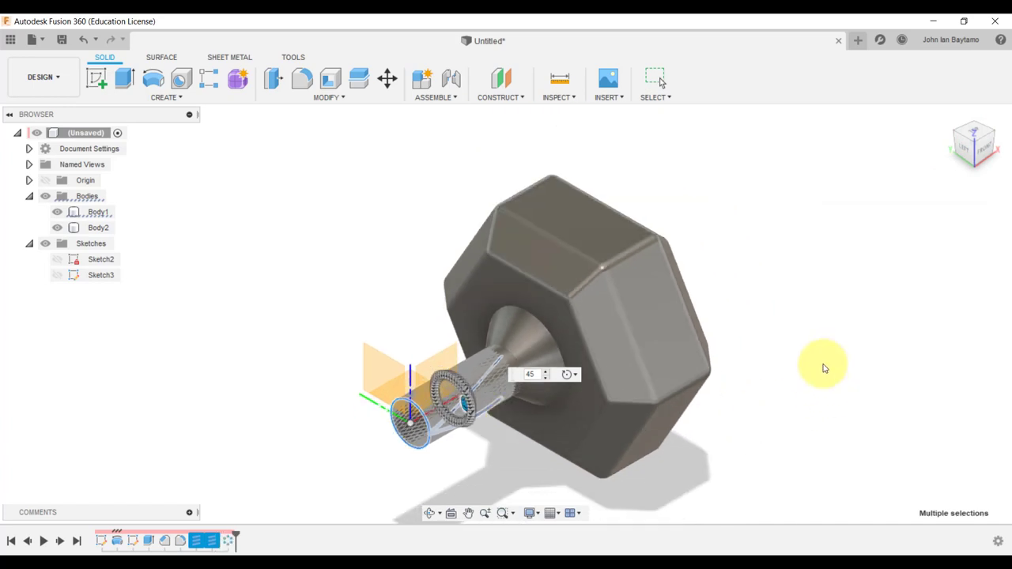
mouse_move(660, 412)
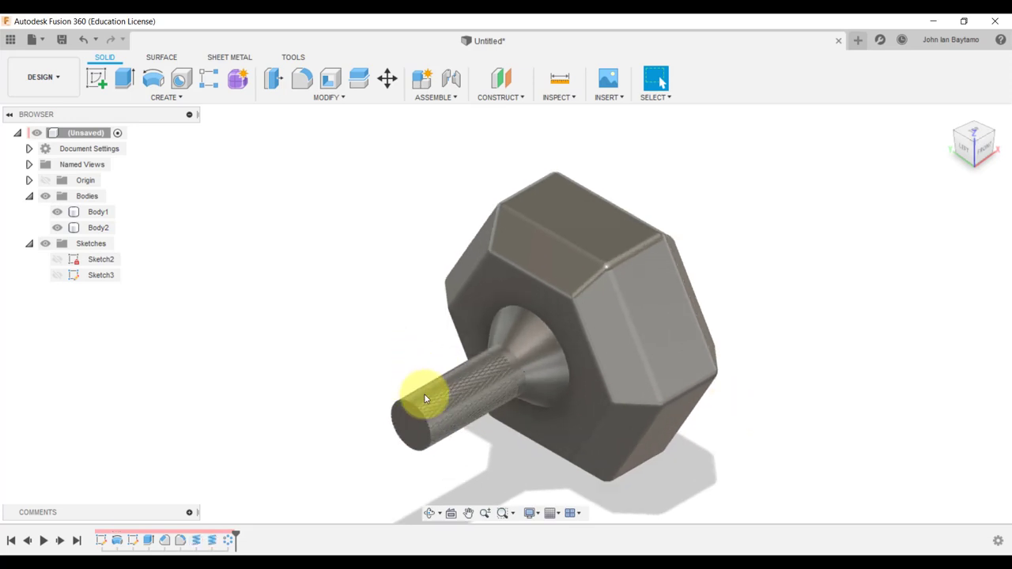
drag(423, 395, 545, 407)
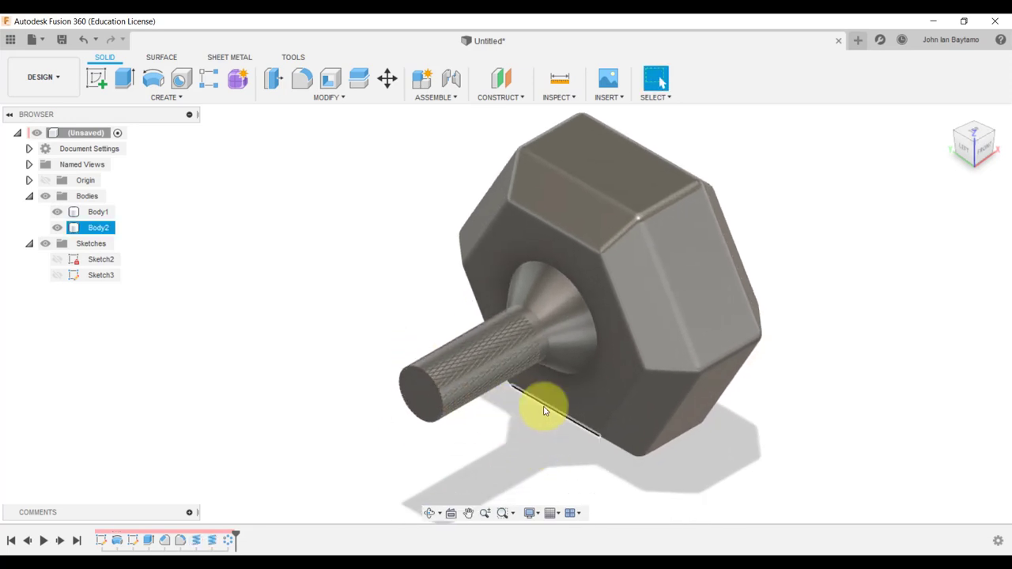
drag(546, 407, 454, 388)
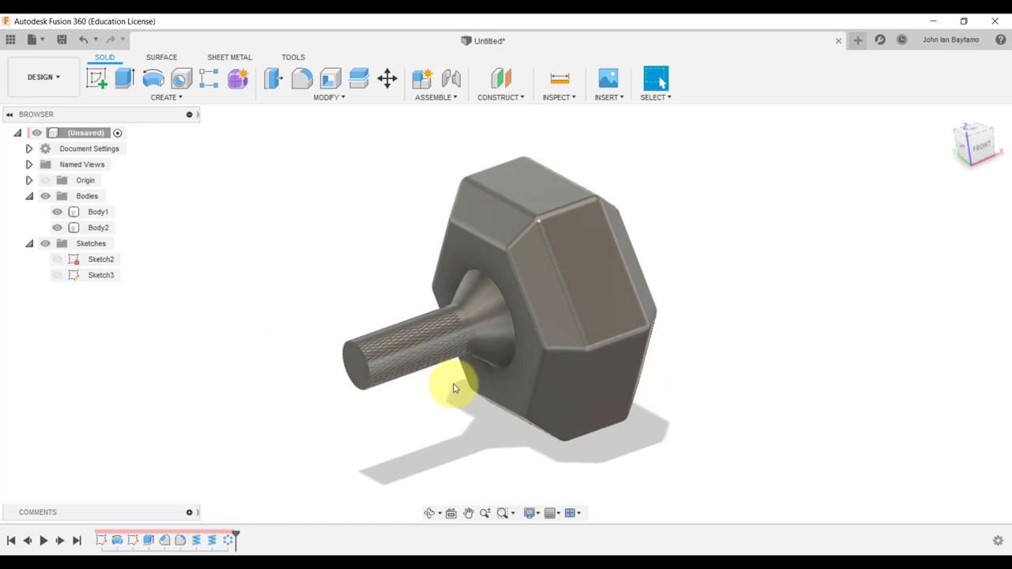
mouse_move(212, 310)
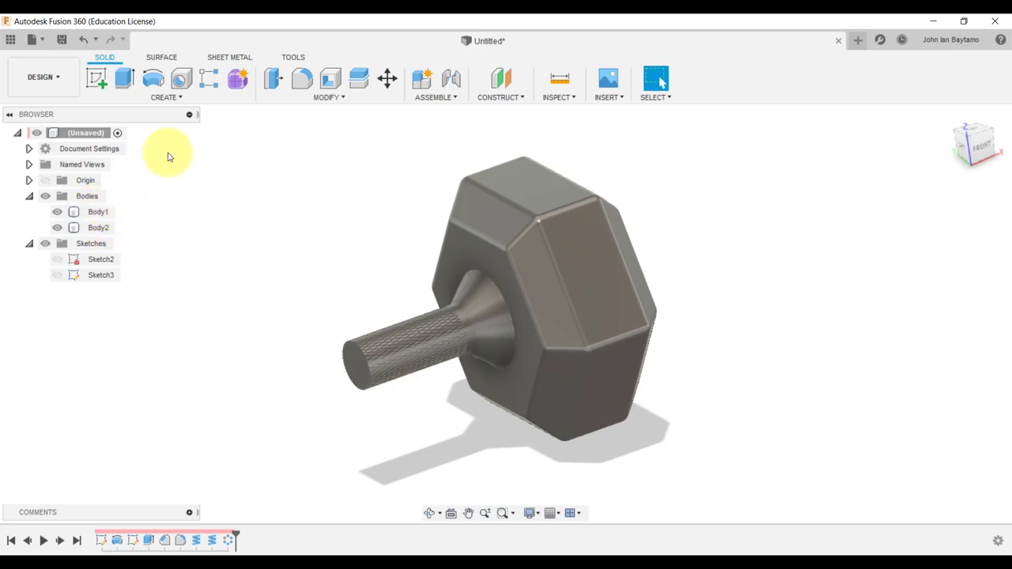
click(87, 197)
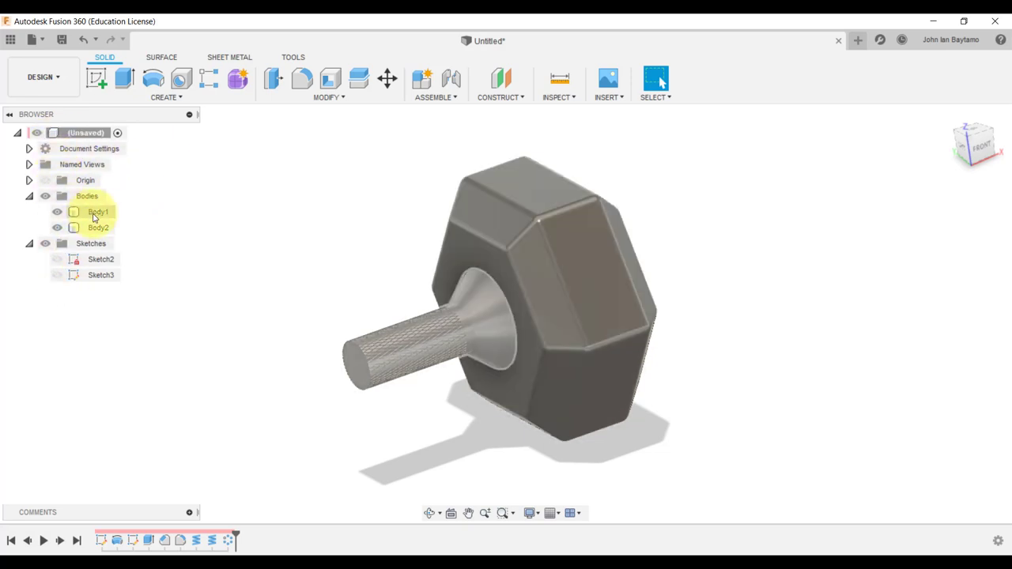
Step: Start mirroring the handle and weight bodies and activate the mirror-plane selector
click(98, 212)
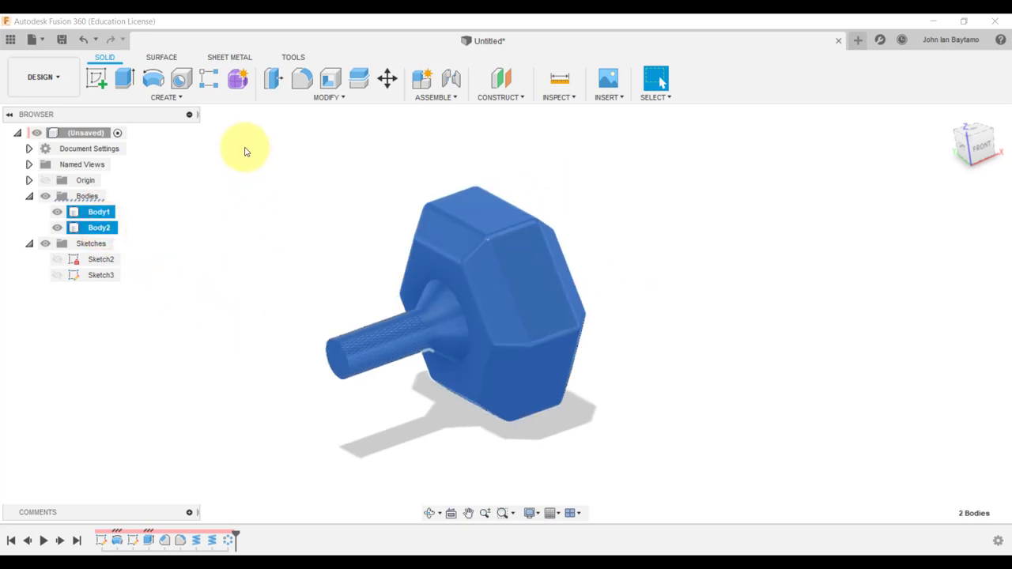
click(166, 97)
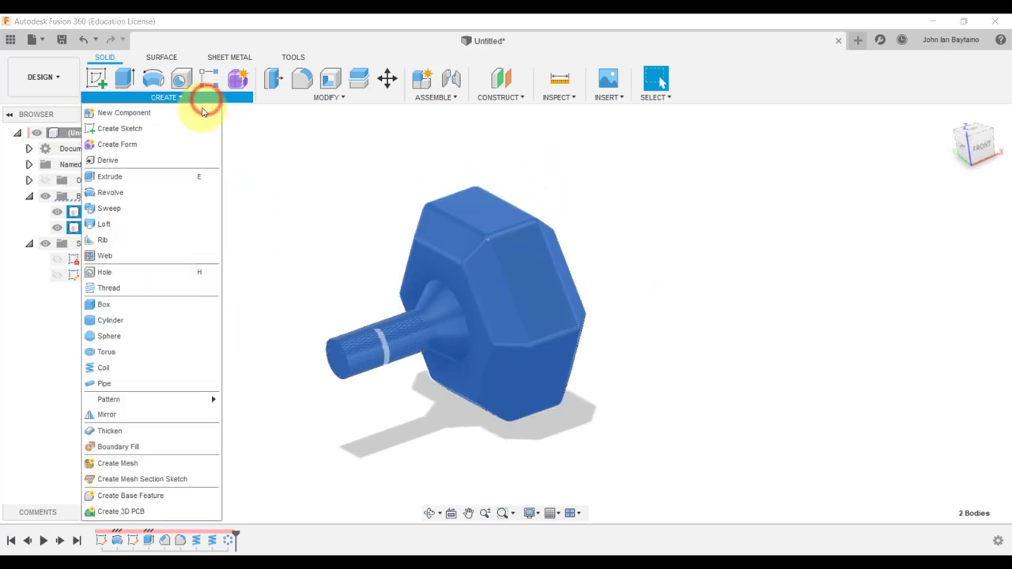
mouse_move(103, 384)
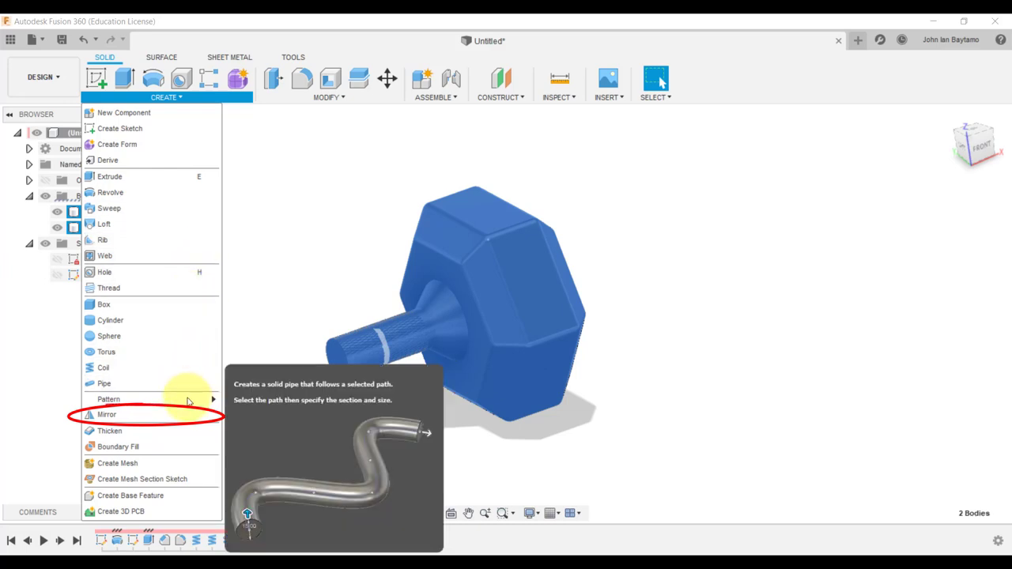
click(107, 414)
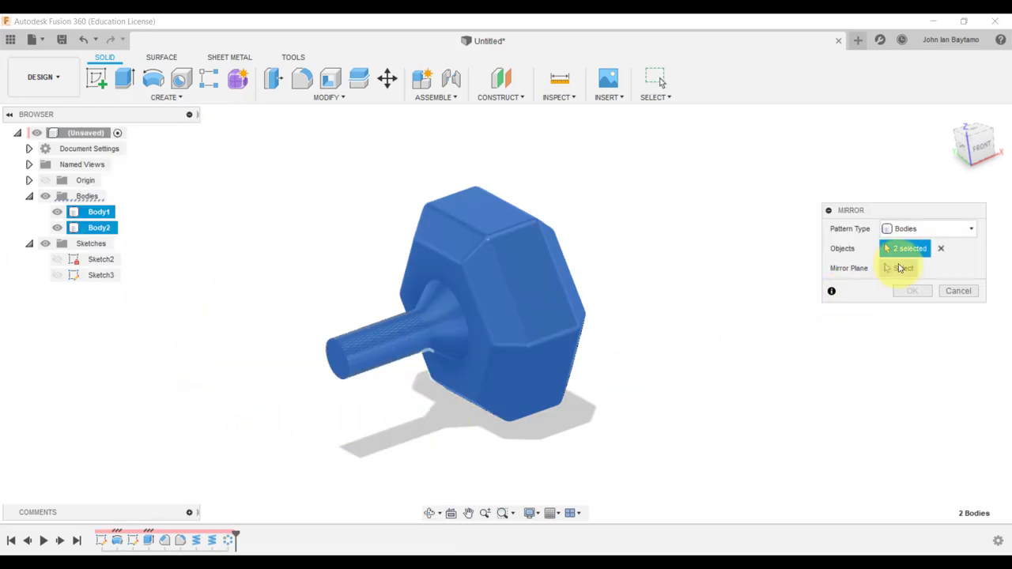
click(904, 268)
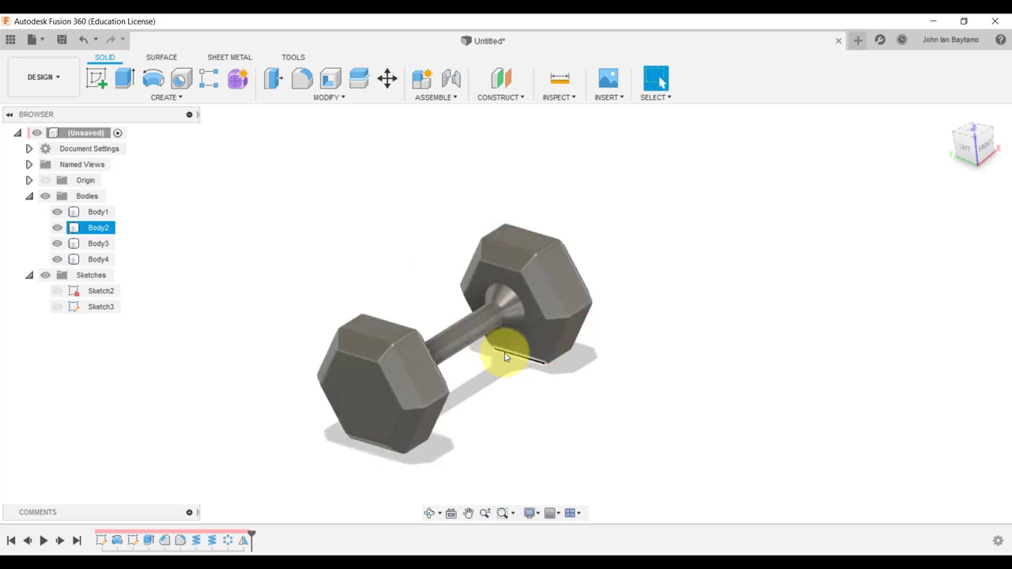
Step: Orbit to view the complete dumbbell and open the Modify menu
drag(507, 357, 496, 375)
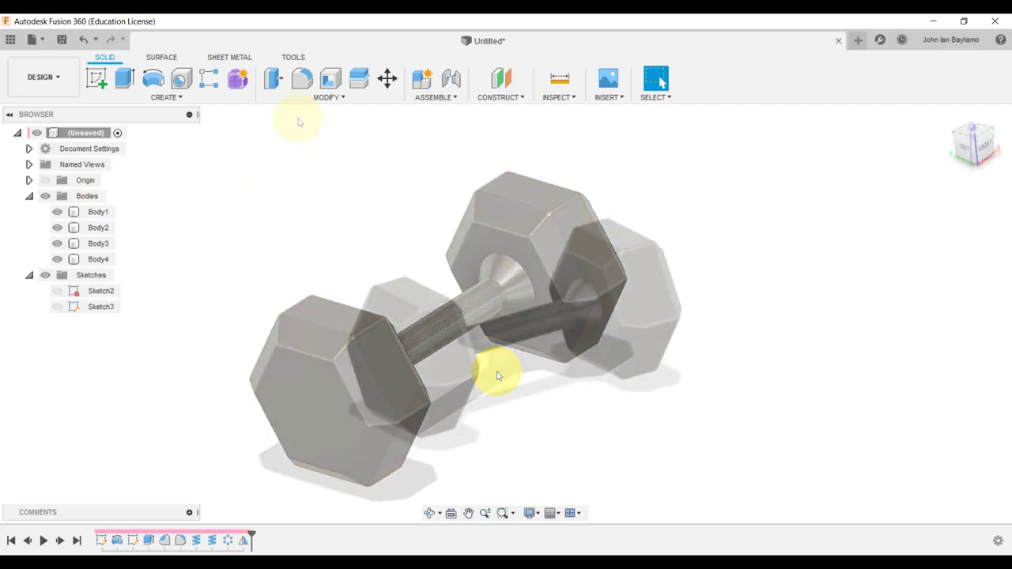
click(329, 97)
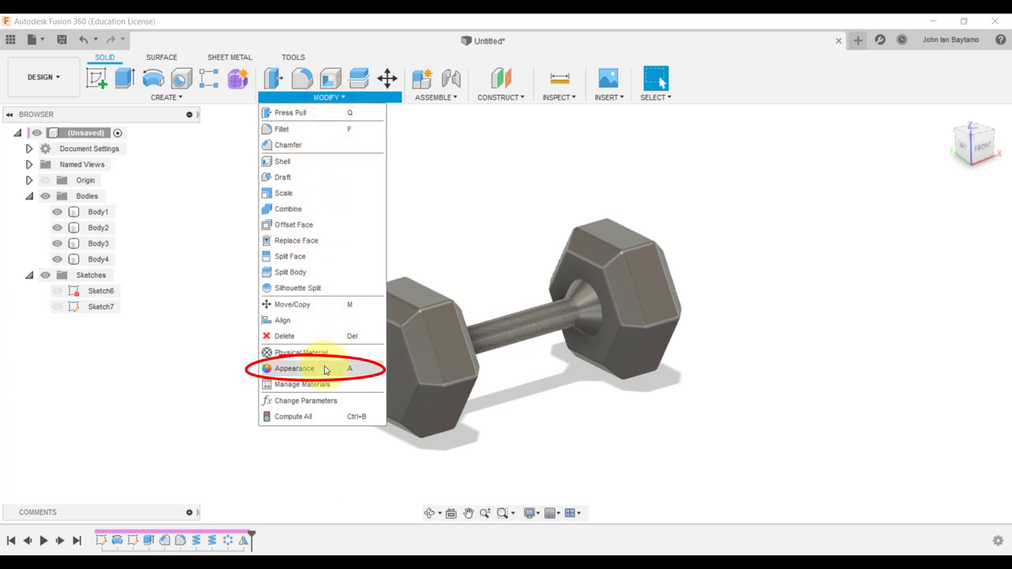
Step: Open the Appearance library and browse the Metal > Stainless swatches
click(294, 368)
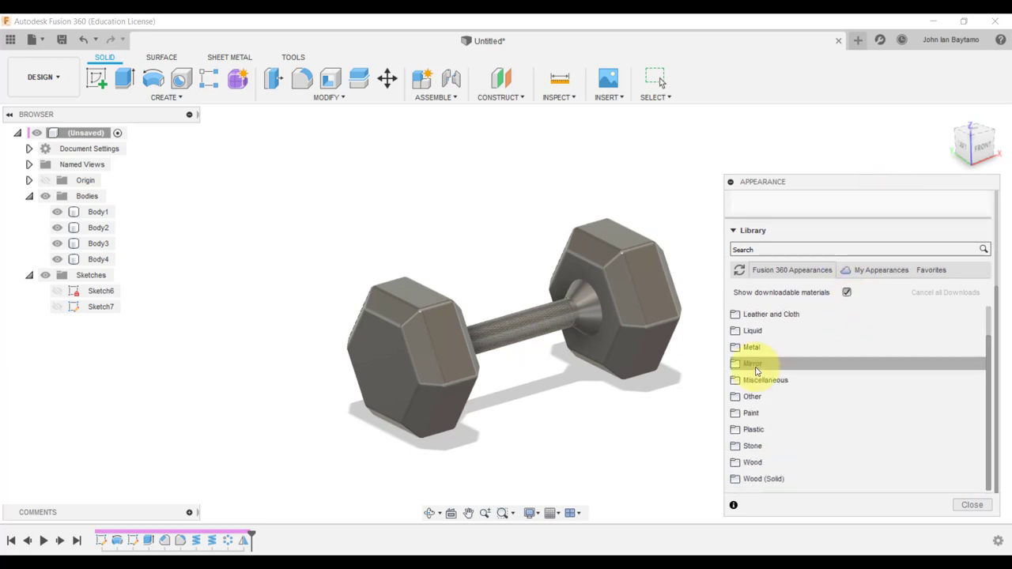
mouse_move(904, 324)
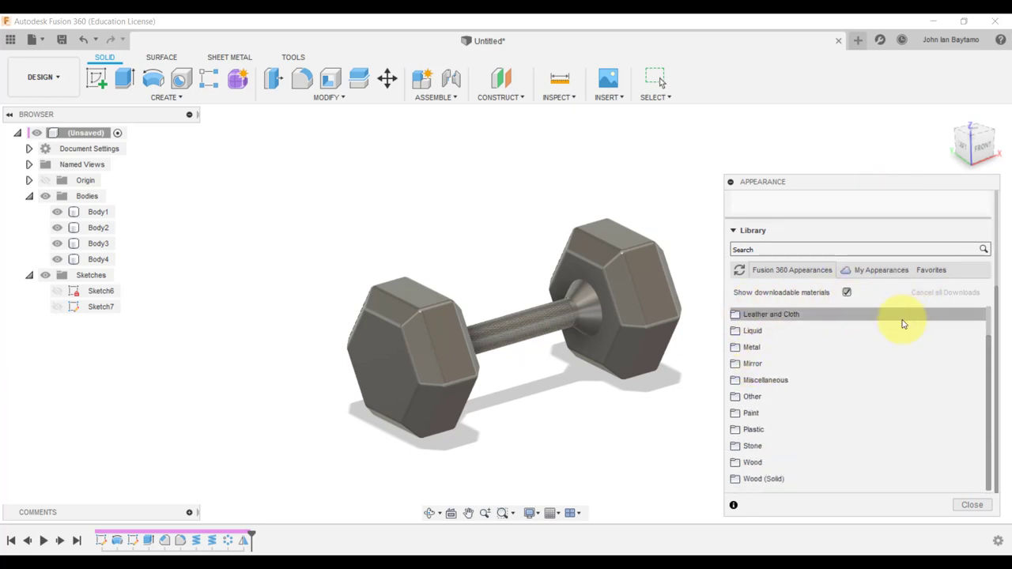
mouse_move(753, 331)
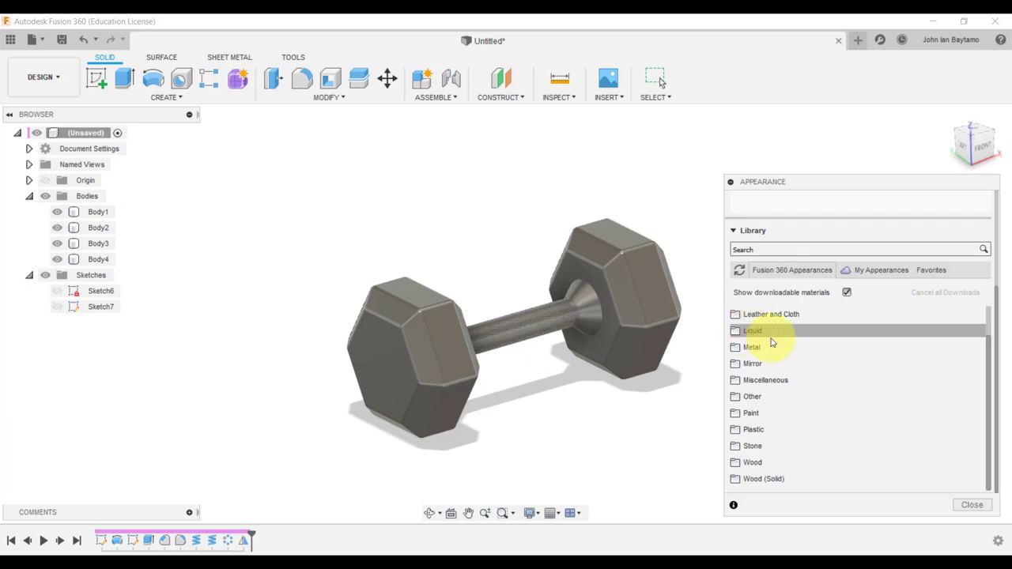
mouse_move(751, 347)
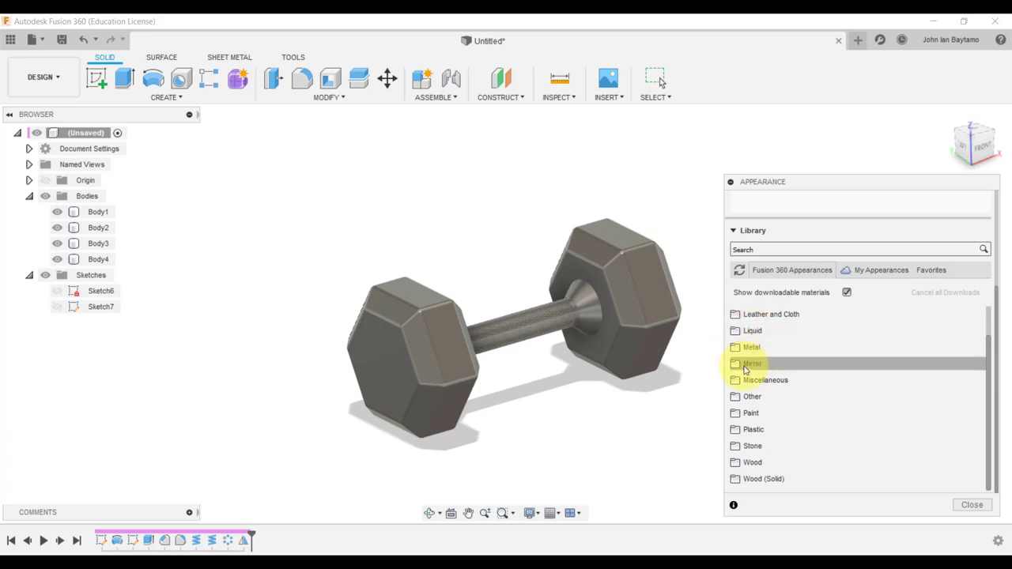
click(736, 348)
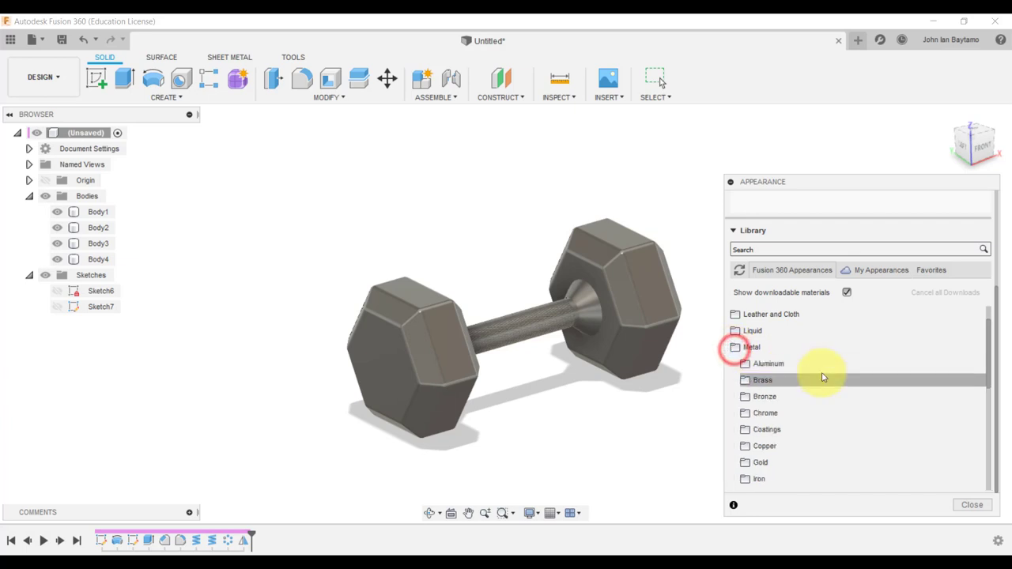
scroll(down, 3)
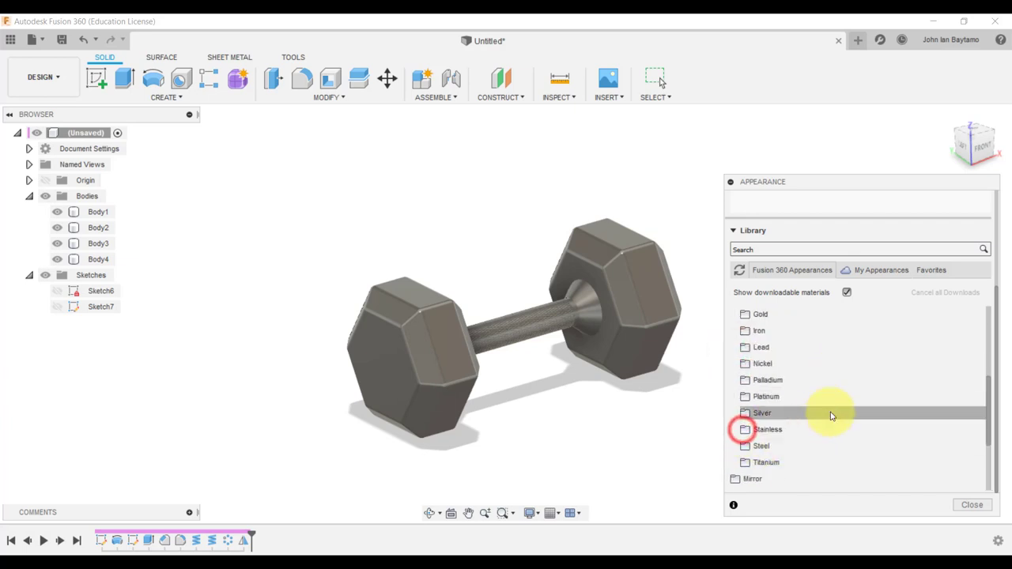
click(767, 430)
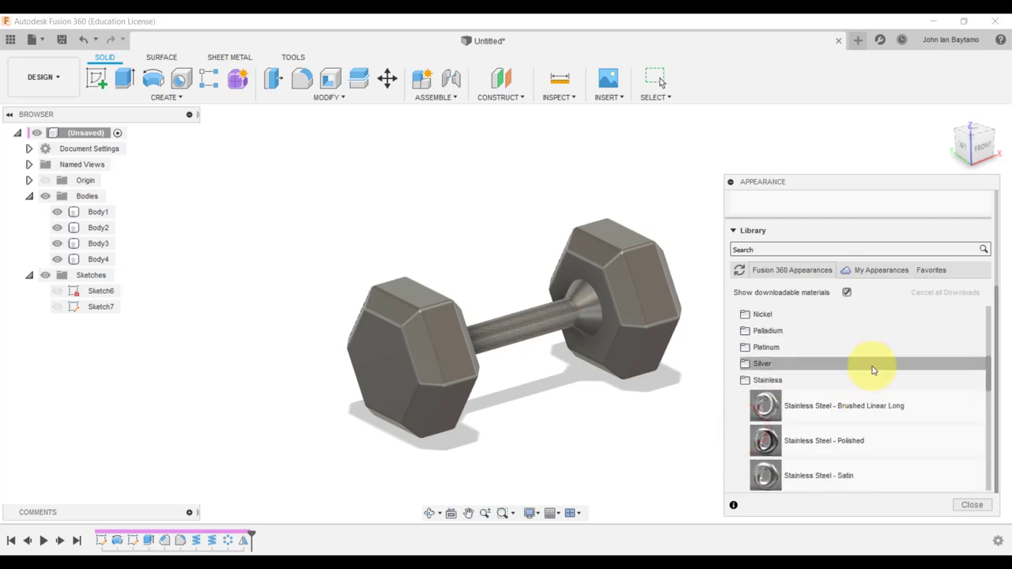
scroll(down, 3)
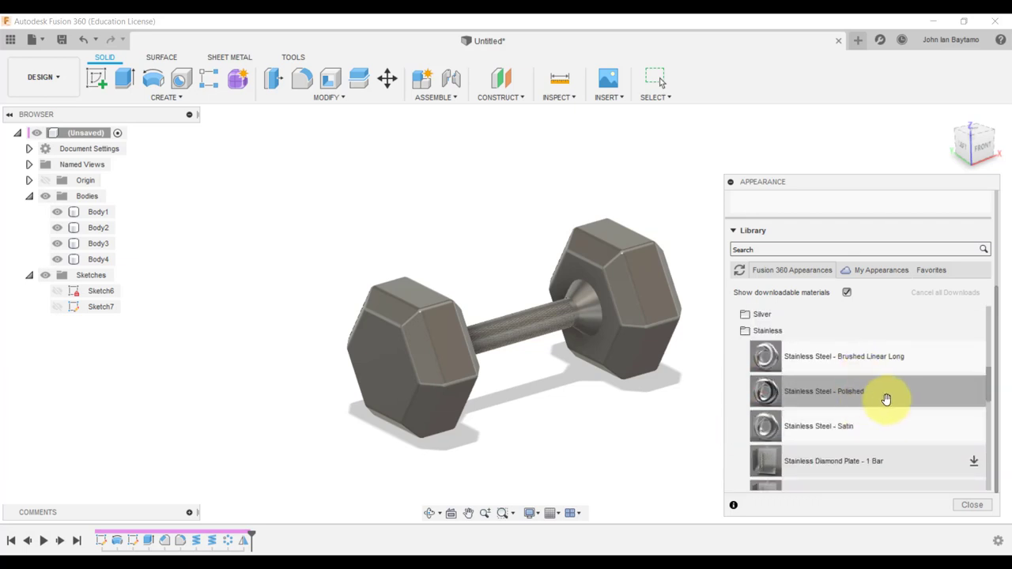
mouse_move(859, 390)
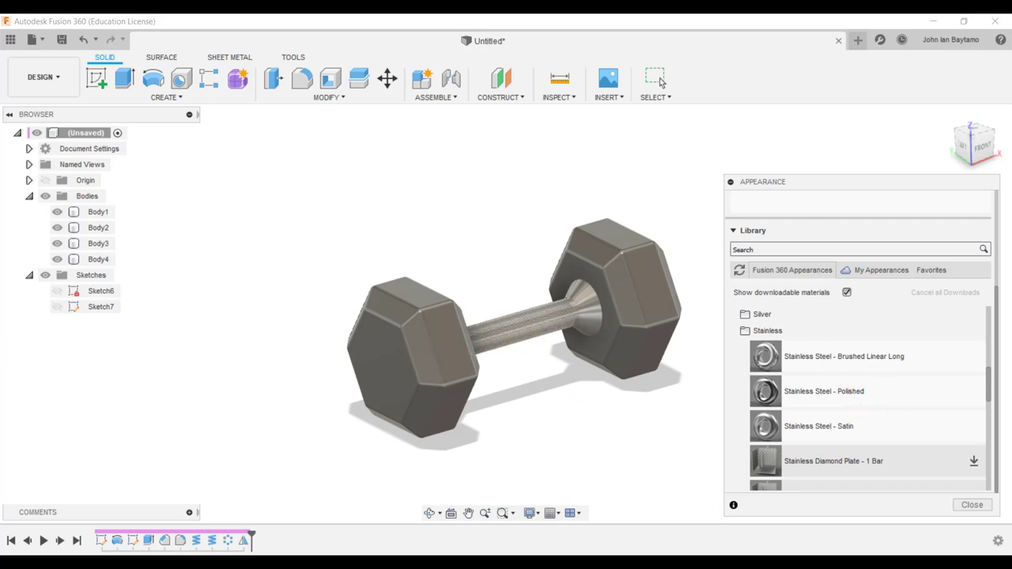
scroll(down, 3)
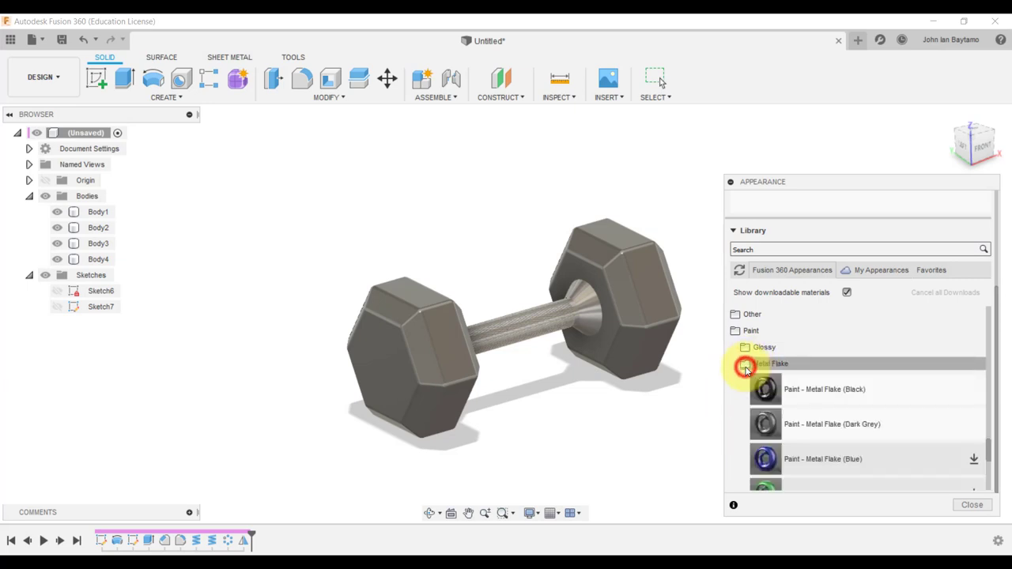
Step: Give both hex weights the Paint - Metal Flake (Dark Grey) finish and return to Home view
click(770, 363)
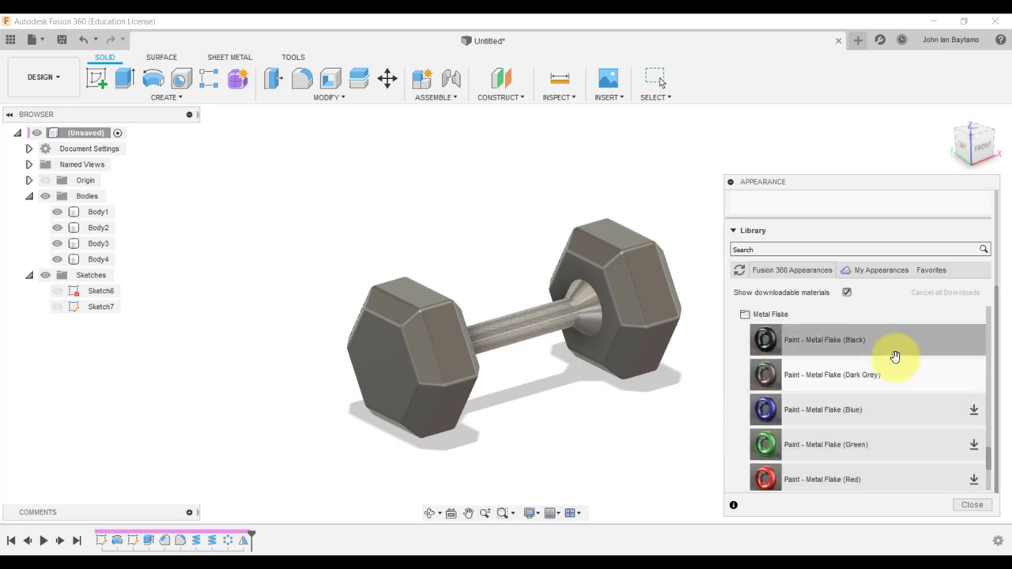
mouse_move(903, 374)
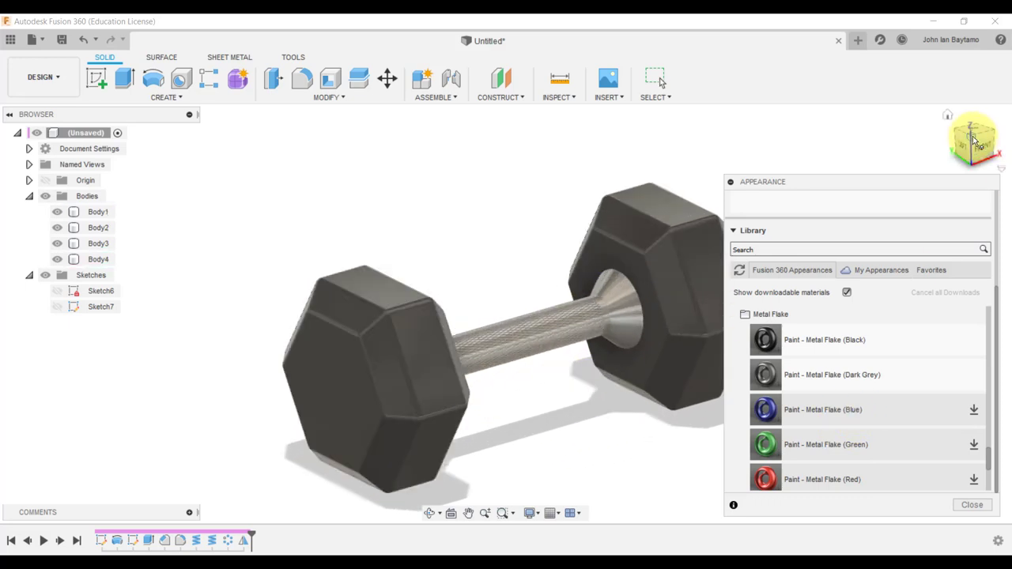
click(971, 504)
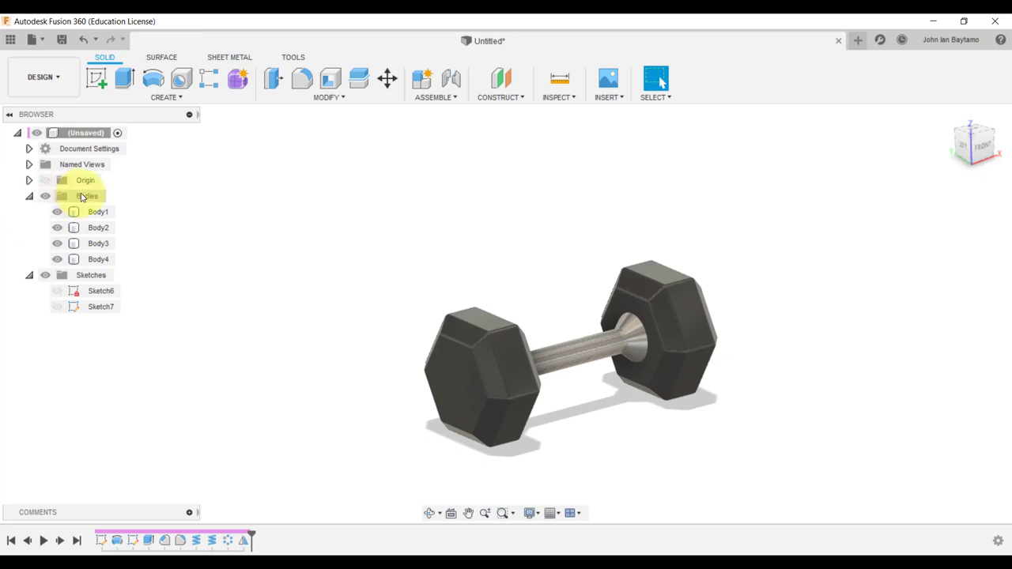
drag(570, 356, 569, 462)
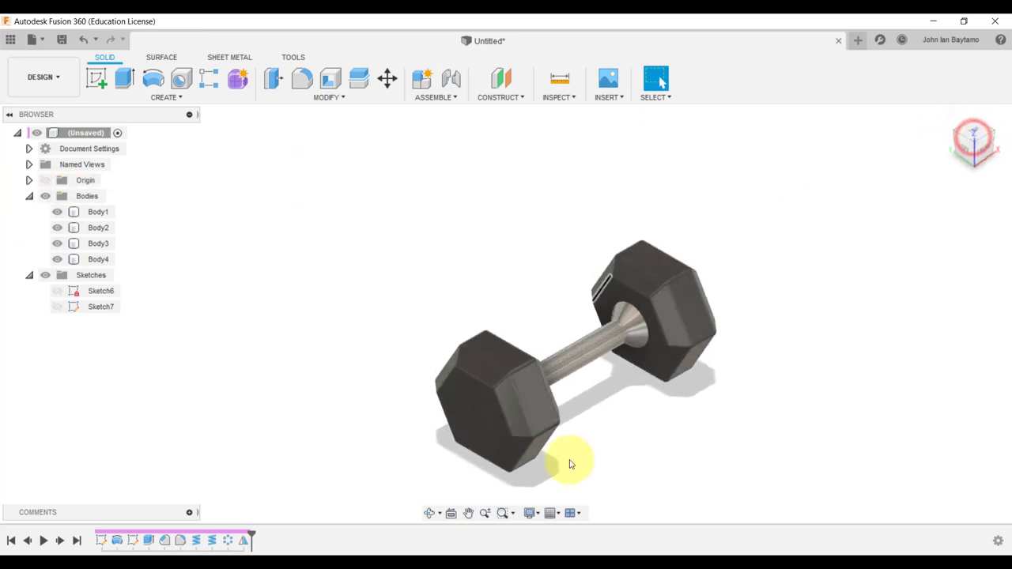
drag(569, 463, 538, 379)
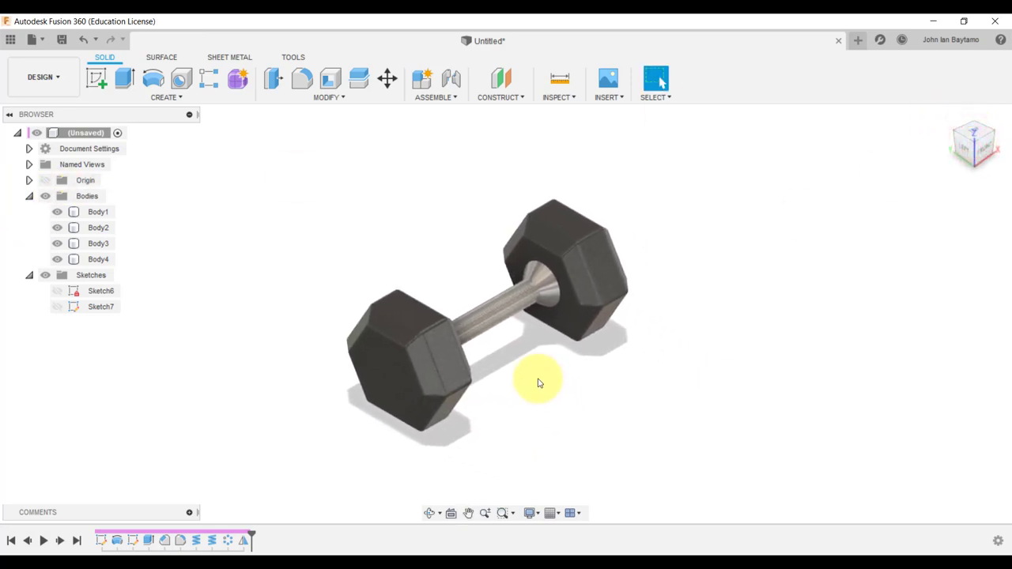
drag(541, 383, 563, 394)
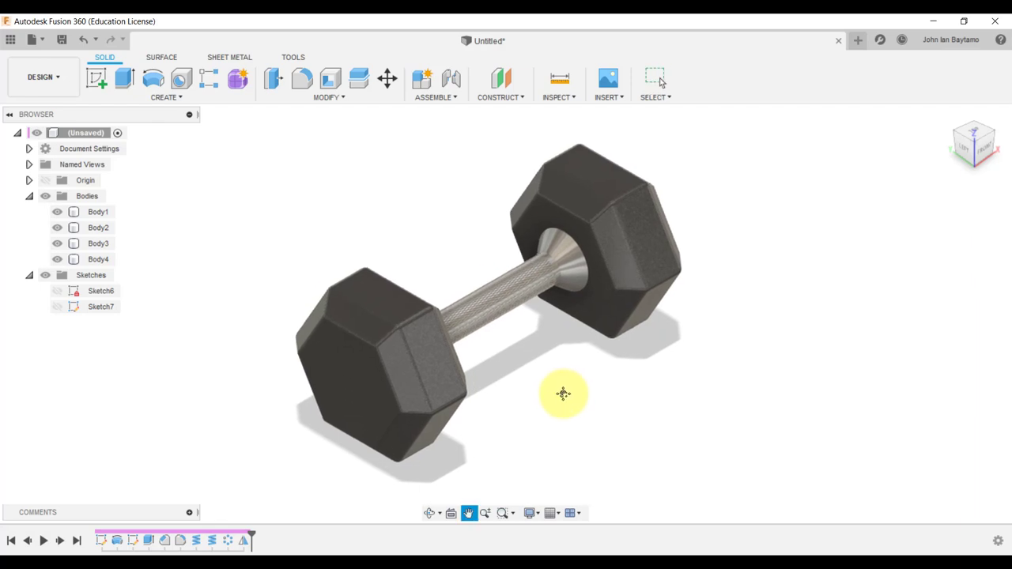
drag(562, 393, 632, 454)
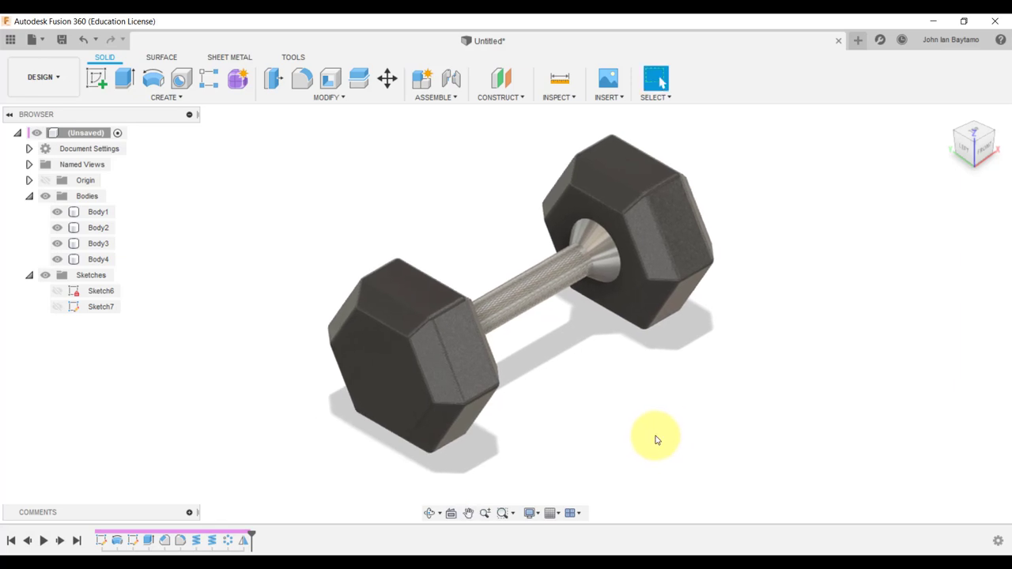
click(97, 211)
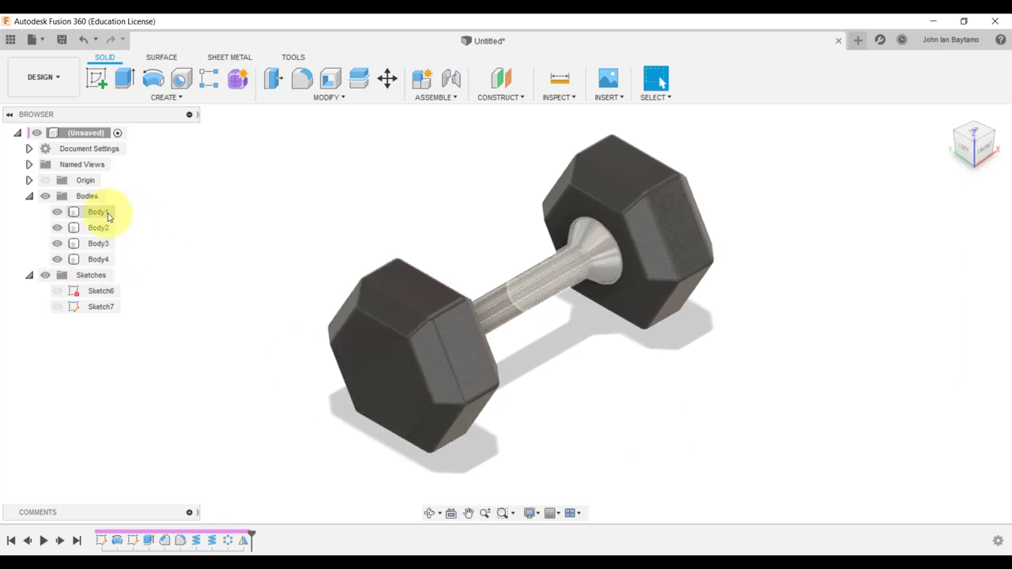
Step: Select Body1 to Body4 and read their combined mass of 1.208E+04 g in Properties
click(98, 227)
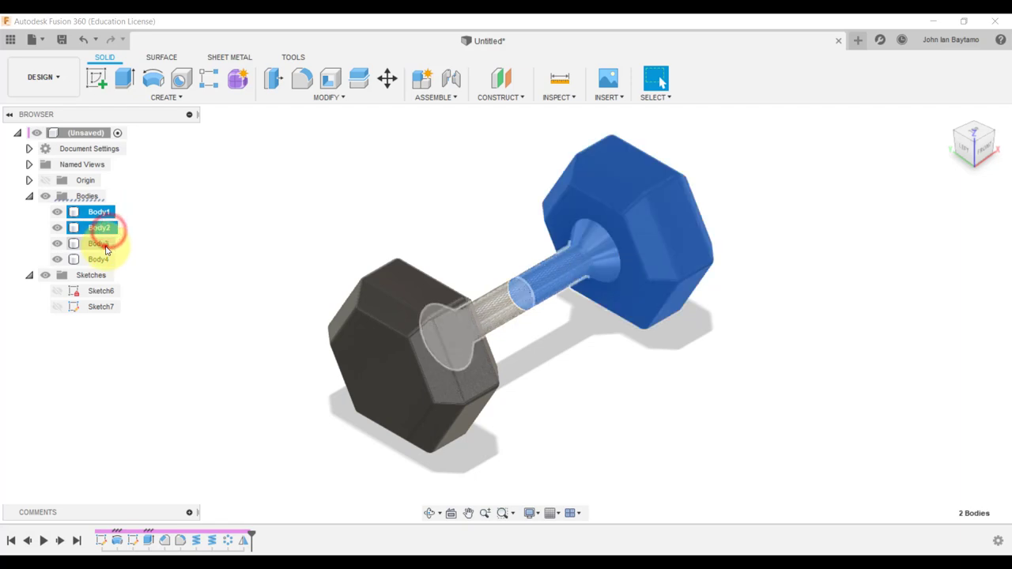
click(99, 243)
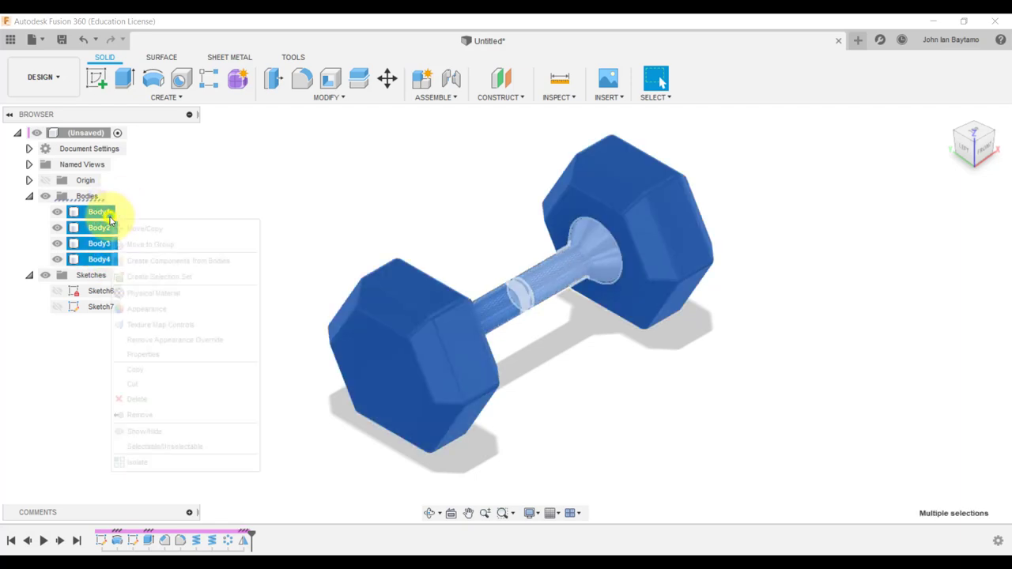
mouse_move(204, 344)
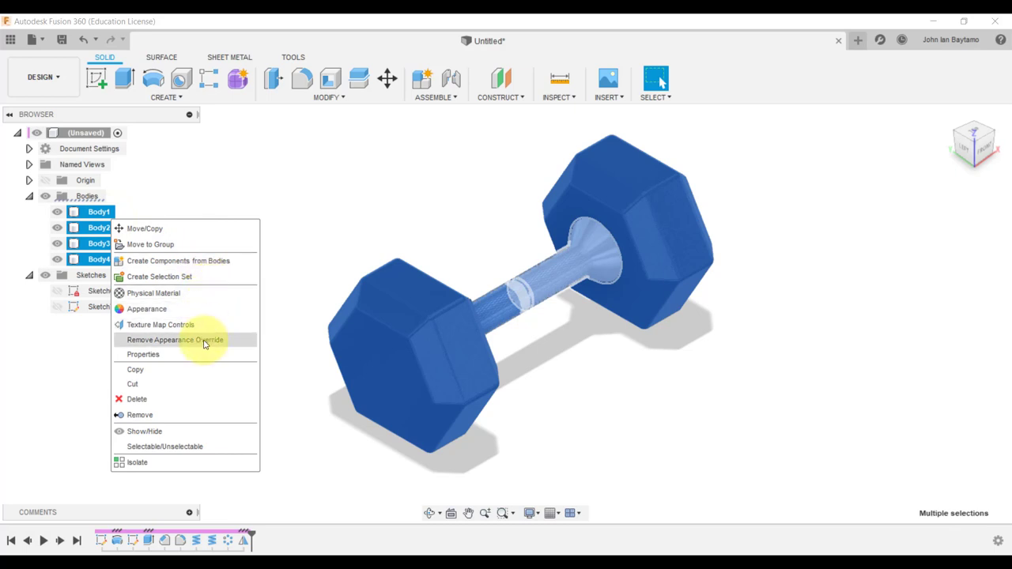
click(174, 340)
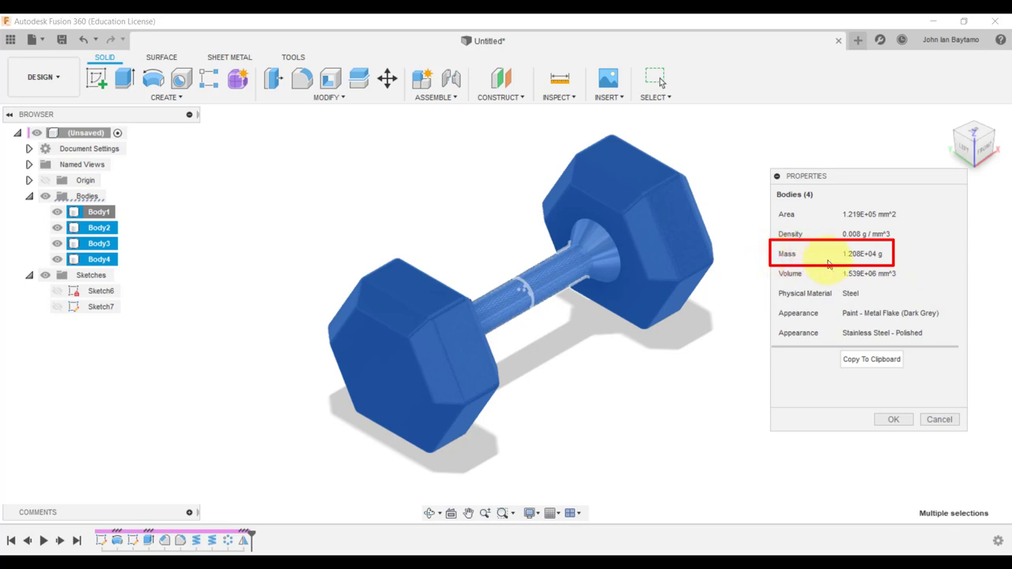
mouse_move(902, 262)
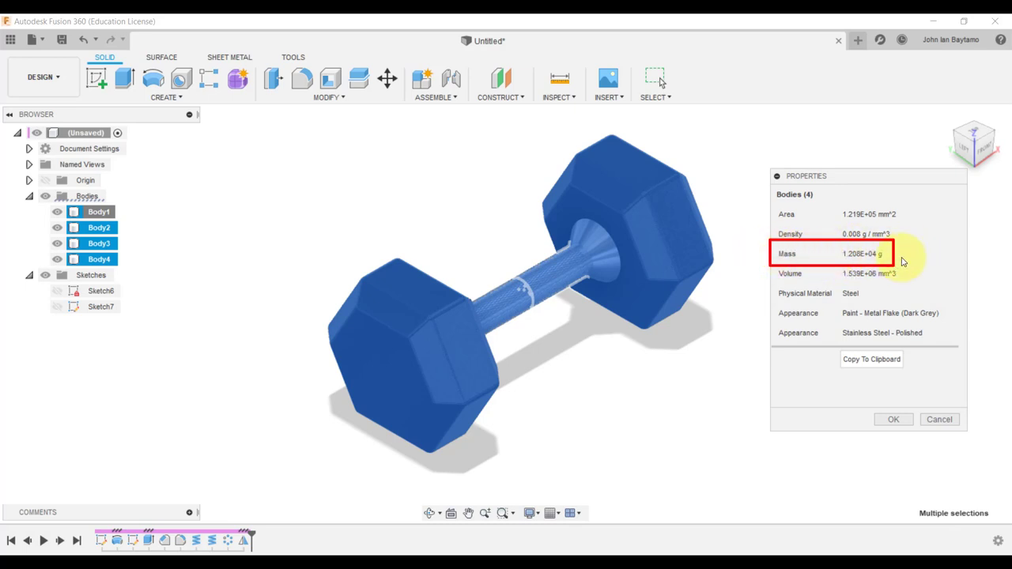
mouse_move(906, 376)
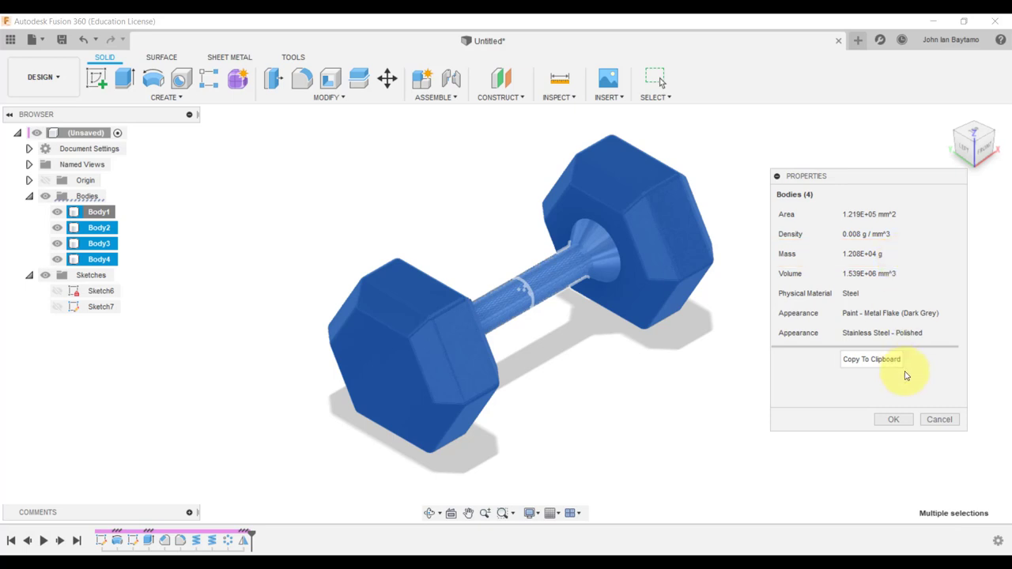
click(894, 419)
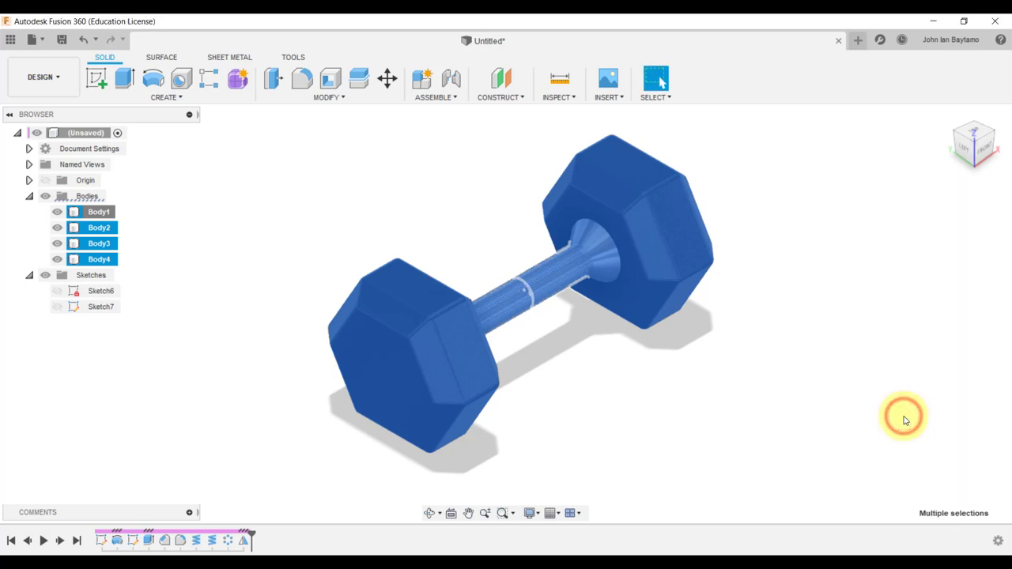